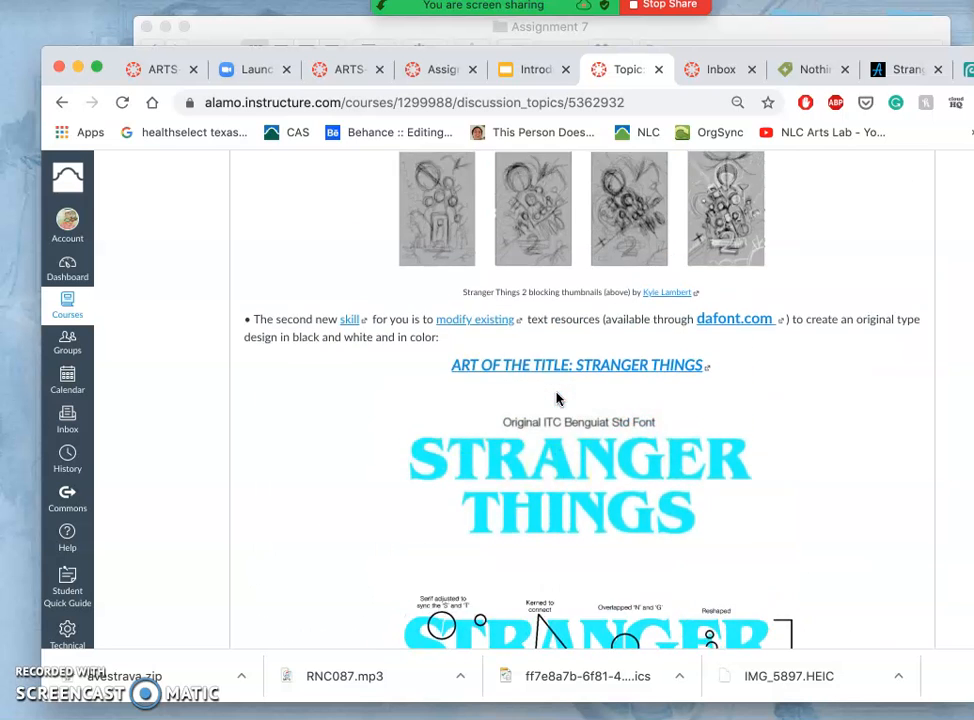
Switch to the skull-and-dagger file and hide the BLANK WHITE backdrop layer
scroll(up, 3)
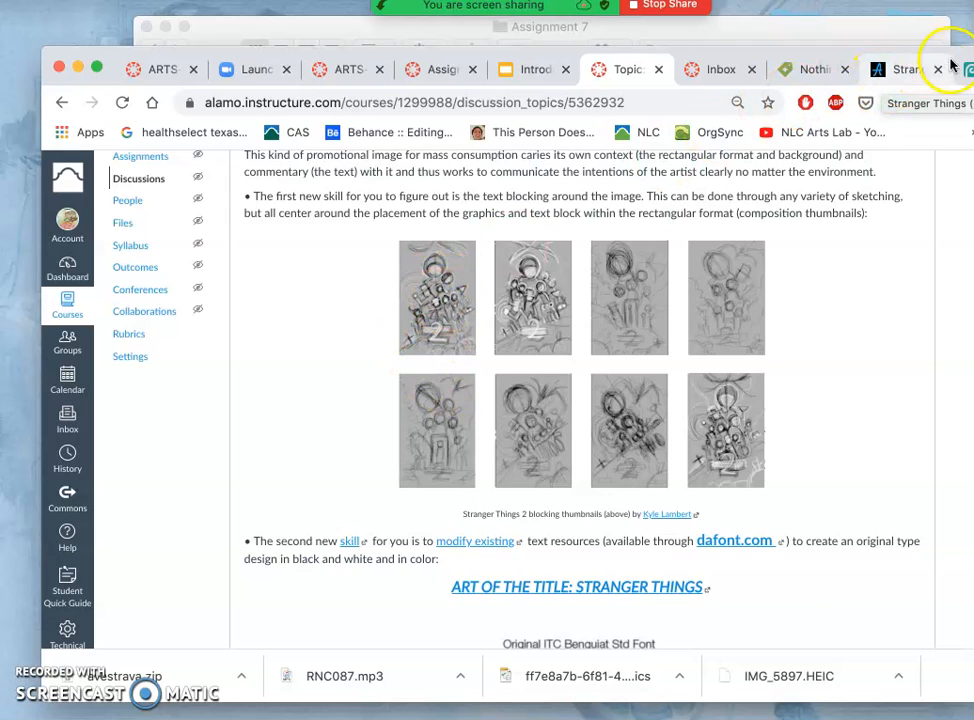
click(896, 68)
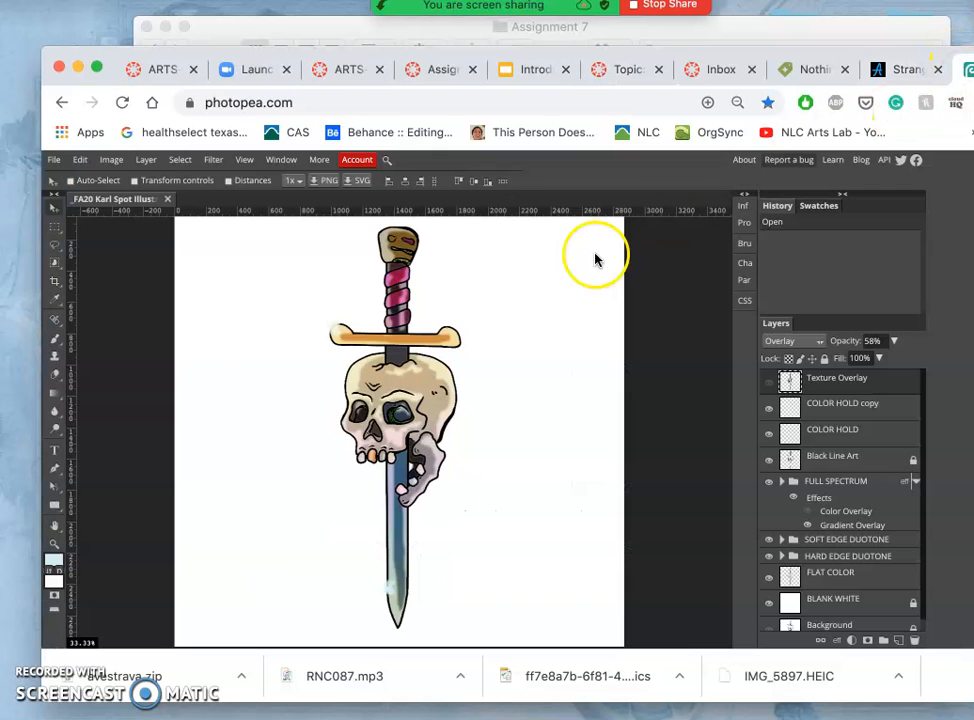
mouse_move(416, 470)
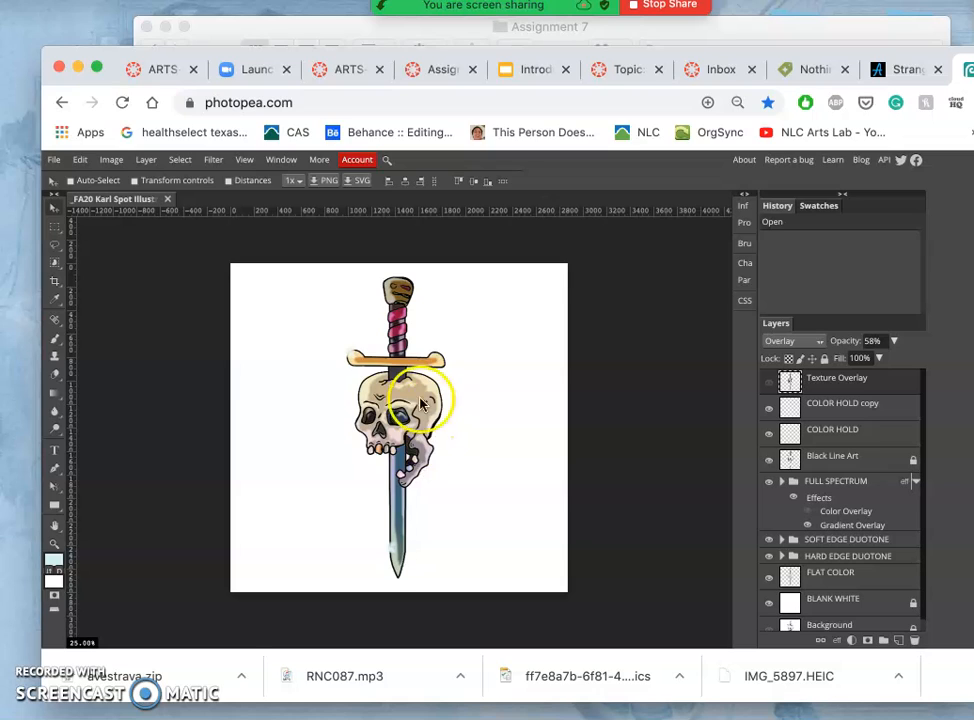
mouse_move(470, 430)
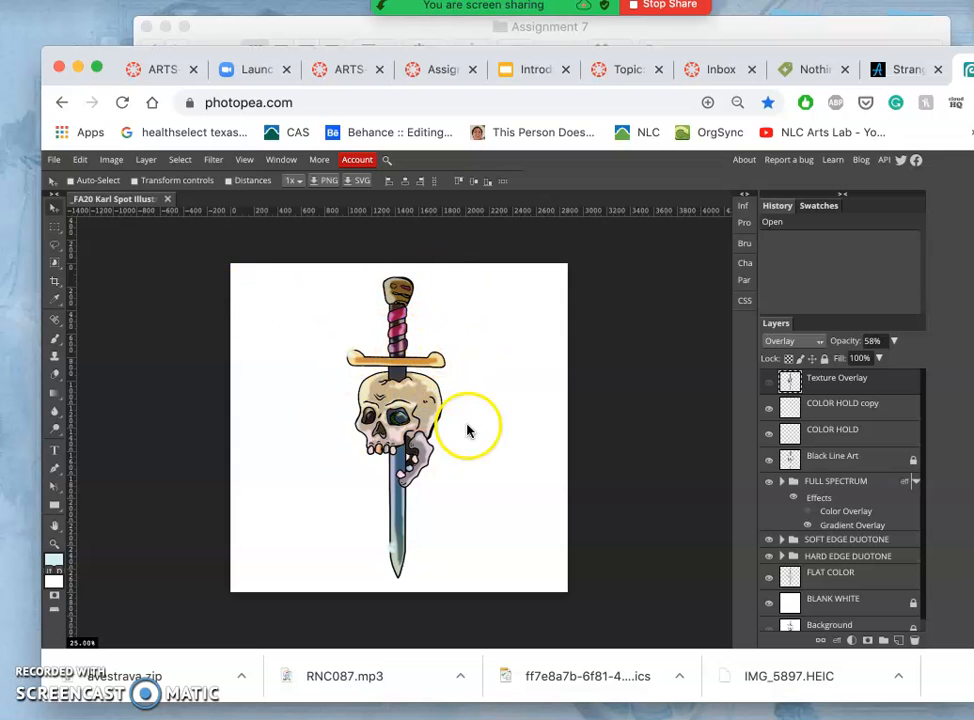
mouse_move(624, 430)
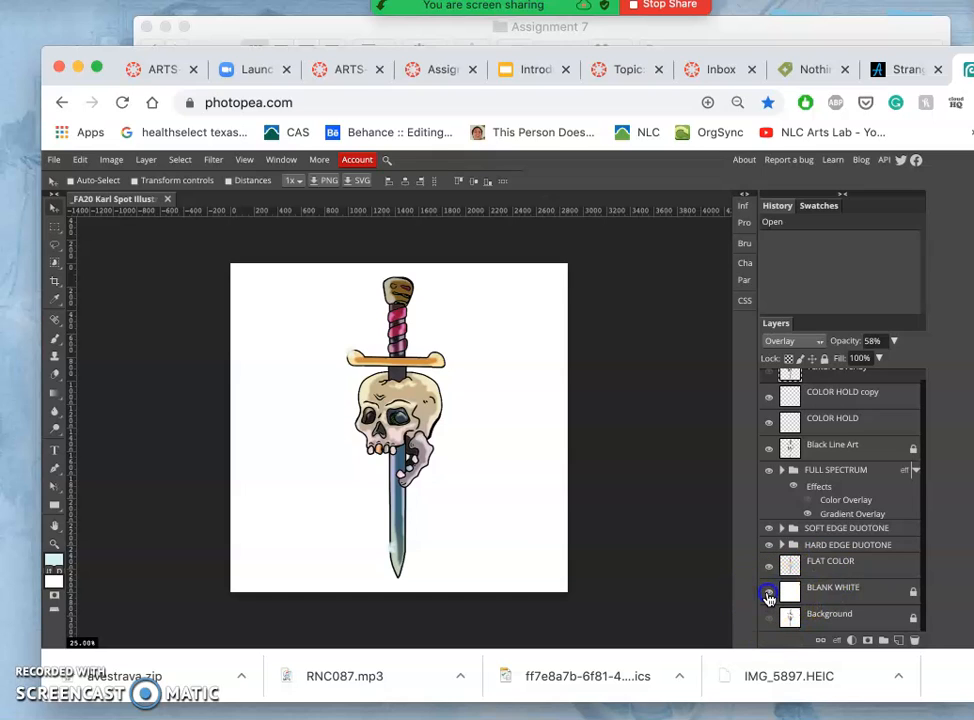
click(768, 590)
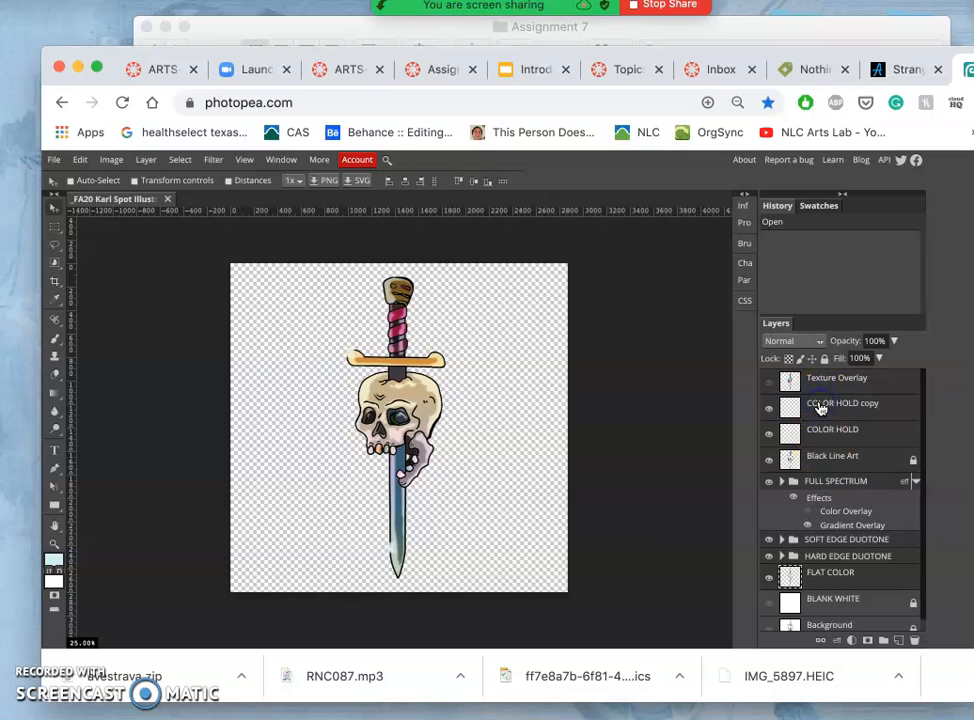
Merge the artwork layers into one and nudge the merged skull-and-dagger into position
click(144, 160)
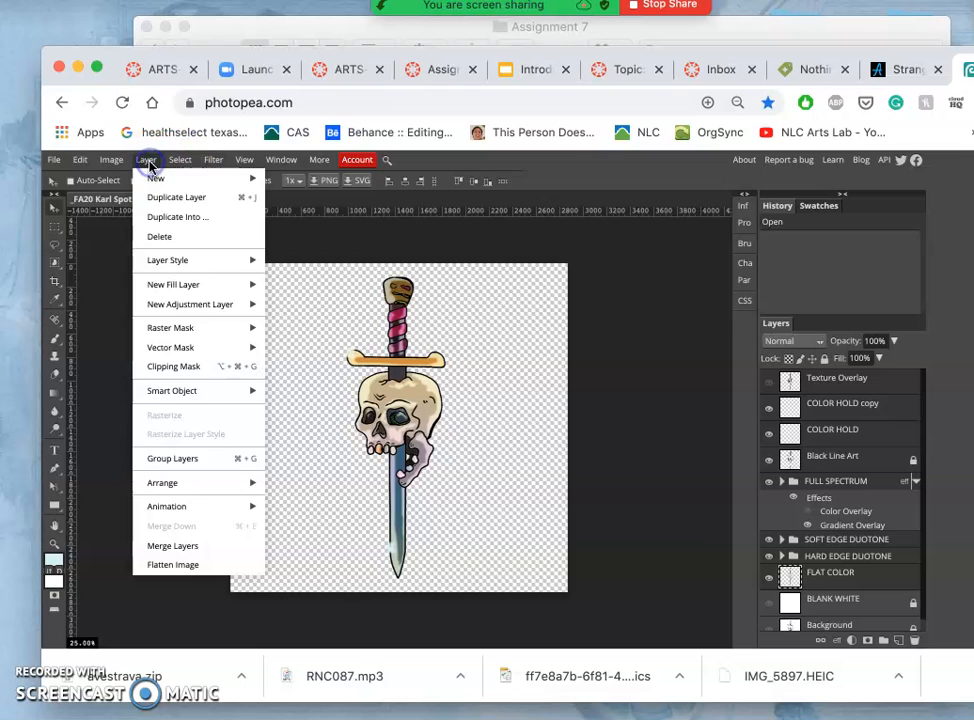
click(172, 544)
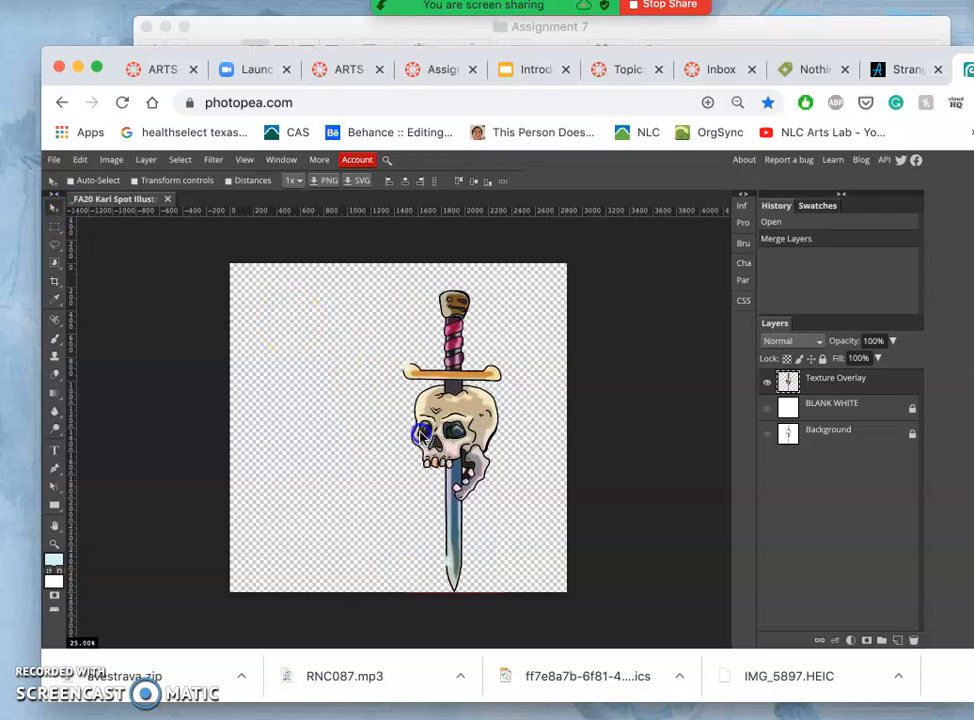
drag(456, 436, 400, 424)
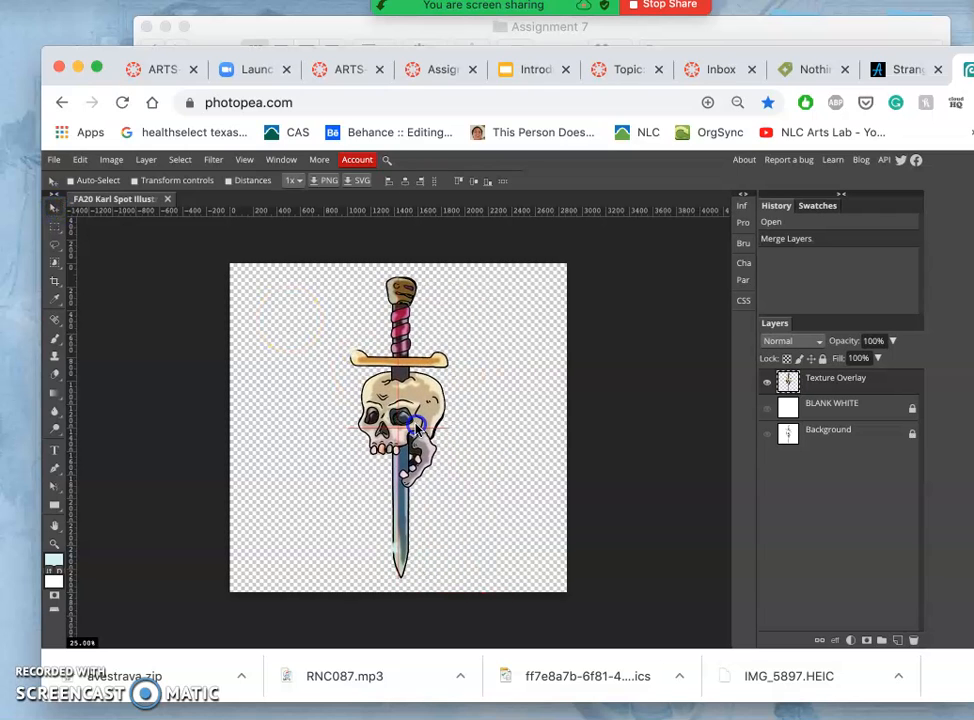
drag(418, 422, 356, 364)
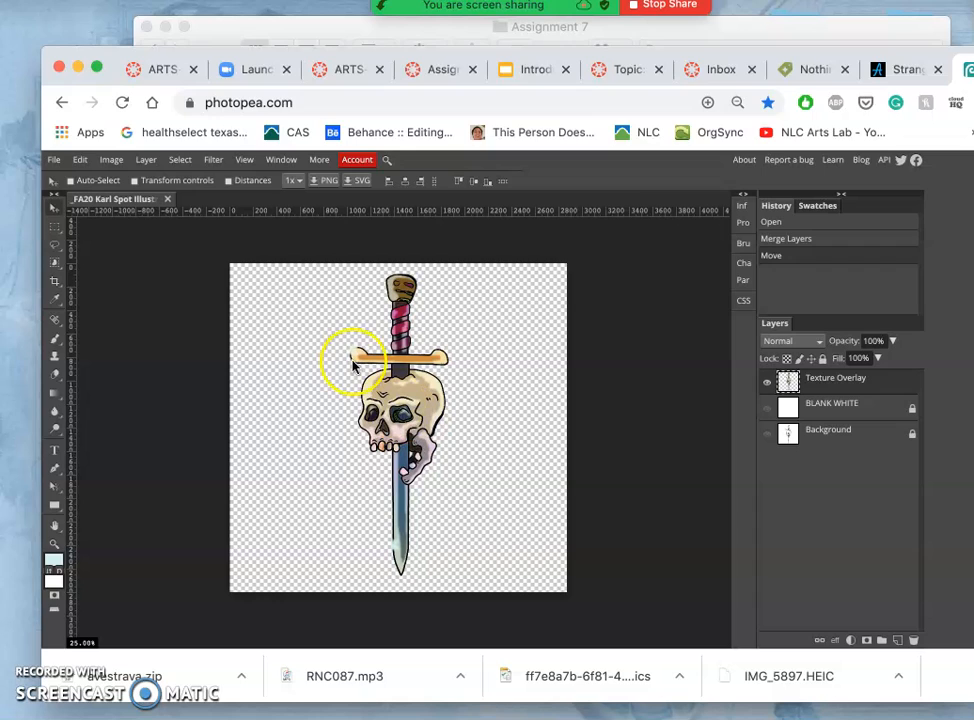
Save the poster as a PSD and confirm the file sits in Finder's Downloads folder
click(54, 160)
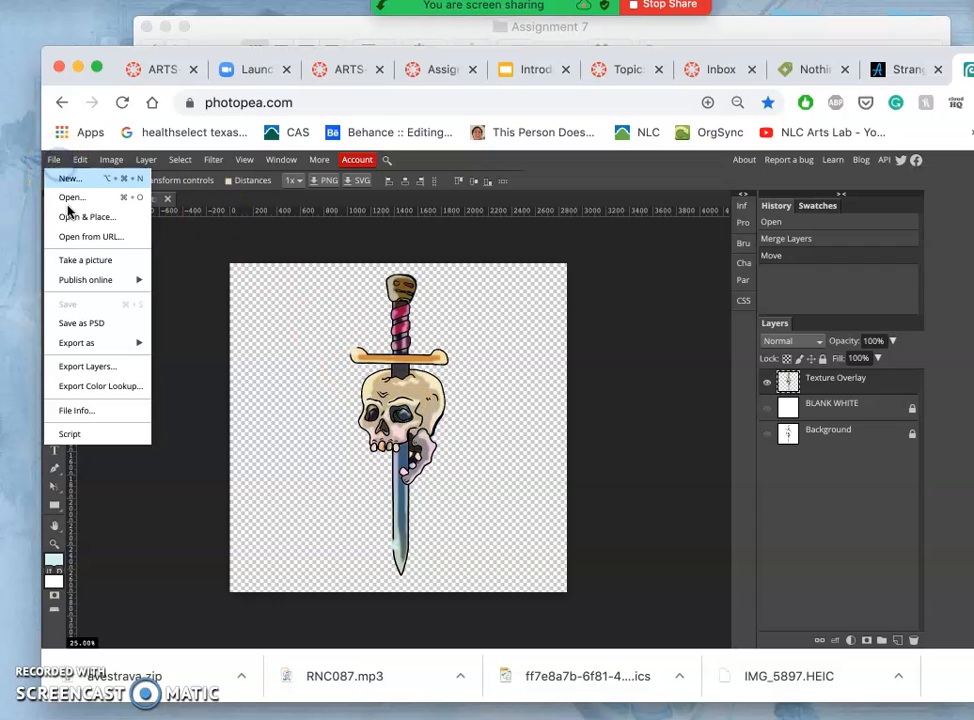
mouse_move(80, 322)
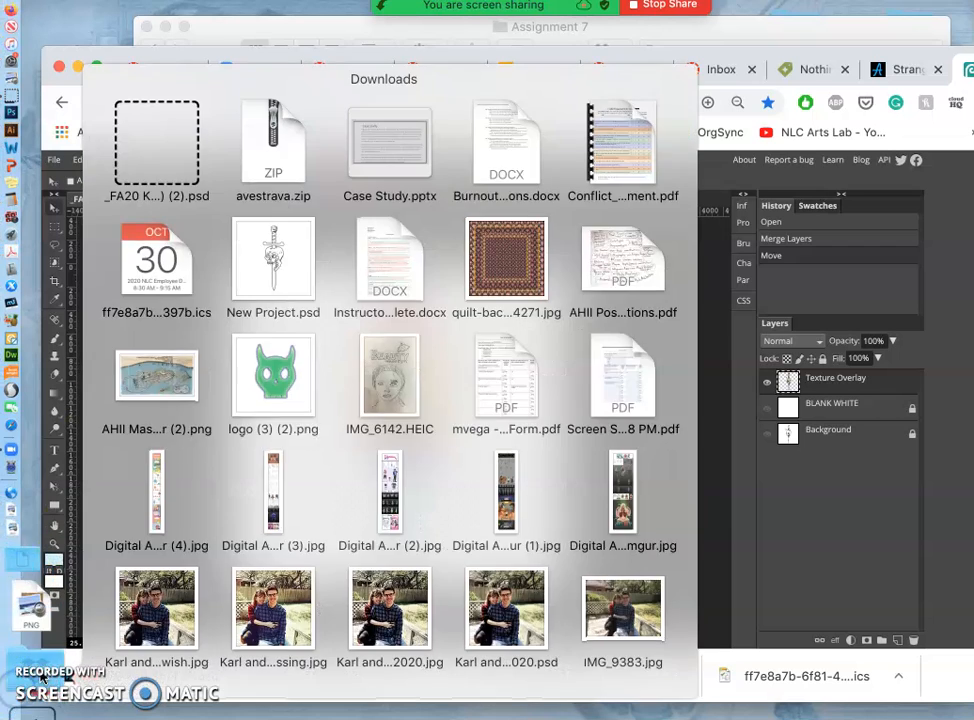
scroll(down, 3)
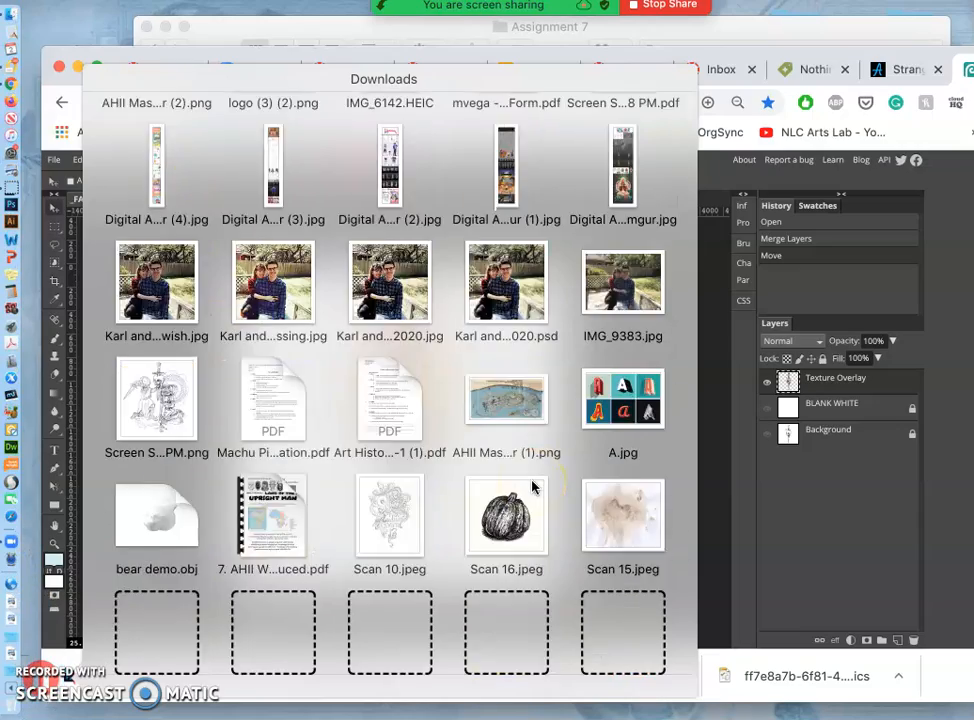
scroll(down, 3)
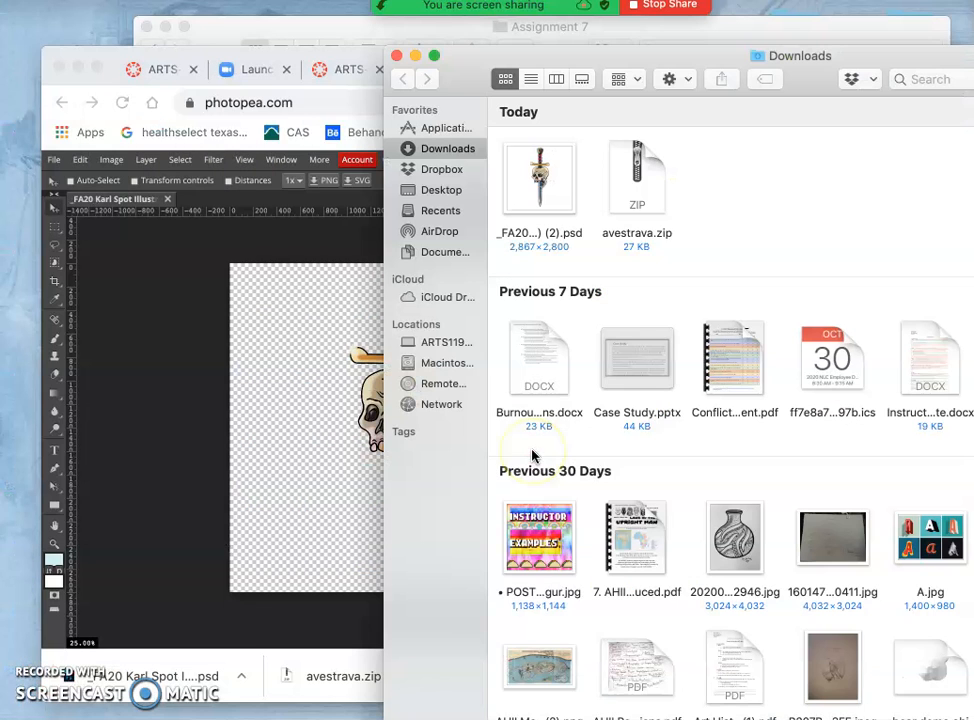
click(540, 178)
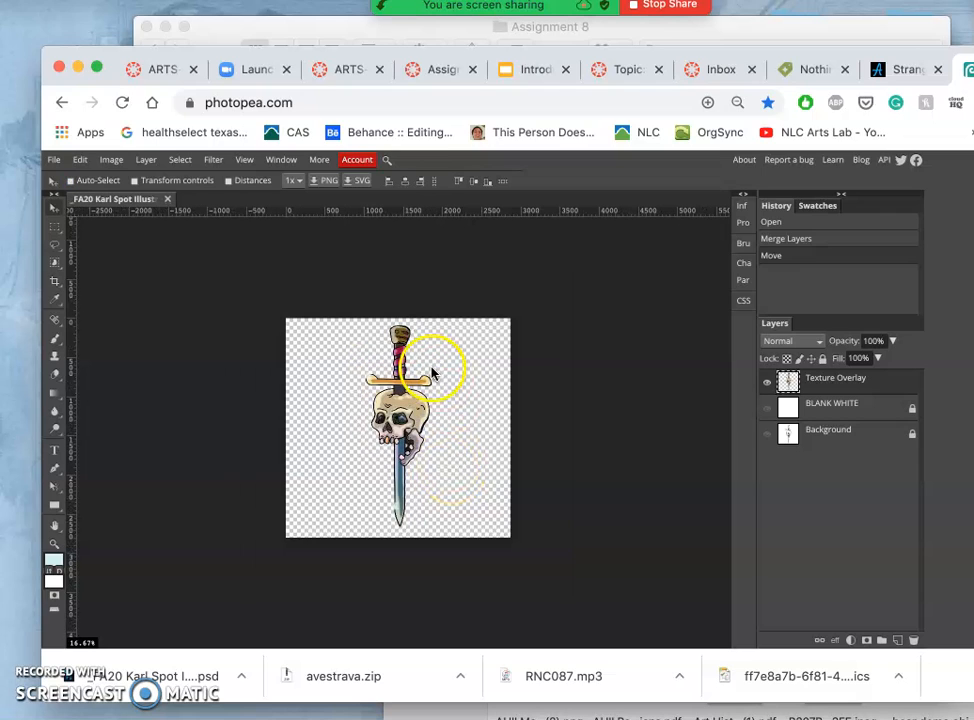
mouse_move(340, 618)
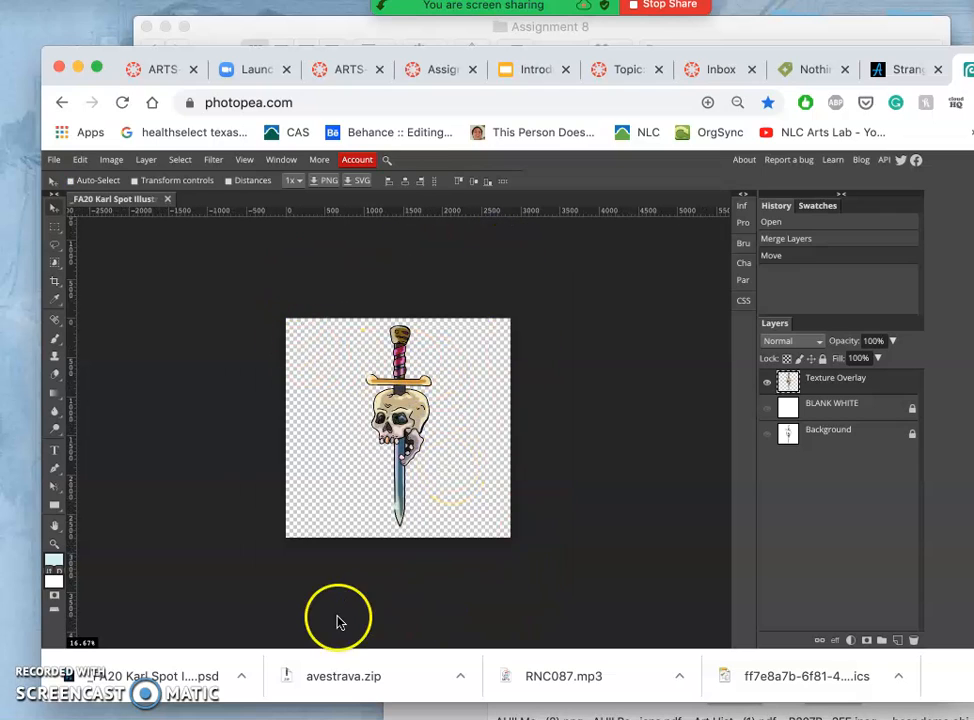
mouse_move(210, 250)
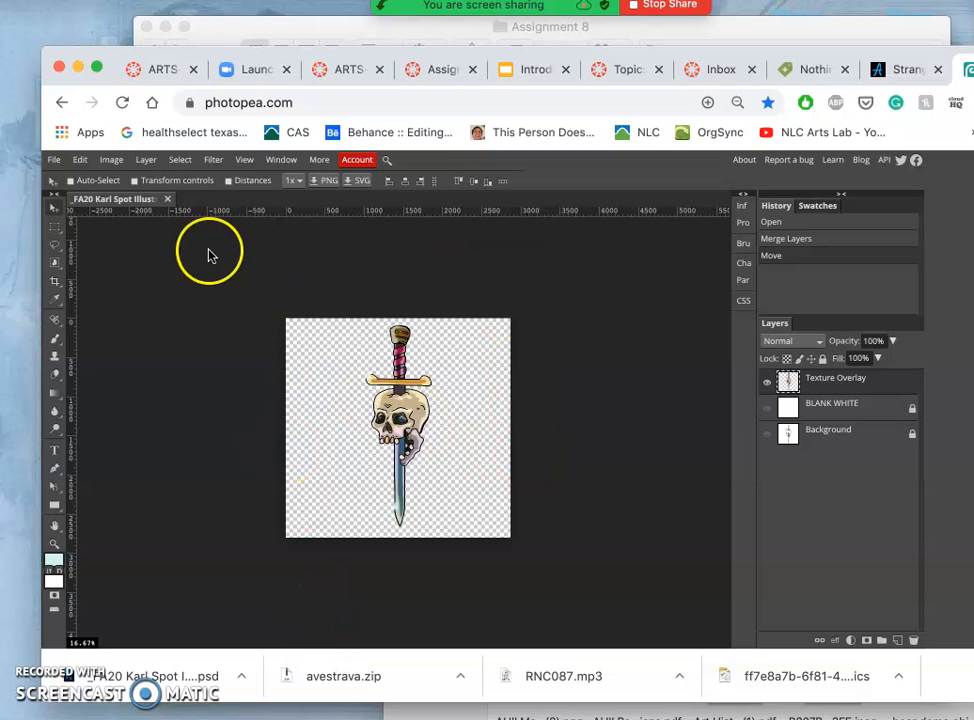
Resize the canvas in inches to a taller 9-inch-wide portrait page via Canvas Size
click(112, 160)
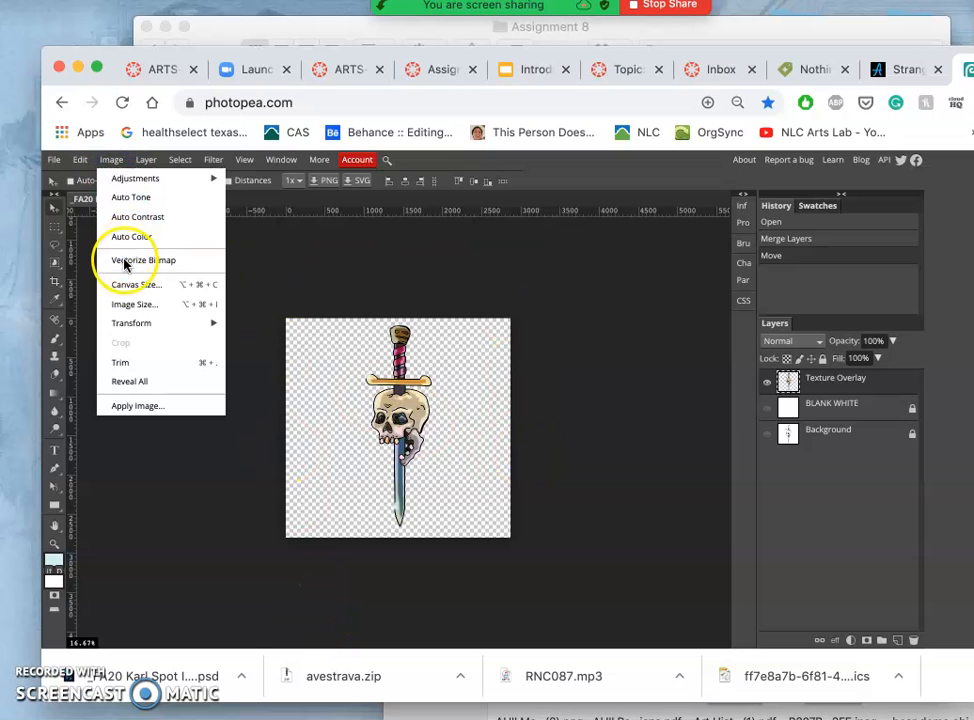
click(136, 284)
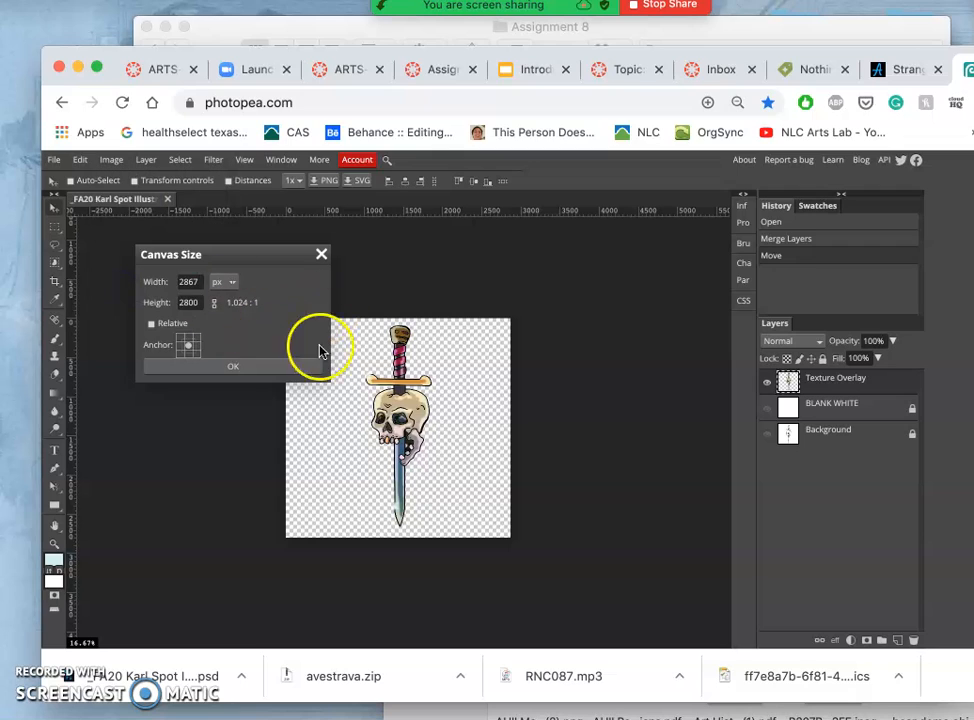
mouse_move(222, 290)
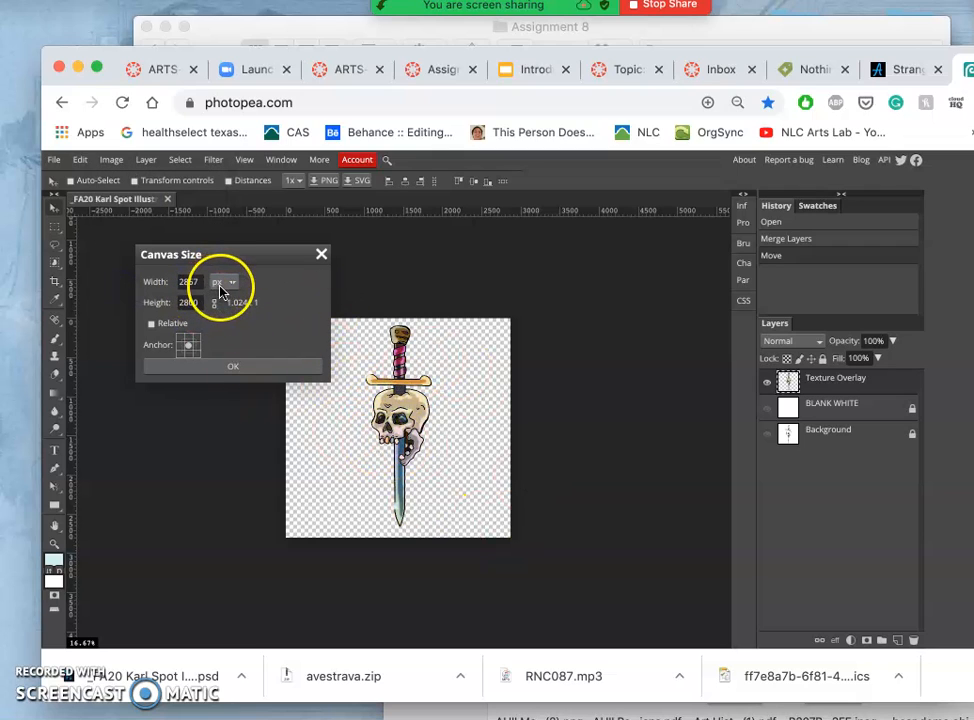
click(226, 280)
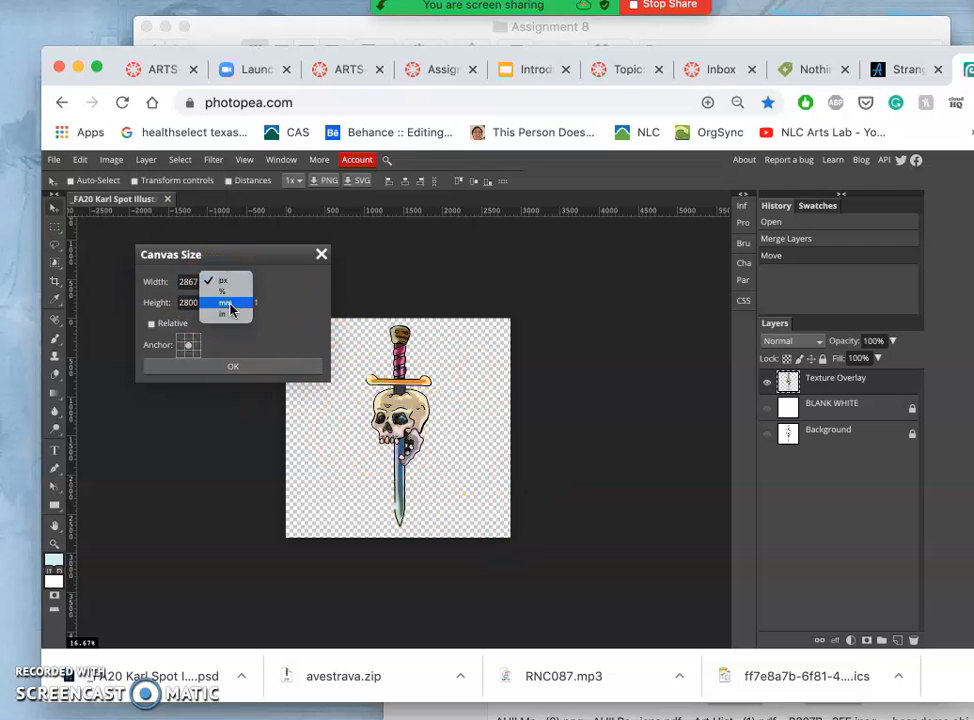
click(222, 314)
text(12)
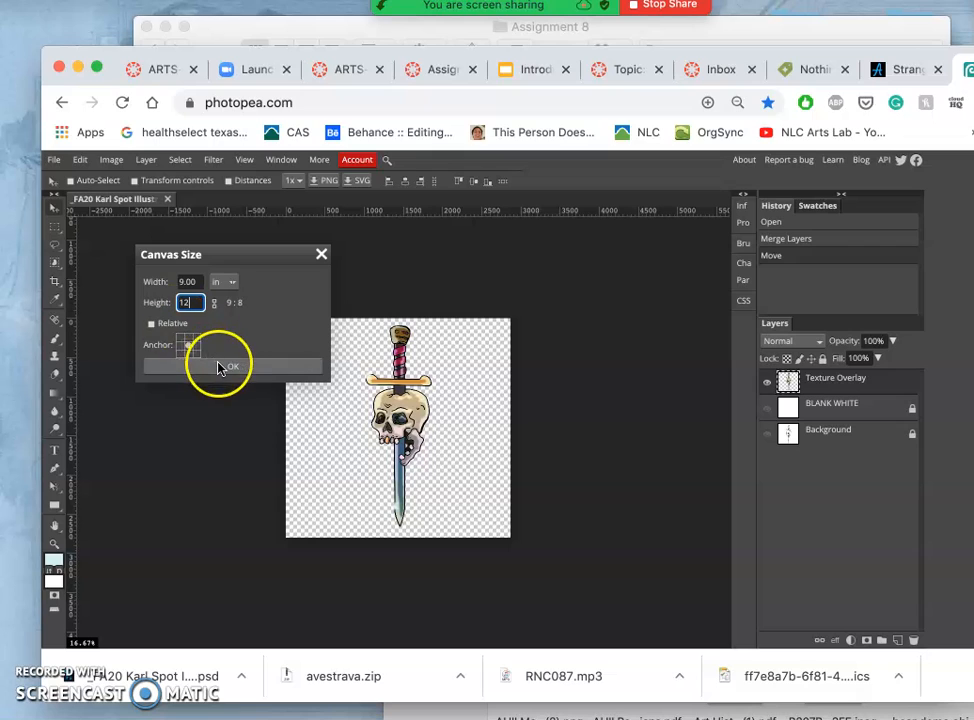
click(228, 366)
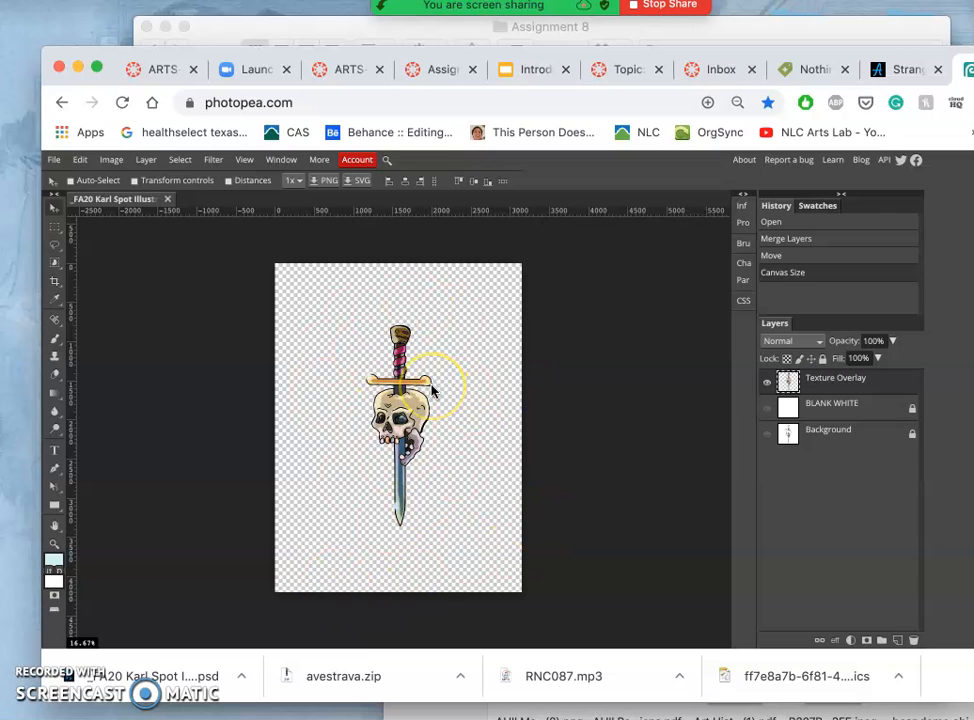
Unlock BLANK WHITE and try a white fill, undoing it when it covers everything
click(768, 404)
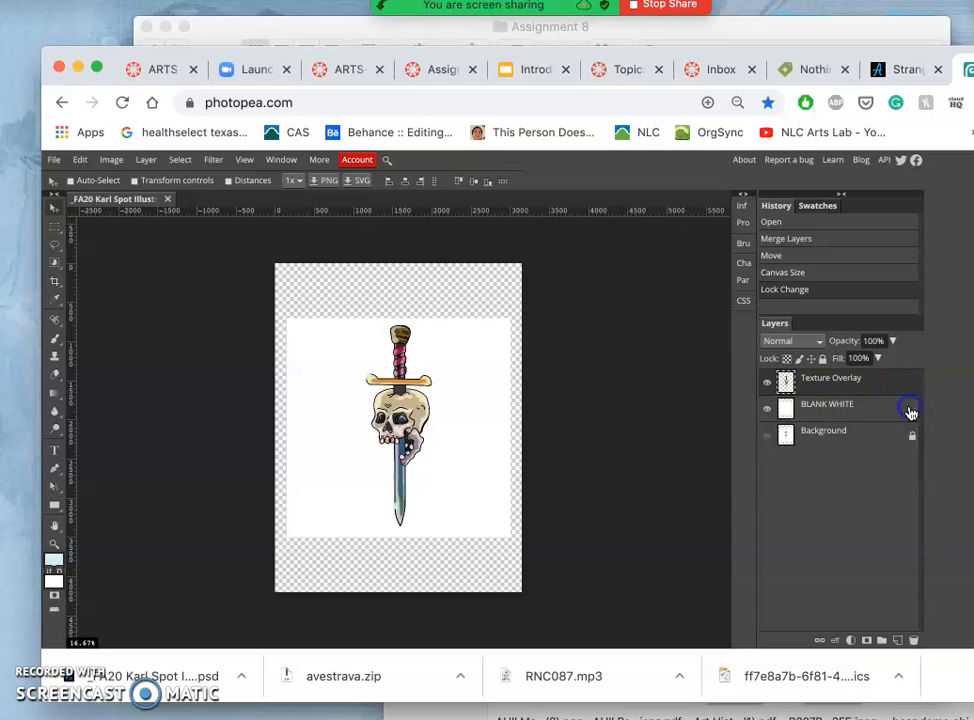
click(80, 160)
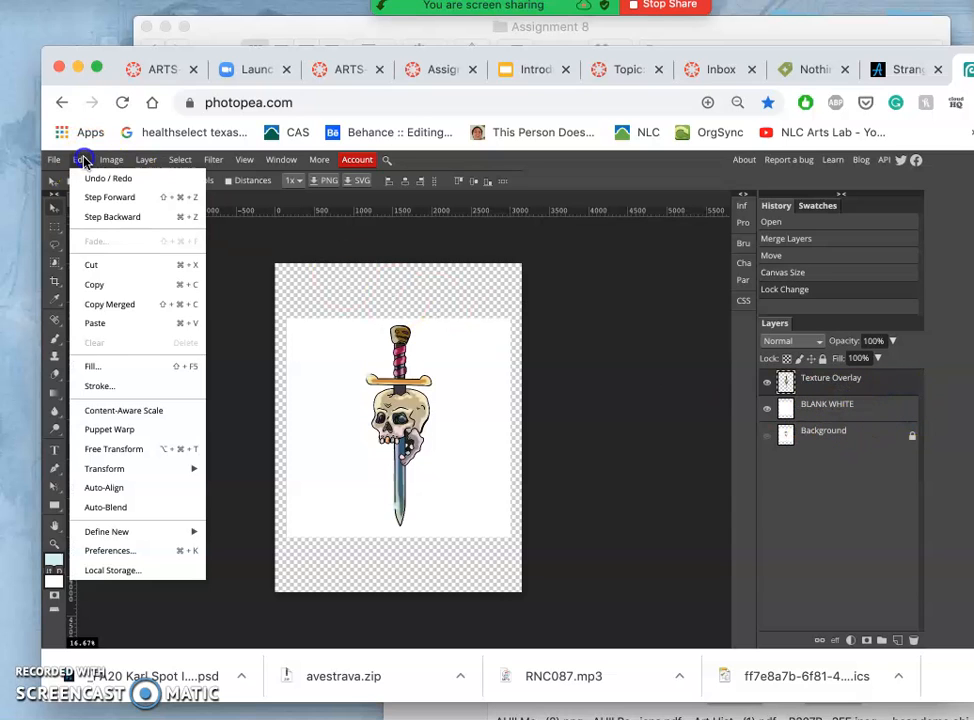
click(92, 366)
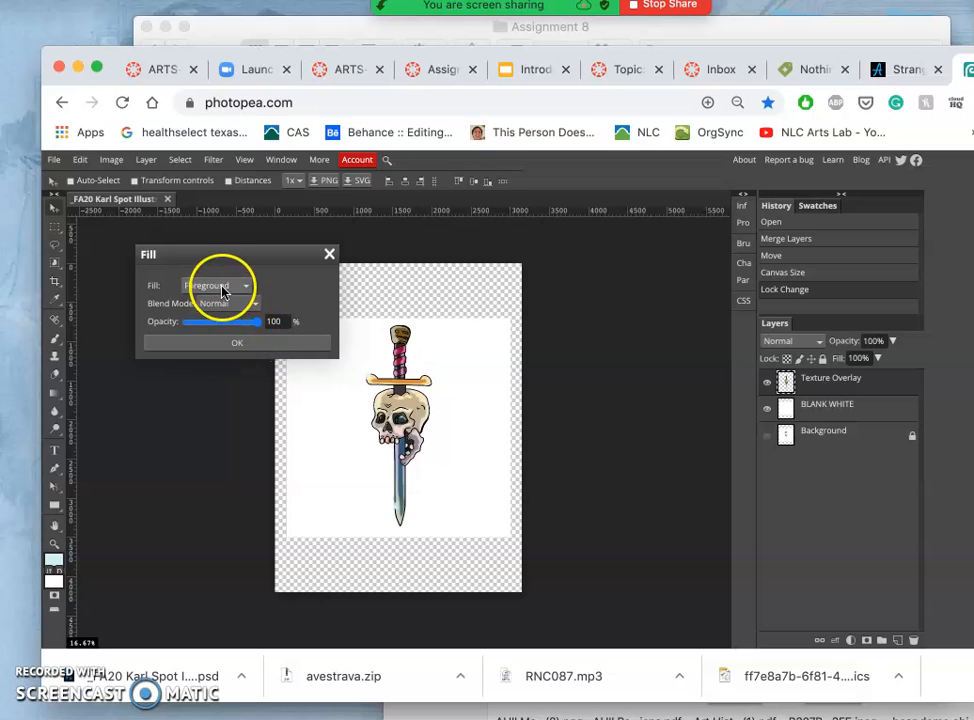
click(216, 284)
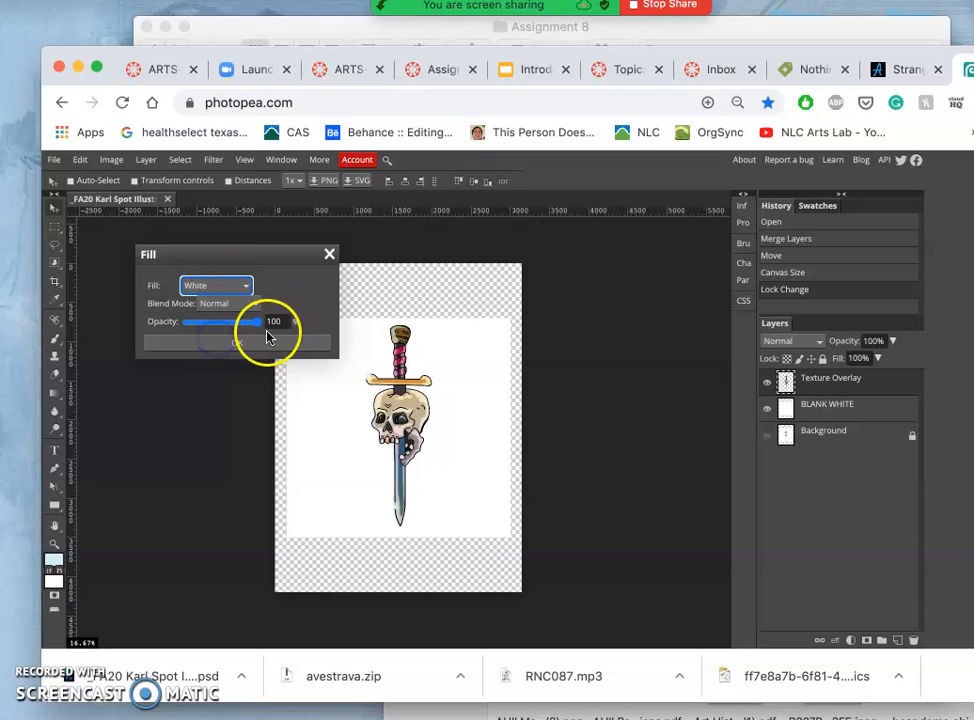
click(236, 344)
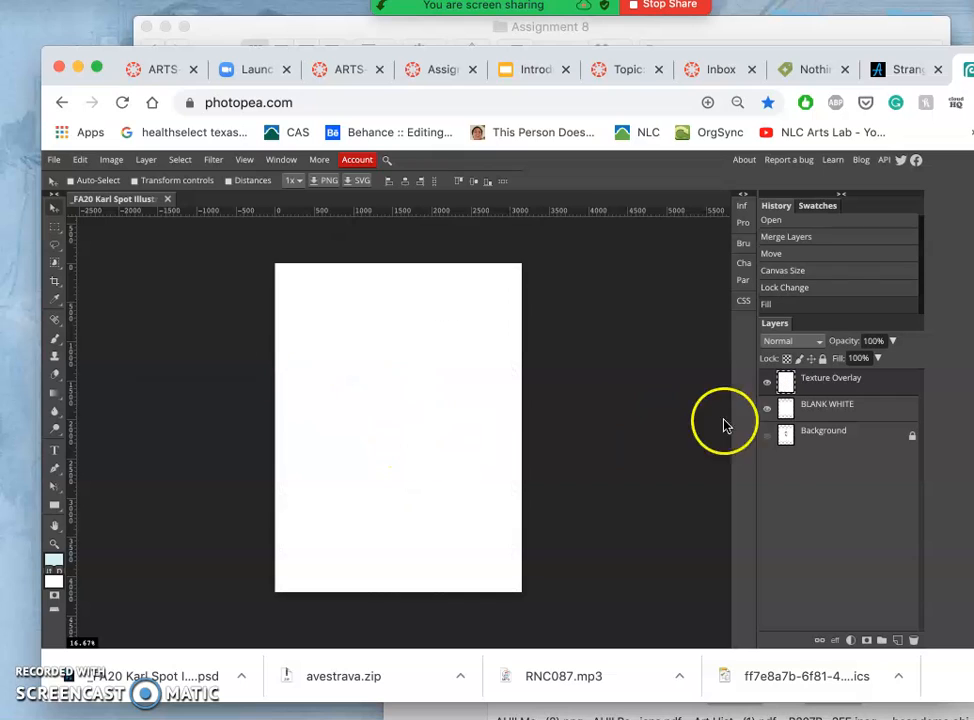
click(768, 408)
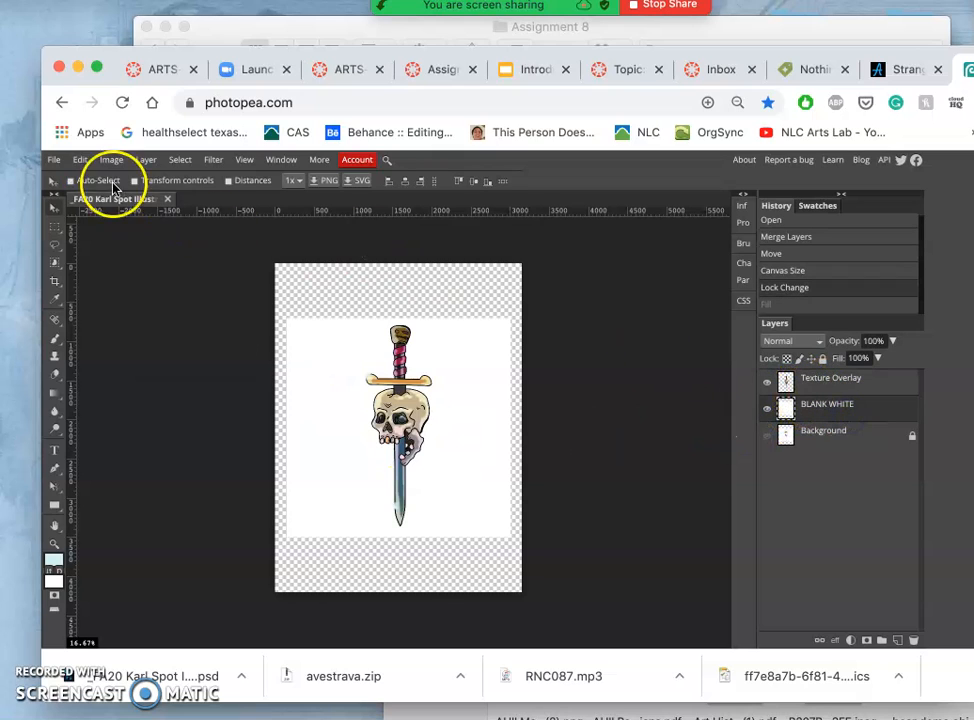
Refill the BLANK WHITE layer with solid white behind the artwork
click(80, 160)
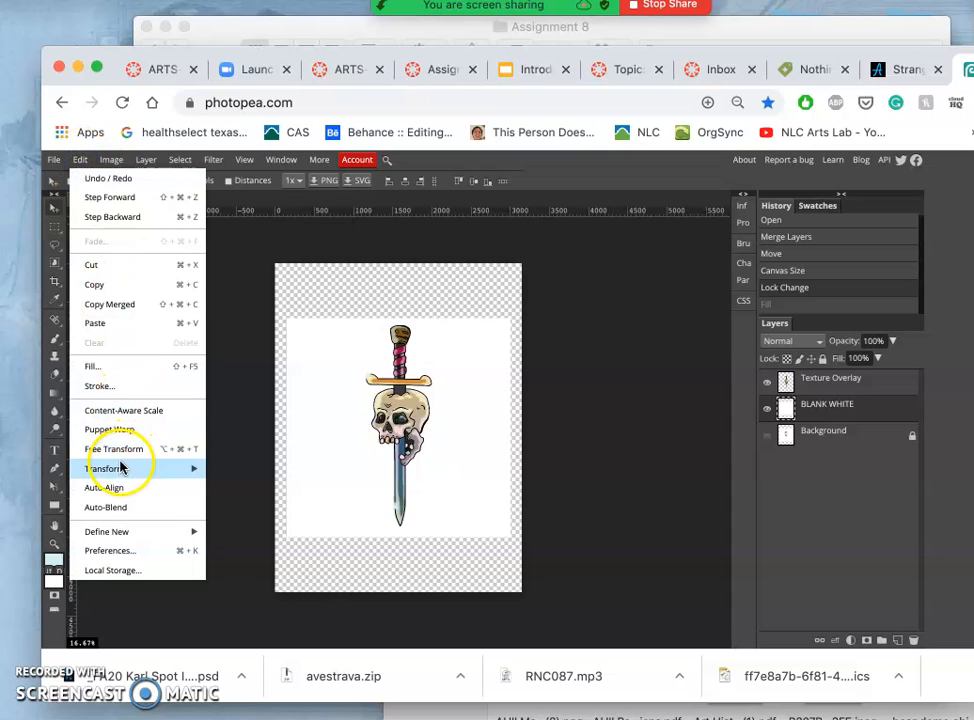
click(92, 366)
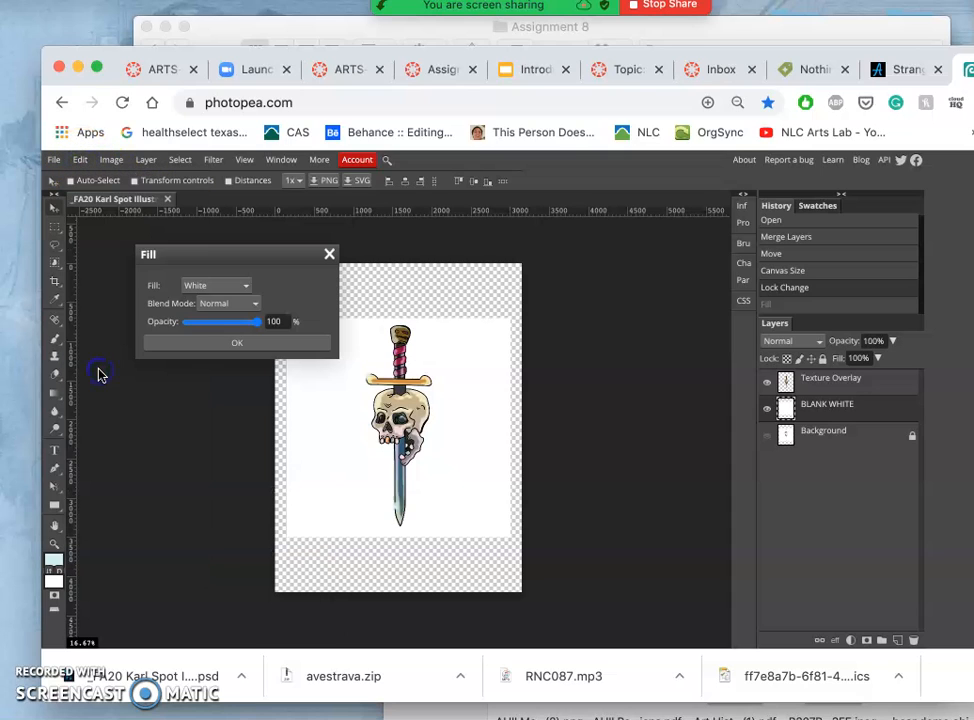
click(236, 342)
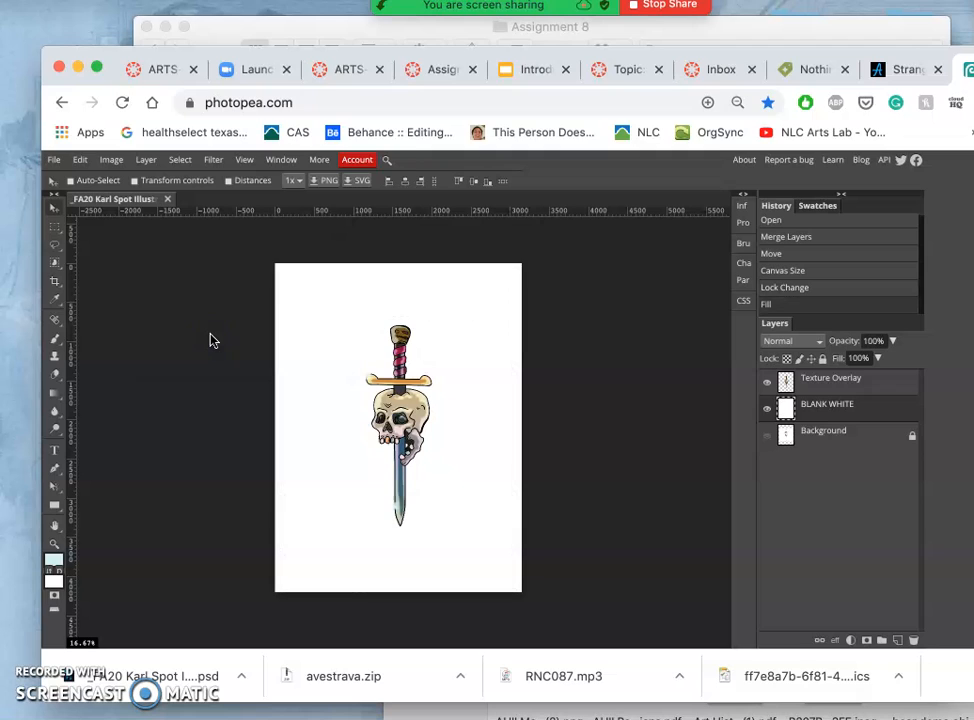
click(824, 430)
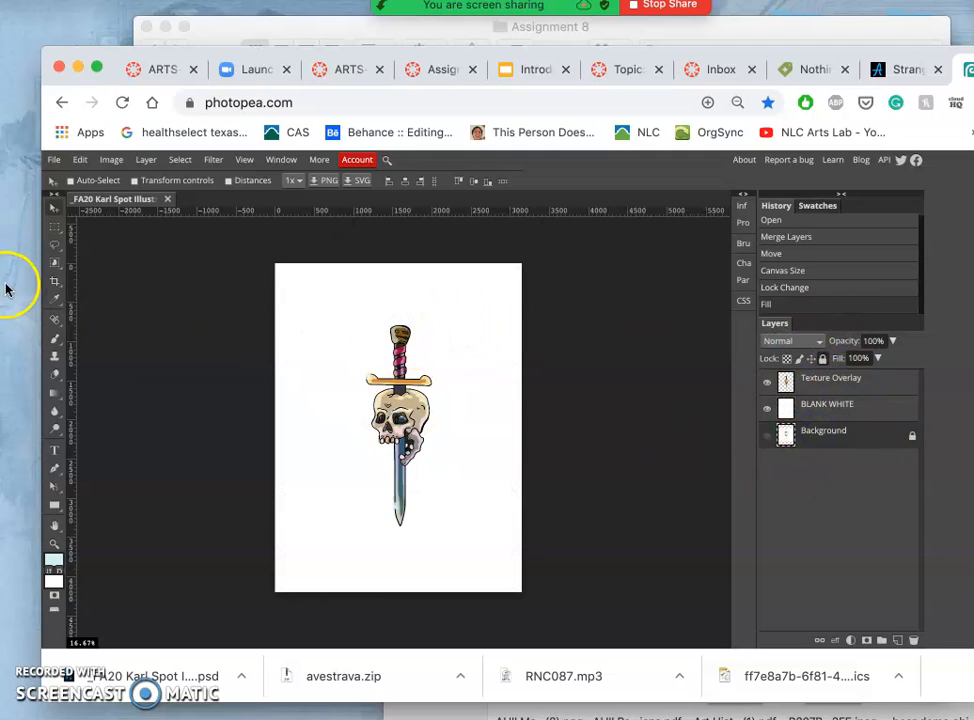
mouse_move(318, 318)
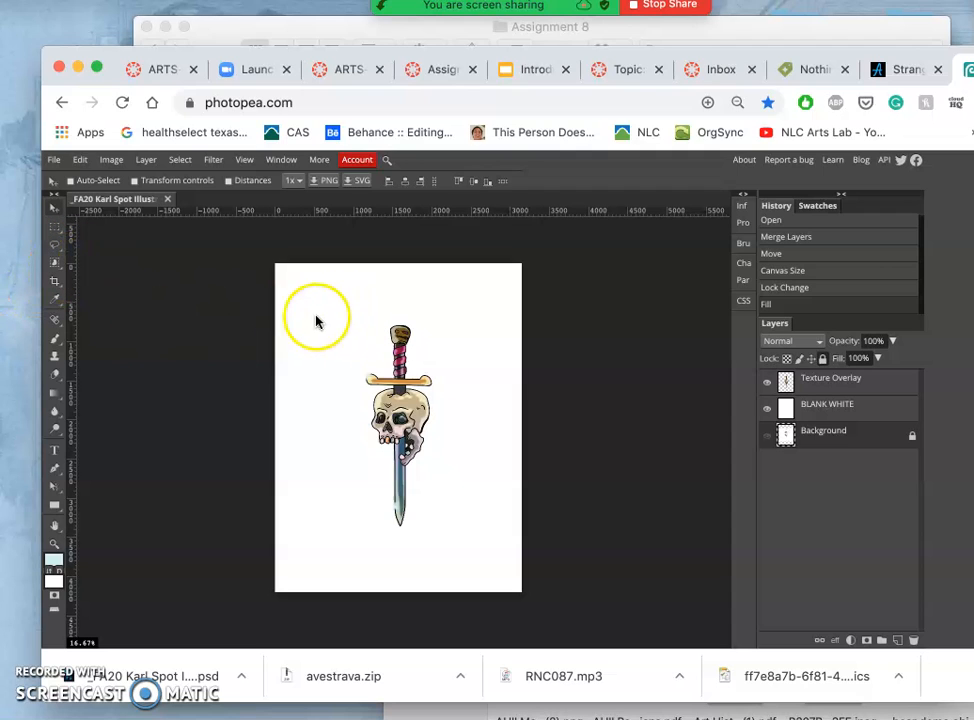
mouse_move(460, 340)
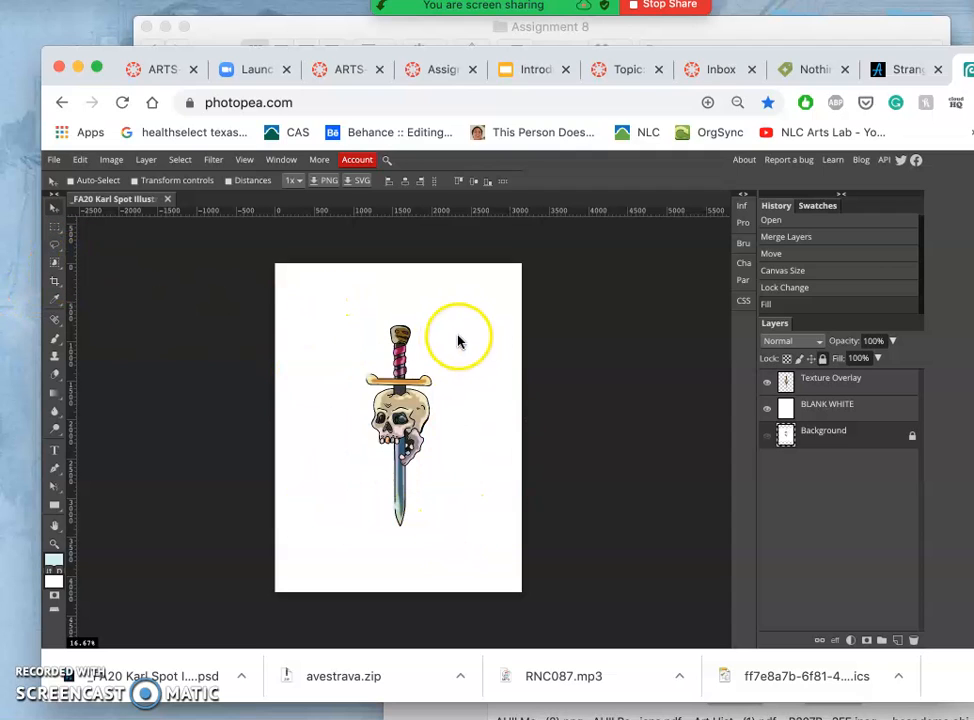
mouse_move(296, 412)
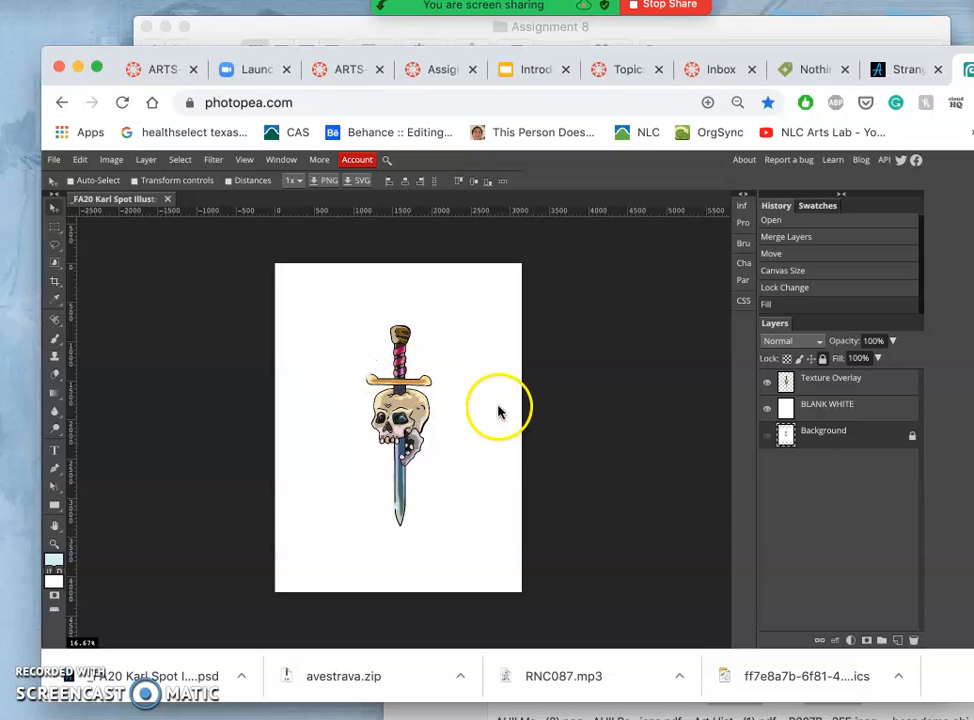
mouse_move(316, 476)
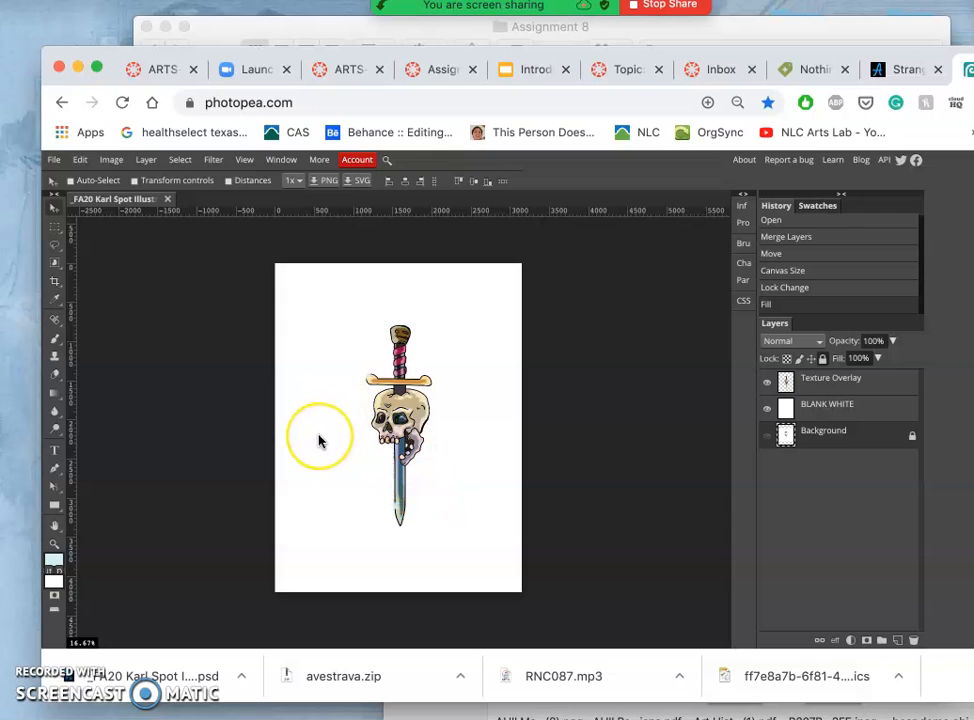
mouse_move(420, 516)
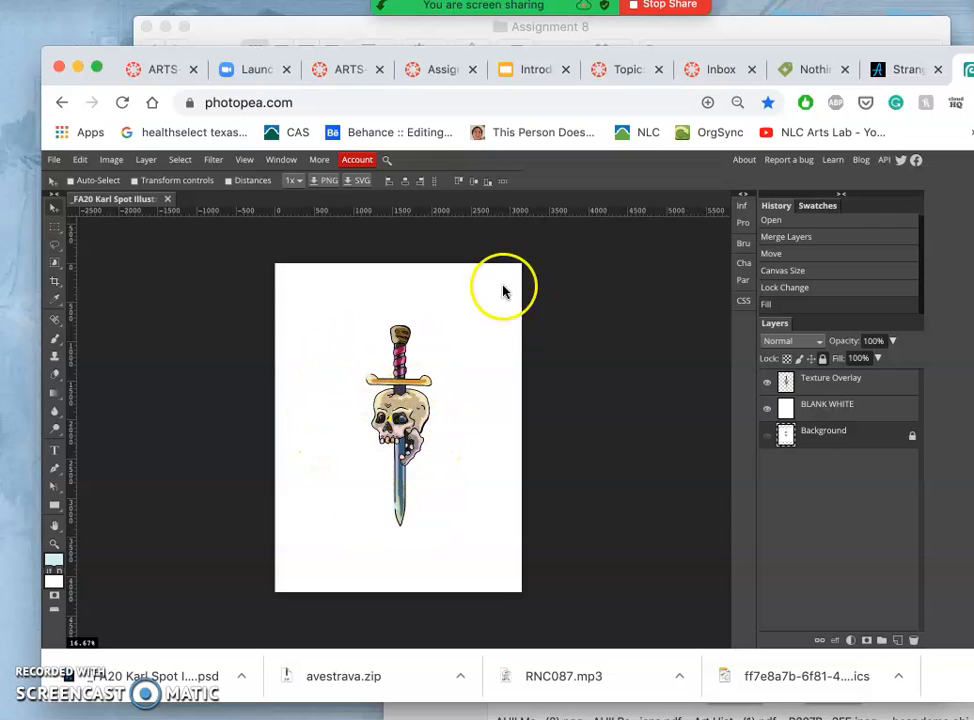
mouse_move(296, 480)
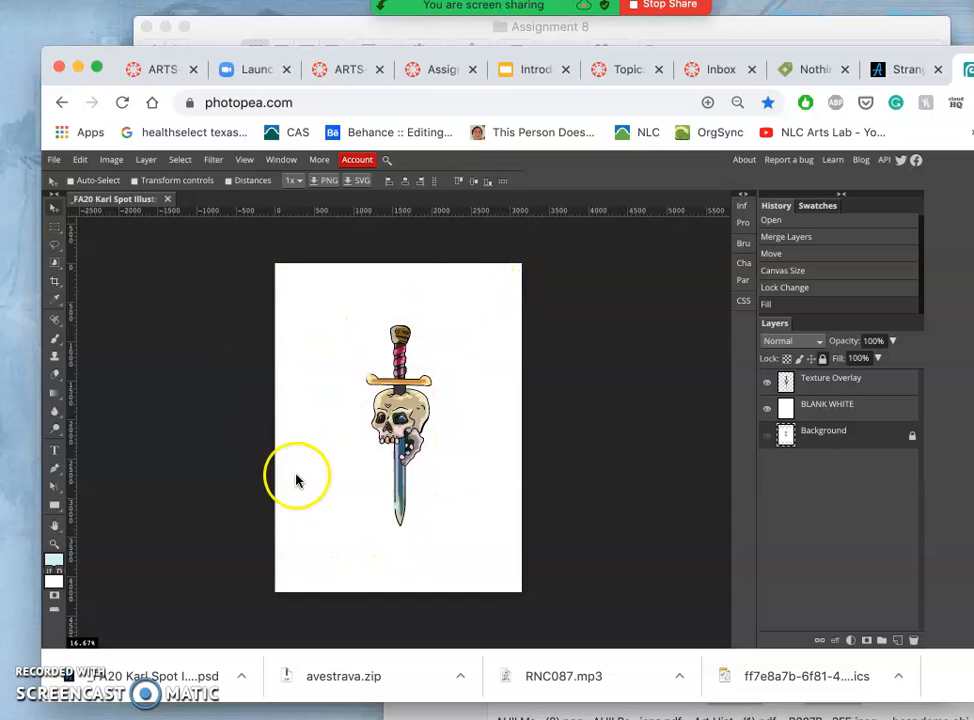
mouse_move(98, 356)
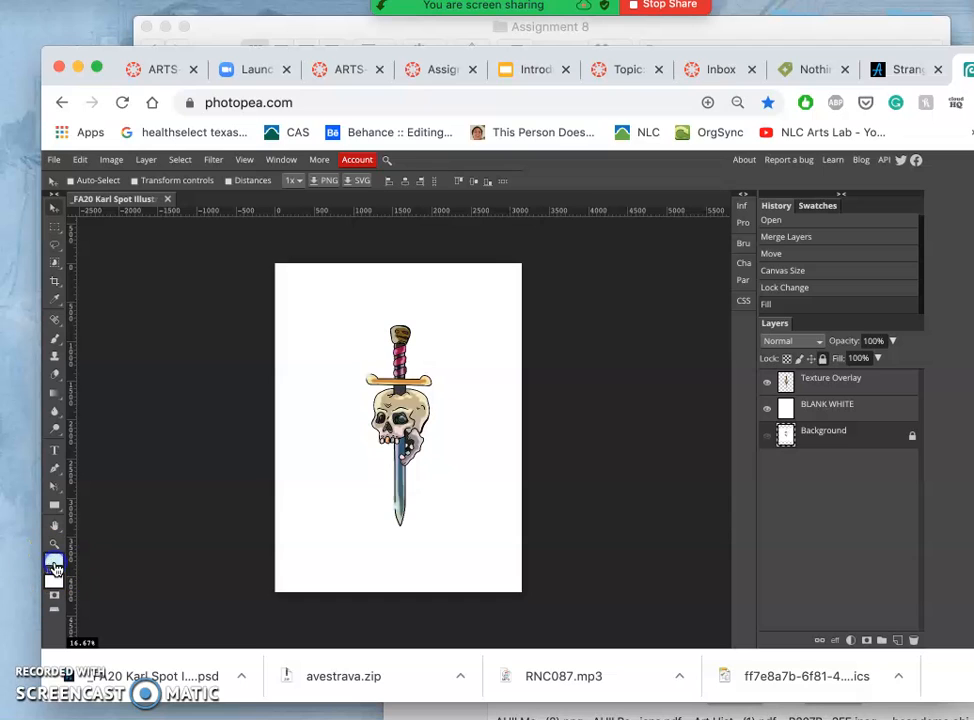
Set a medium gray drawing colour and draw a wide rectangle bar across the top of the page
click(54, 556)
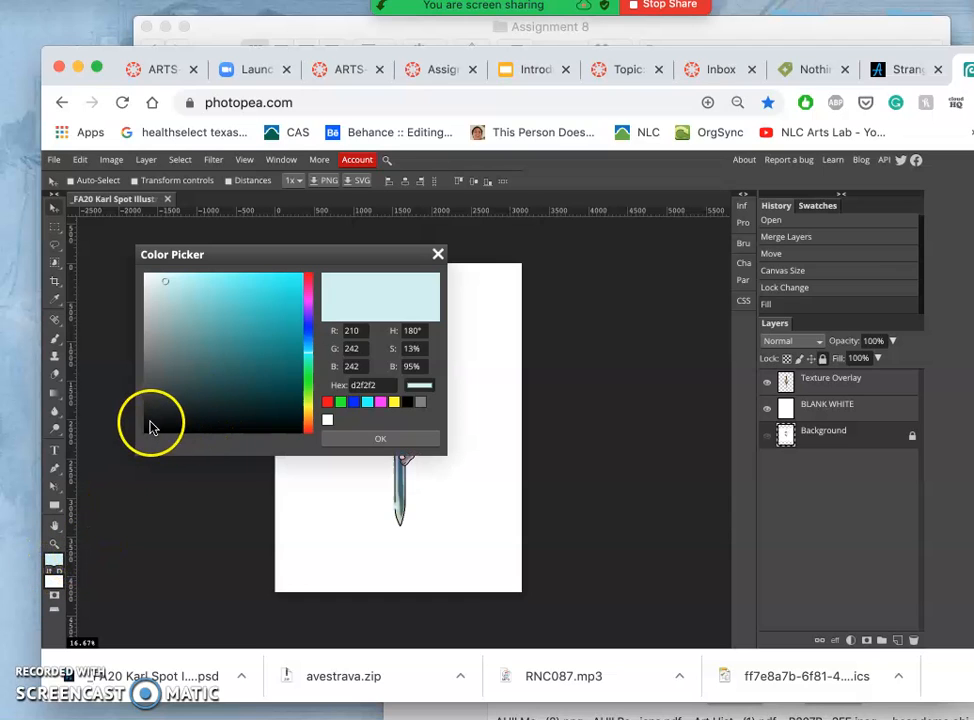
click(136, 350)
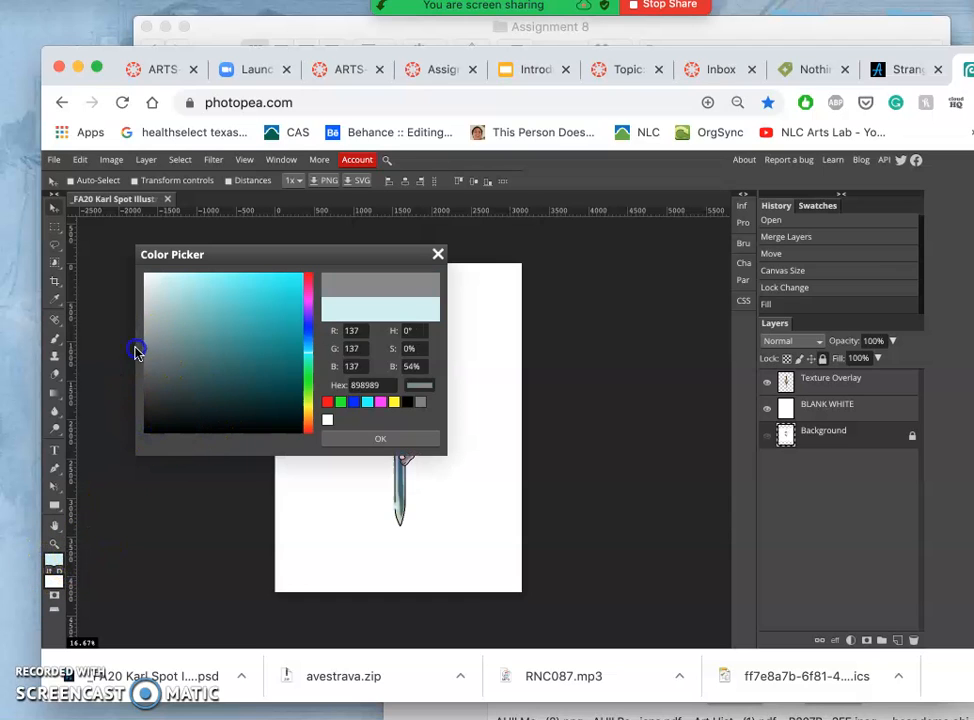
click(380, 438)
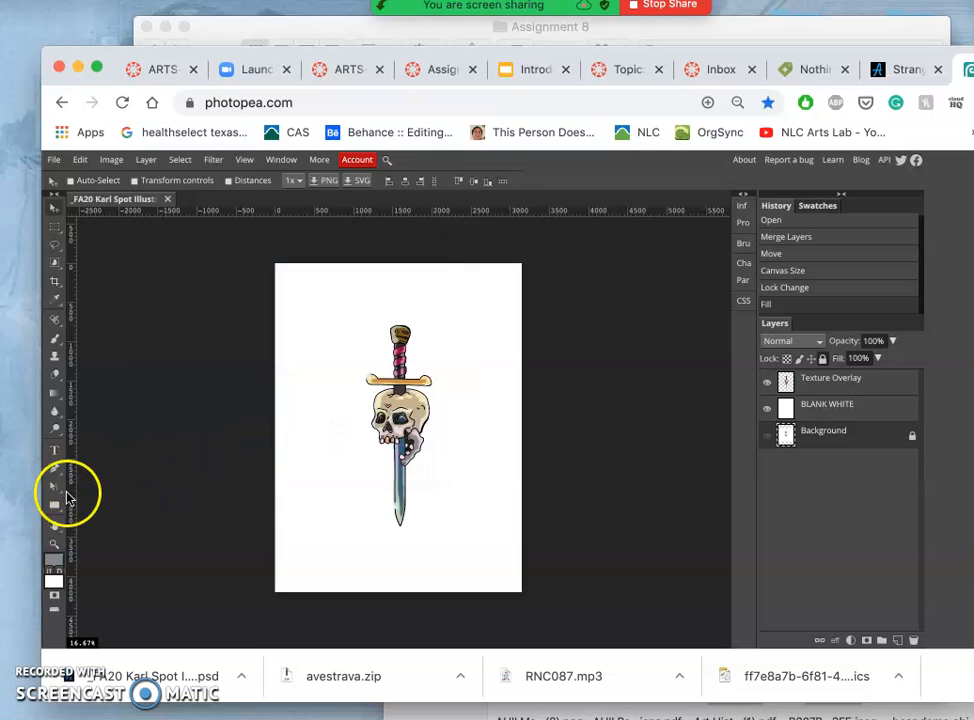
click(54, 502)
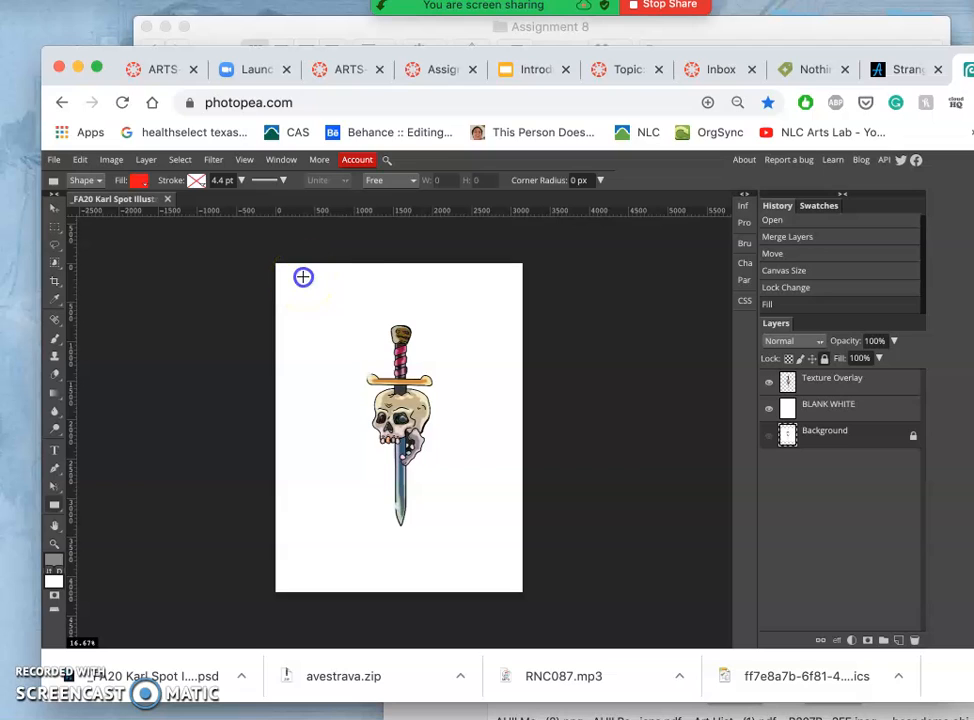
drag(304, 276, 508, 316)
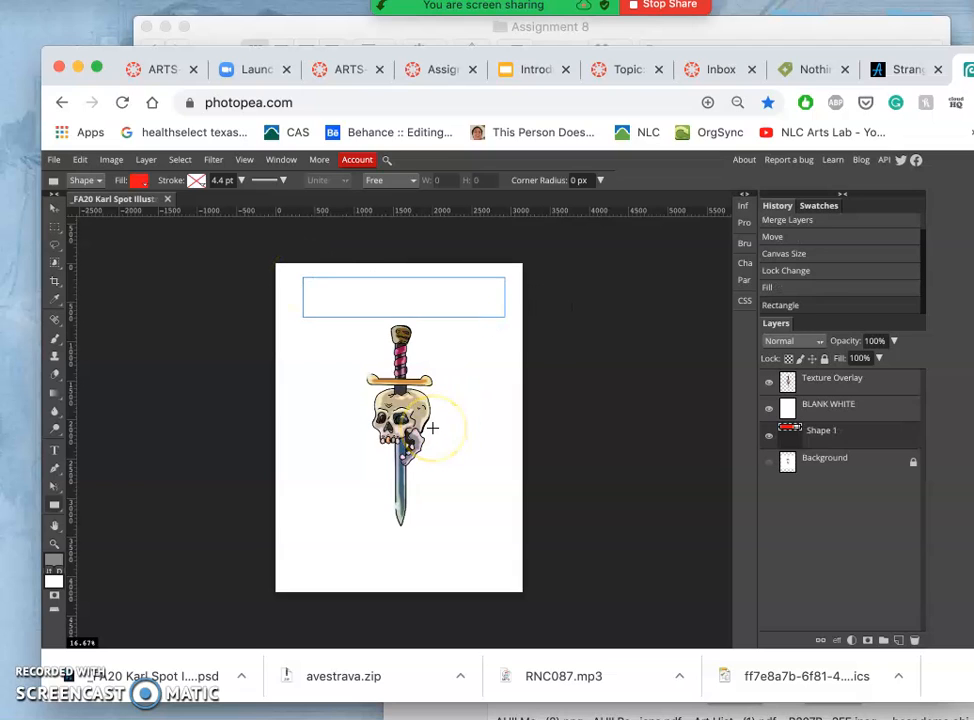
mouse_move(168, 464)
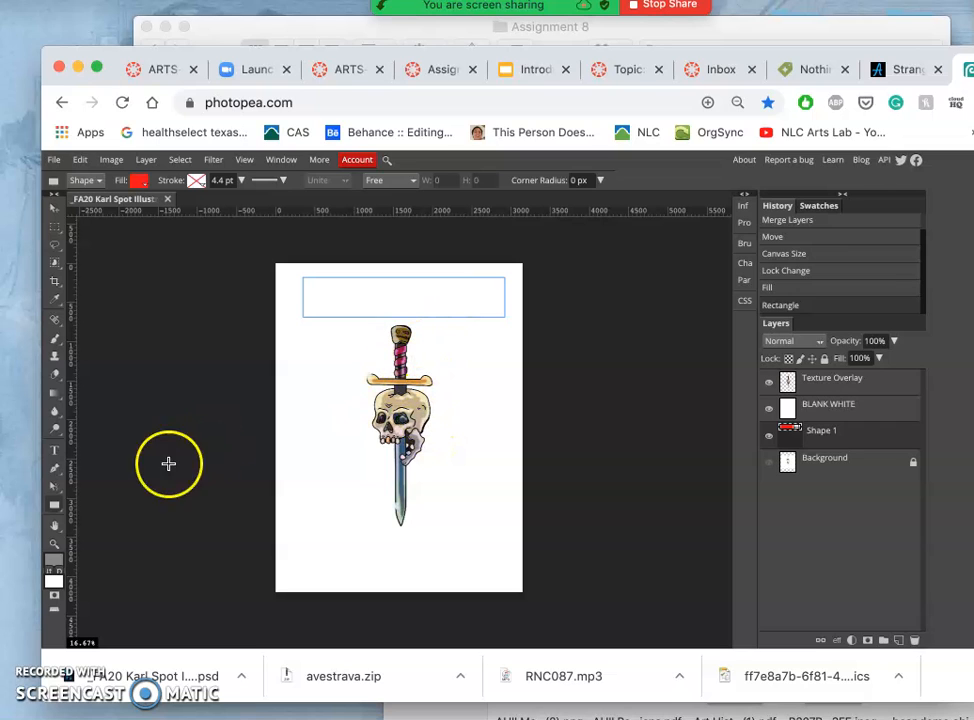
click(140, 180)
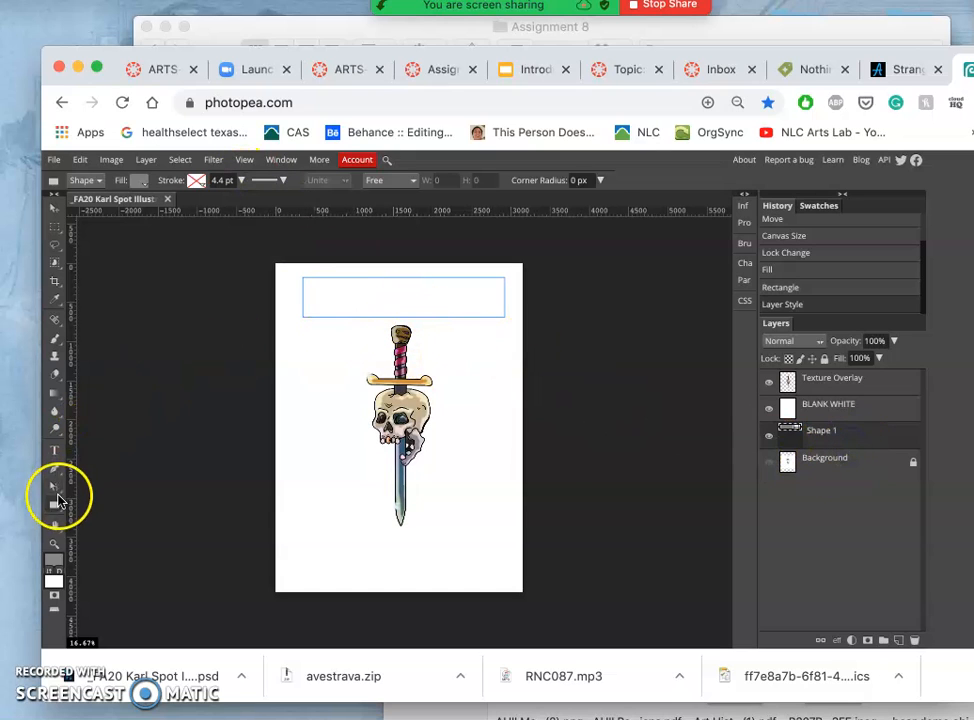
mouse_move(56, 244)
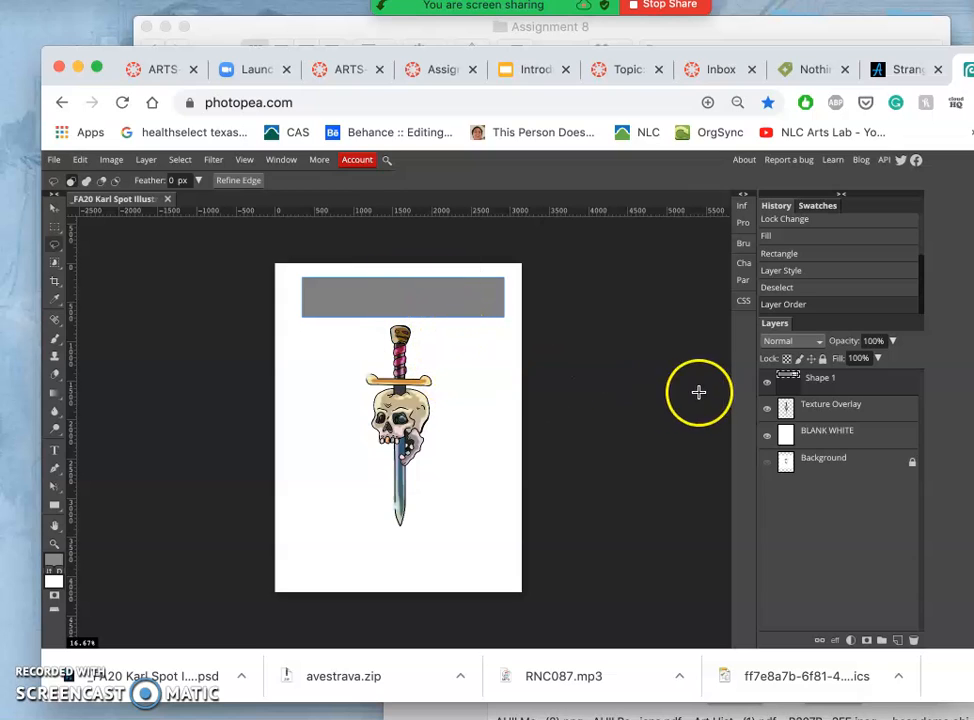
mouse_move(830, 388)
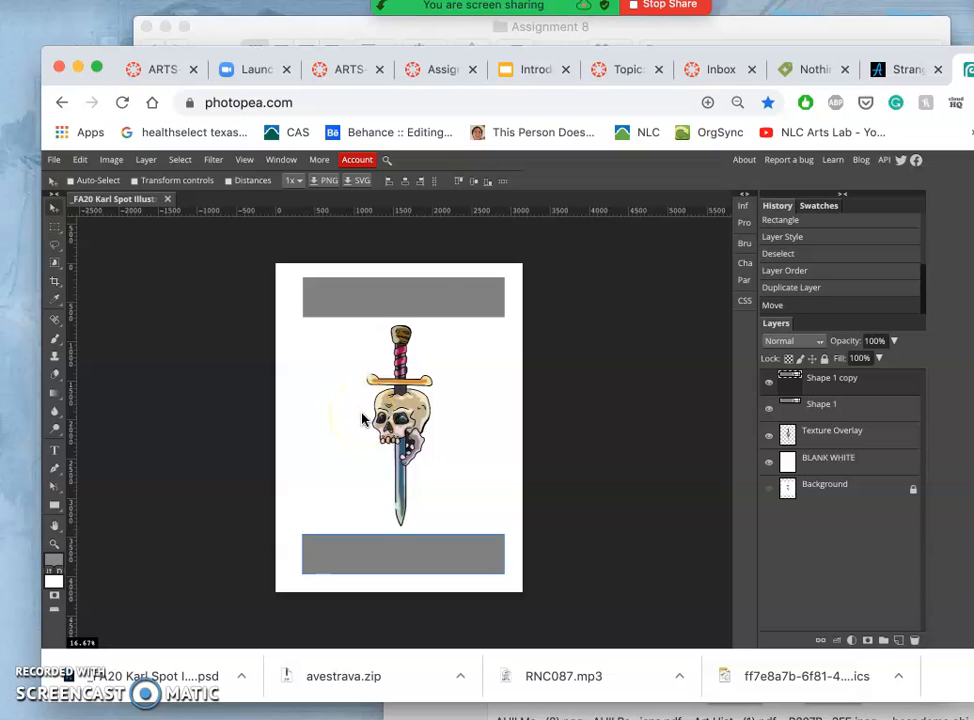
mouse_move(448, 556)
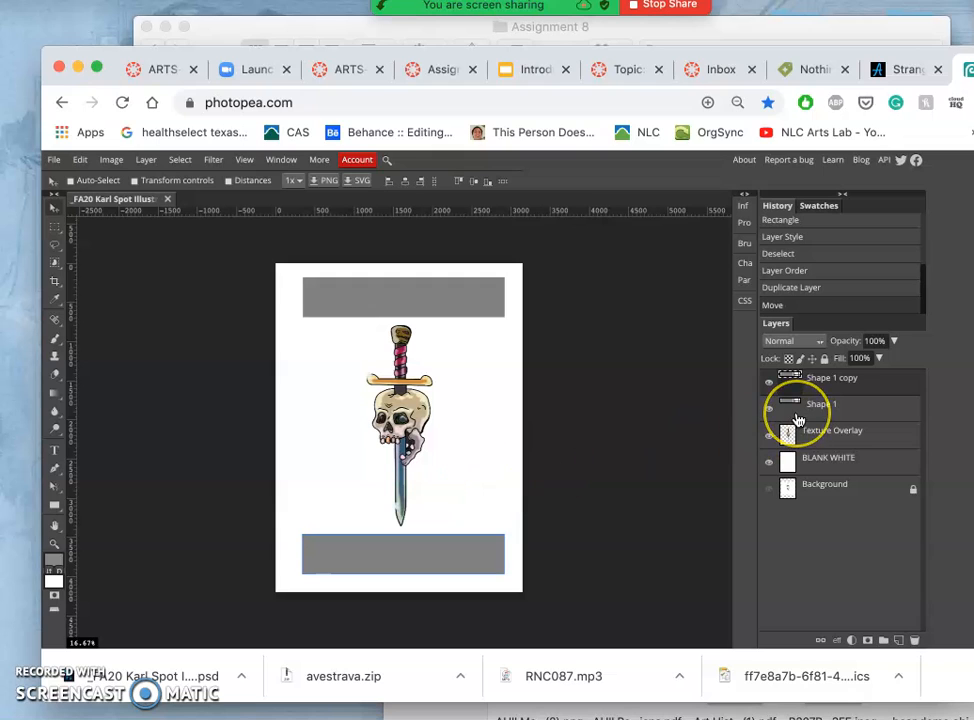
Check the side column layers and hide the top and bottom gray bars
click(792, 288)
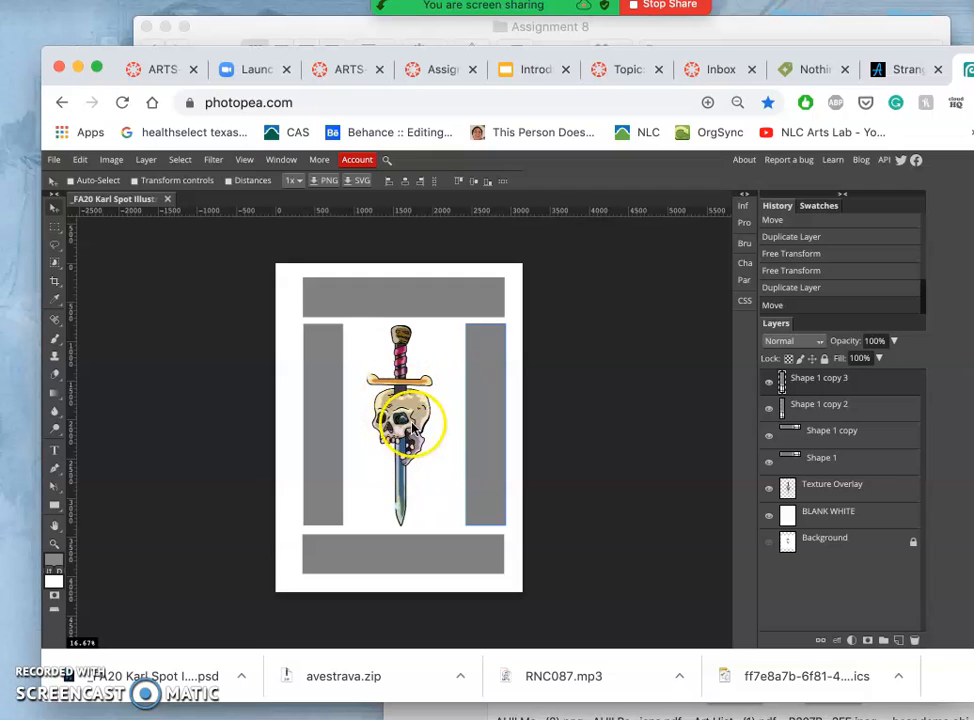
mouse_move(332, 308)
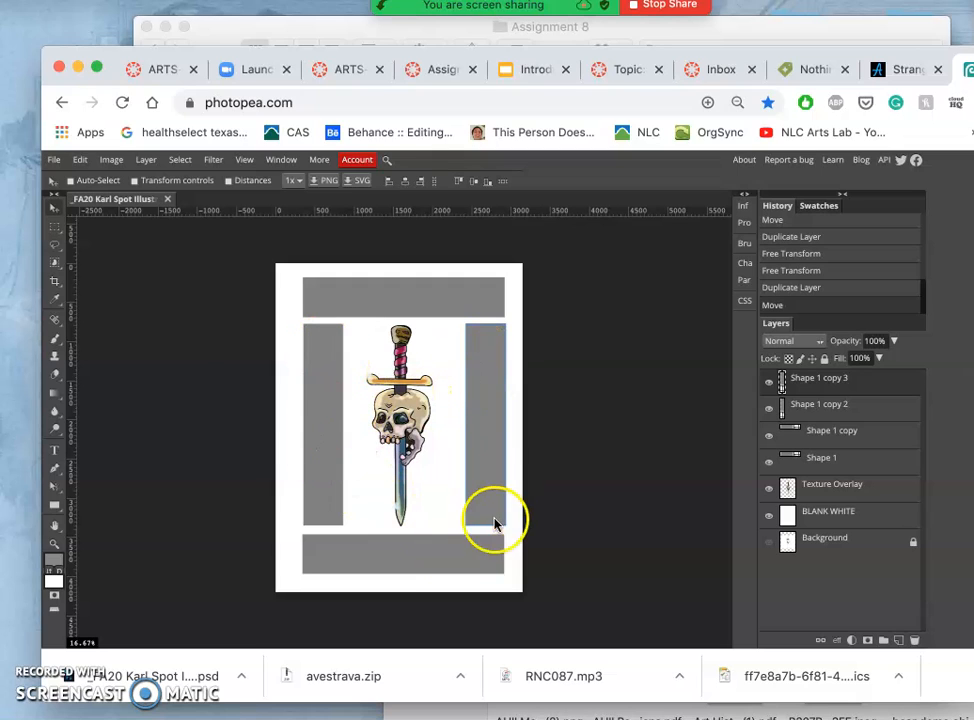
mouse_move(270, 408)
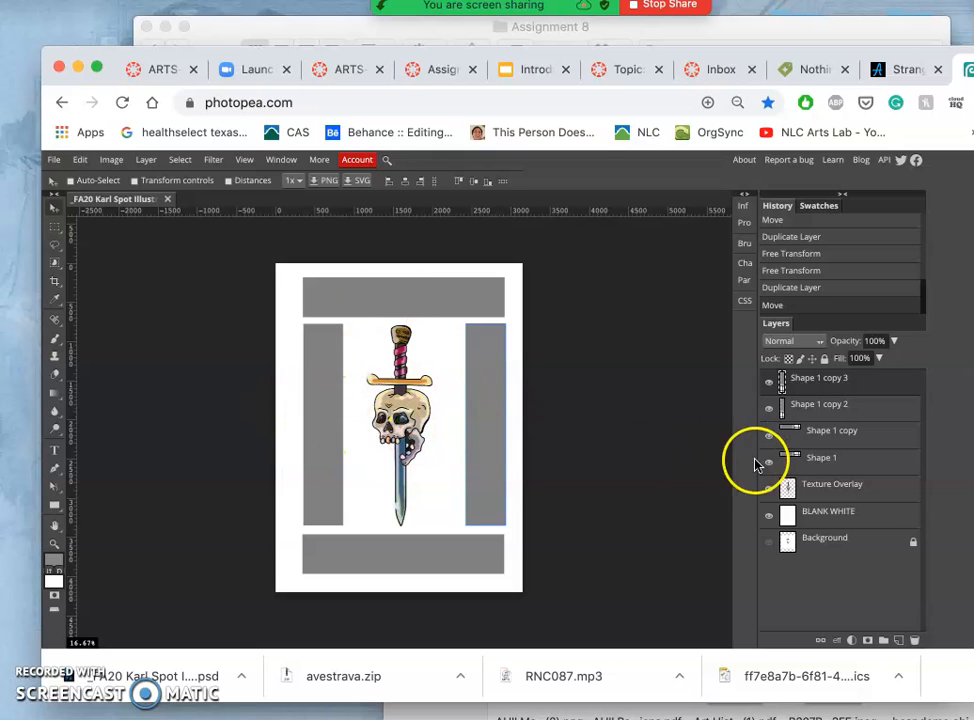
click(768, 414)
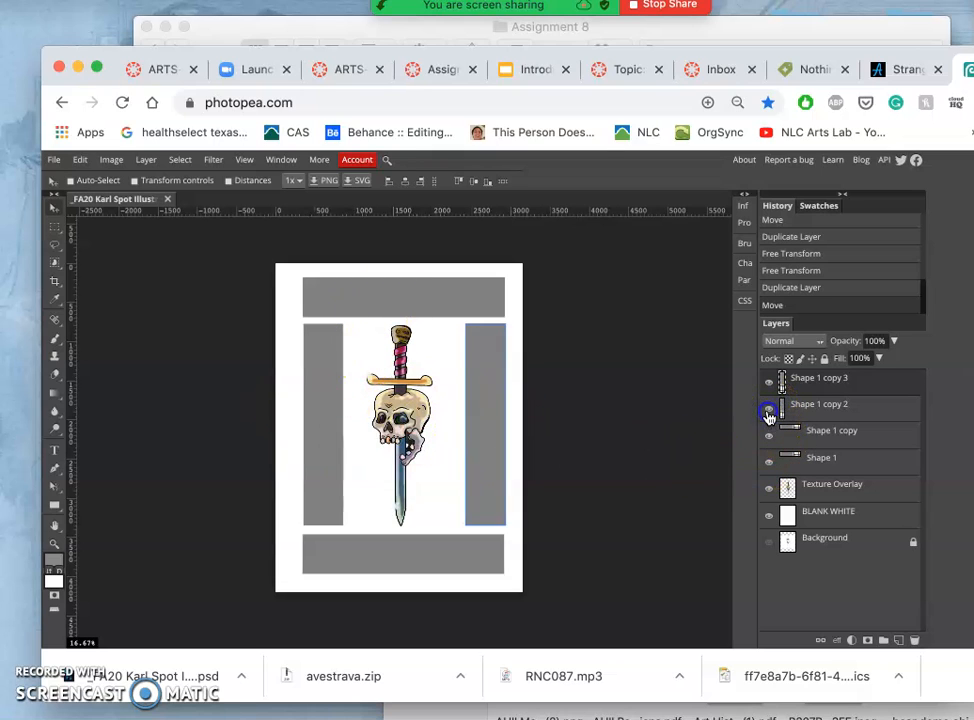
click(768, 410)
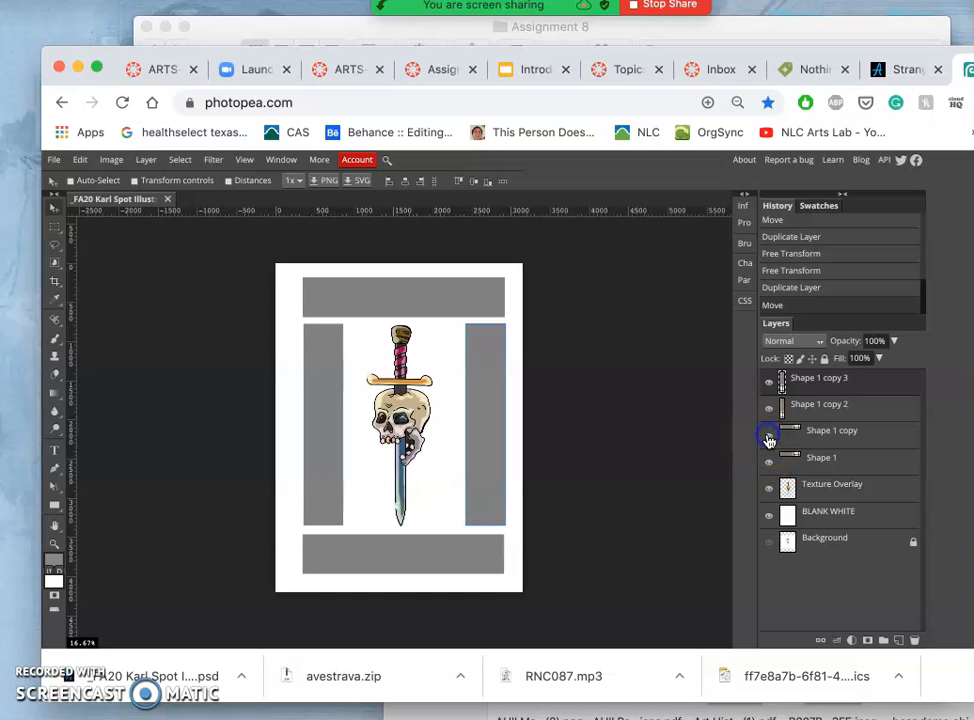
click(54, 244)
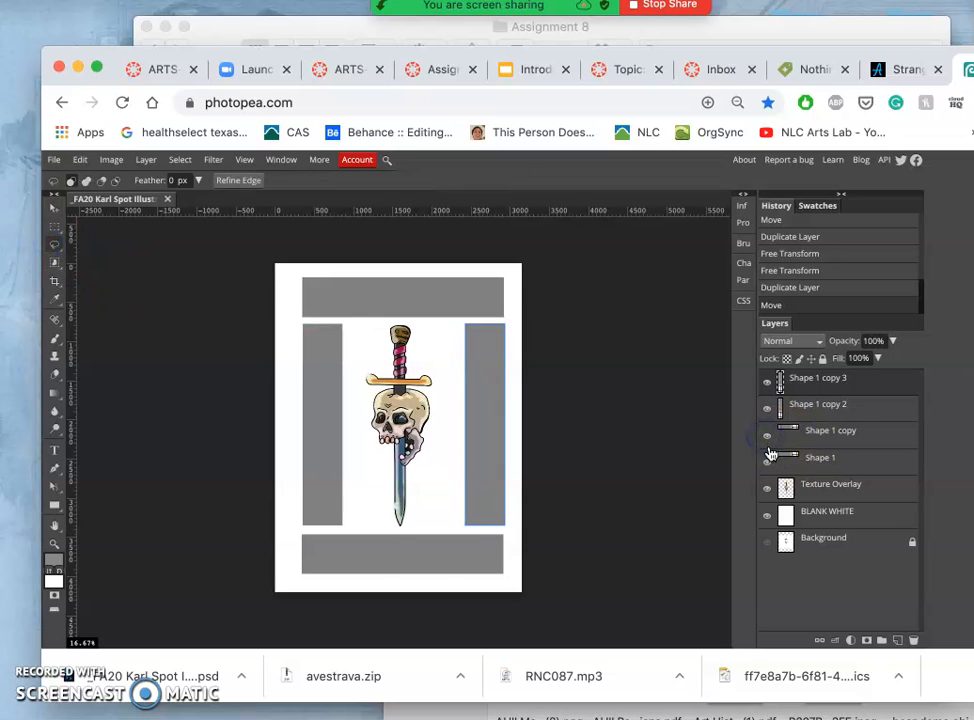
click(768, 456)
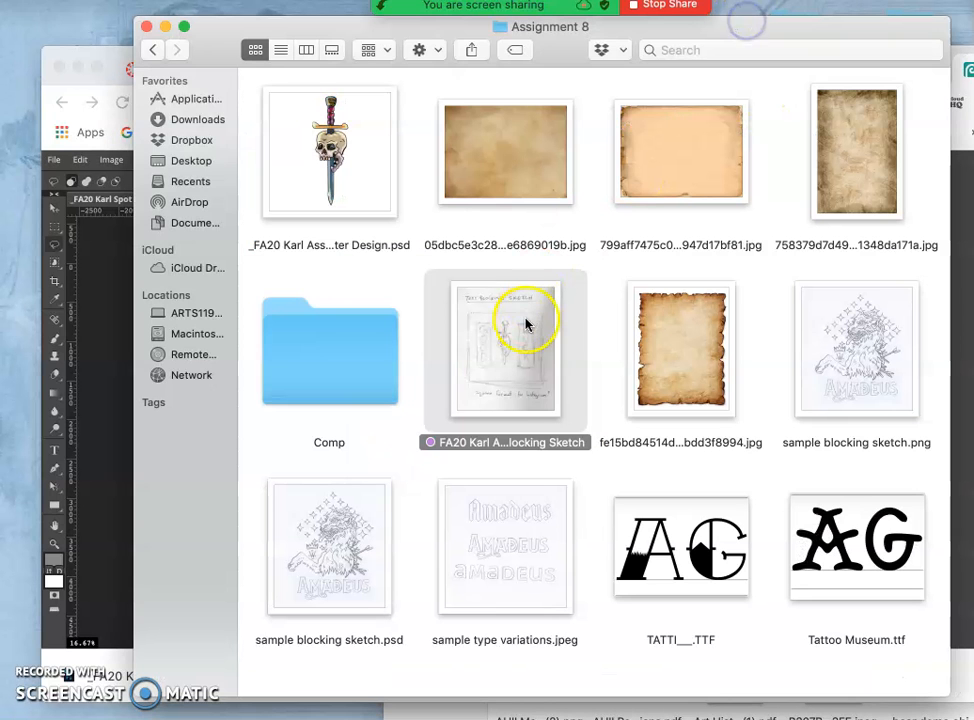
Preview the GOOD LUCK text blocking sketch for reference
double_click(504, 350)
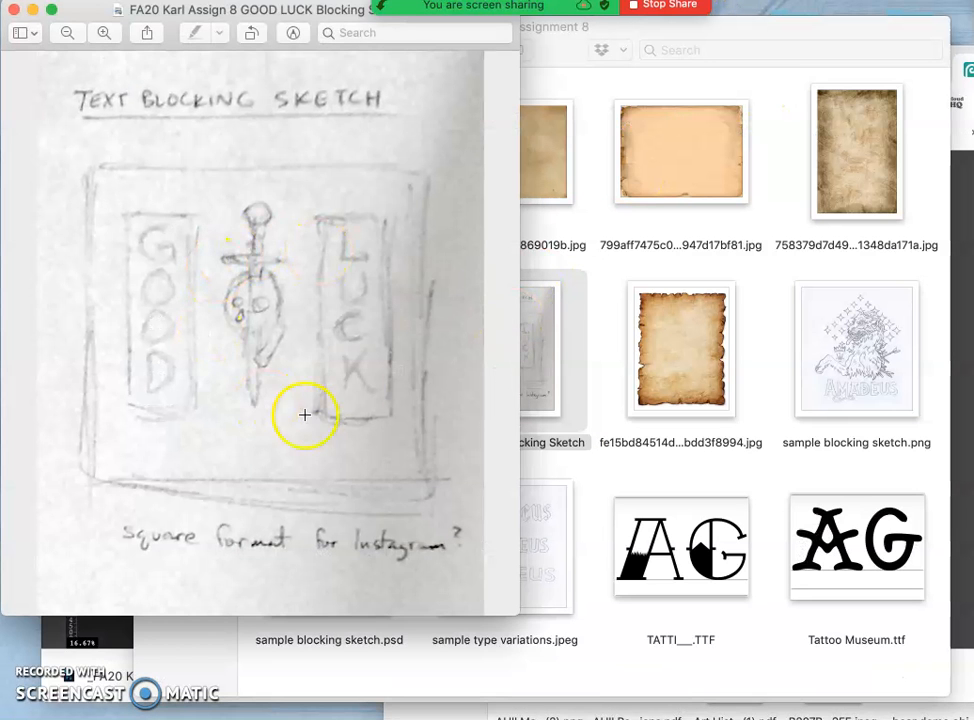
mouse_move(92, 28)
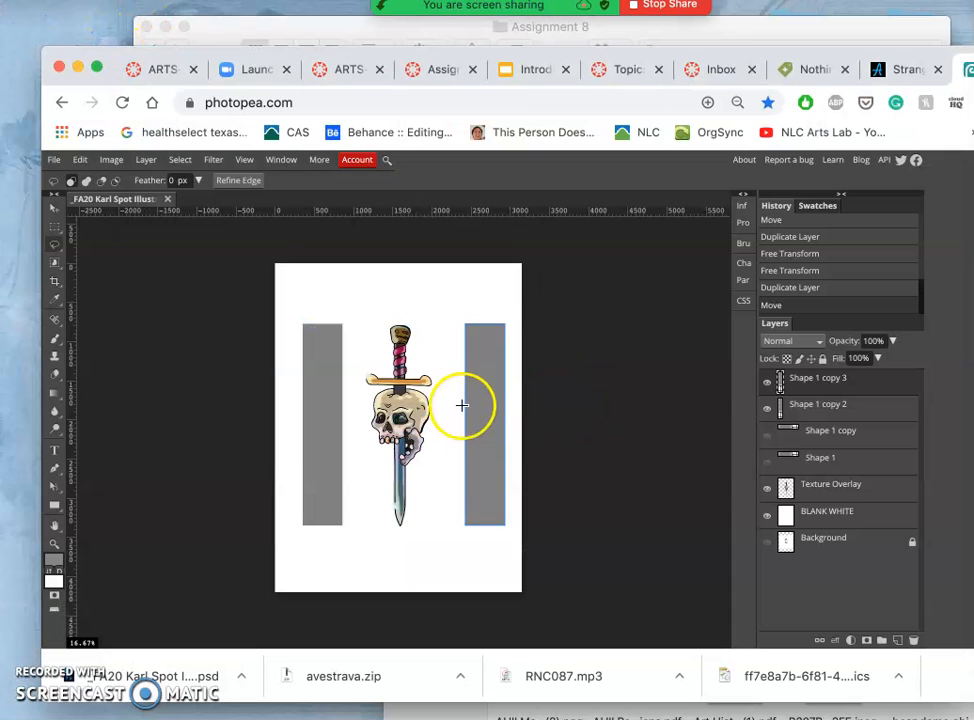
mouse_move(300, 396)
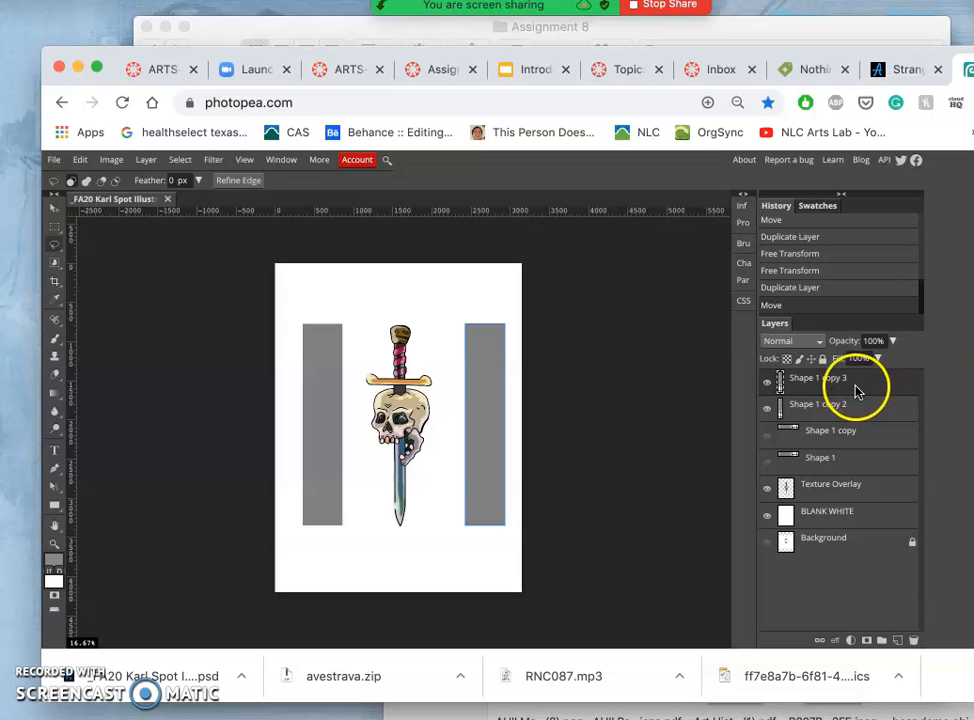
Rasterize the Shape 1 copy 3 and Shape 1 copy 2 column layers into pixel layers
right_click(830, 378)
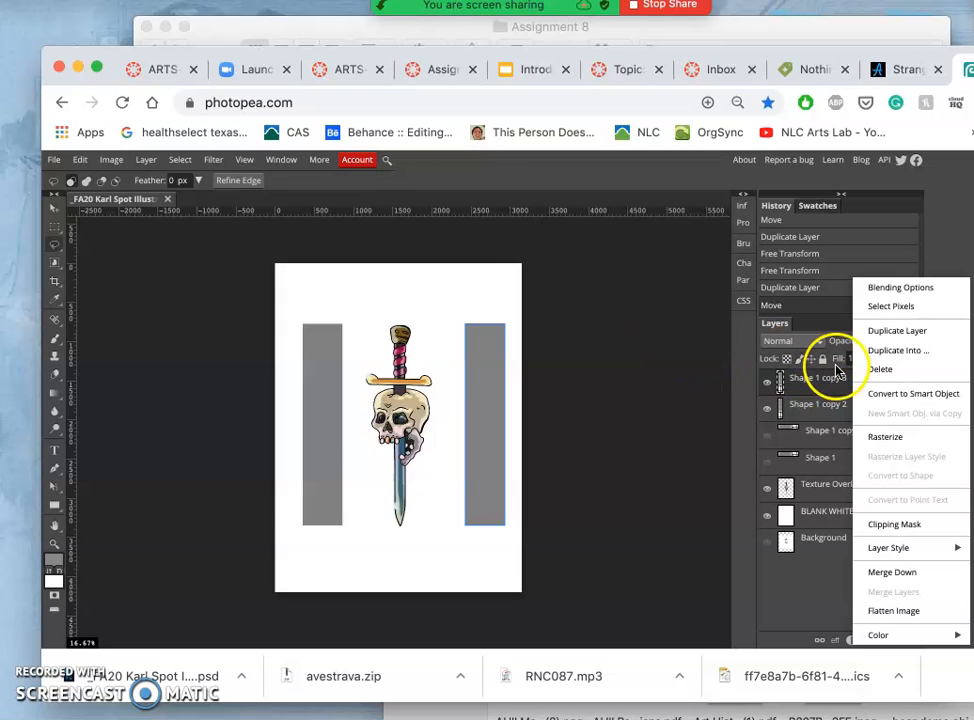
mouse_move(884, 436)
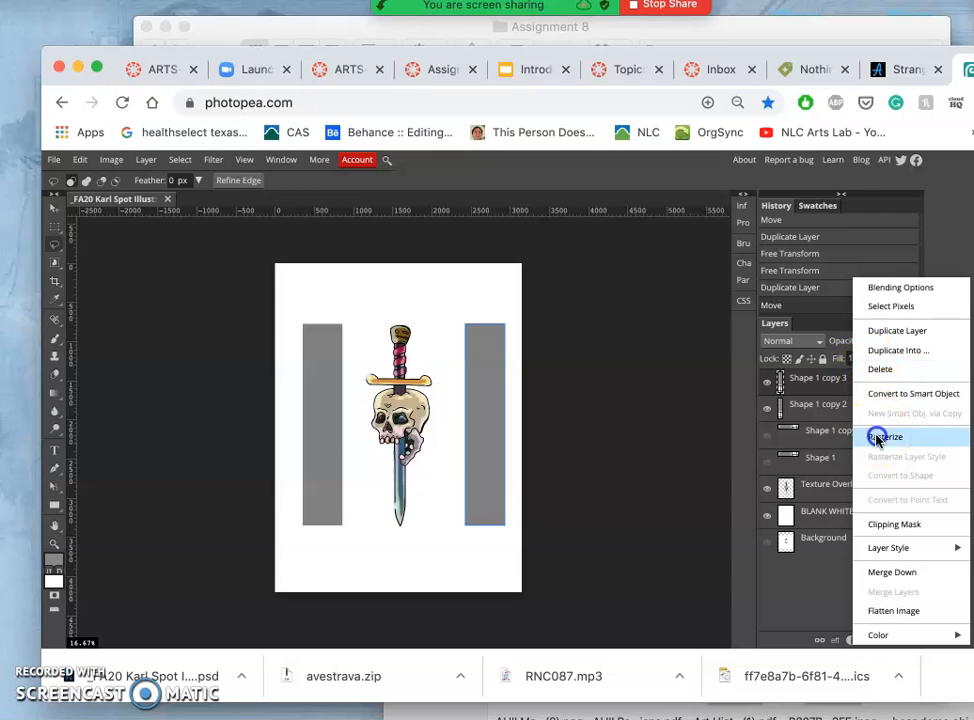
click(888, 436)
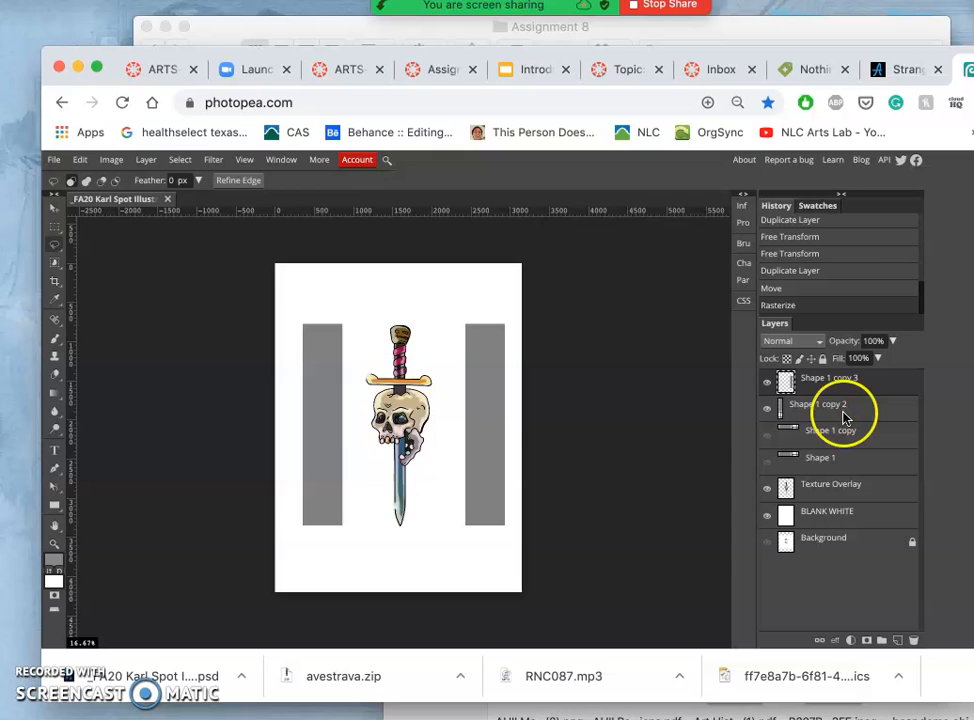
right_click(832, 404)
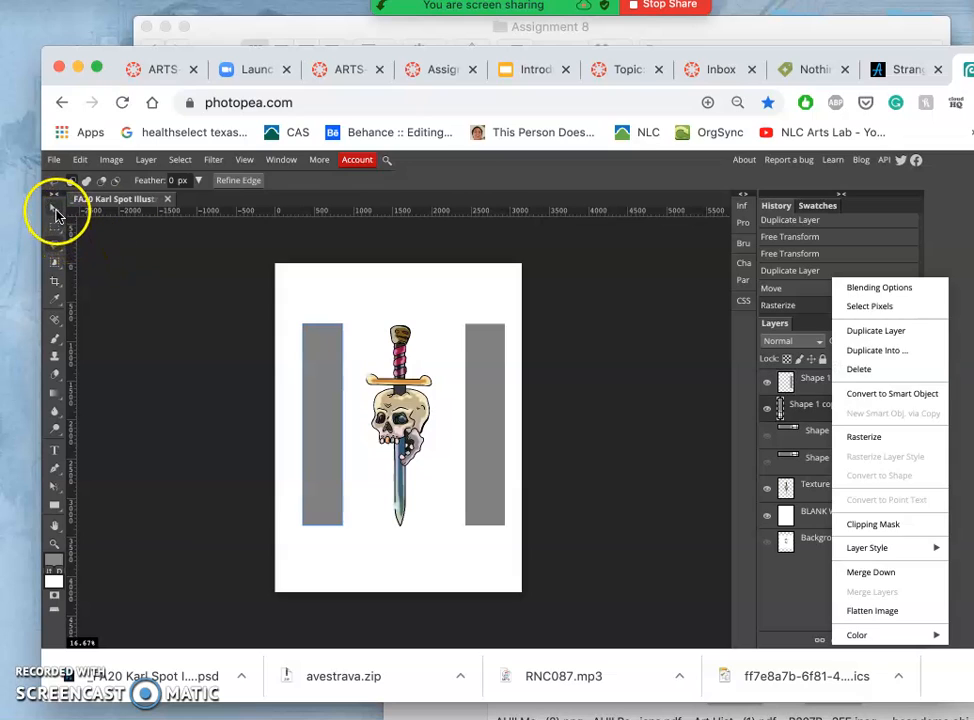
click(864, 436)
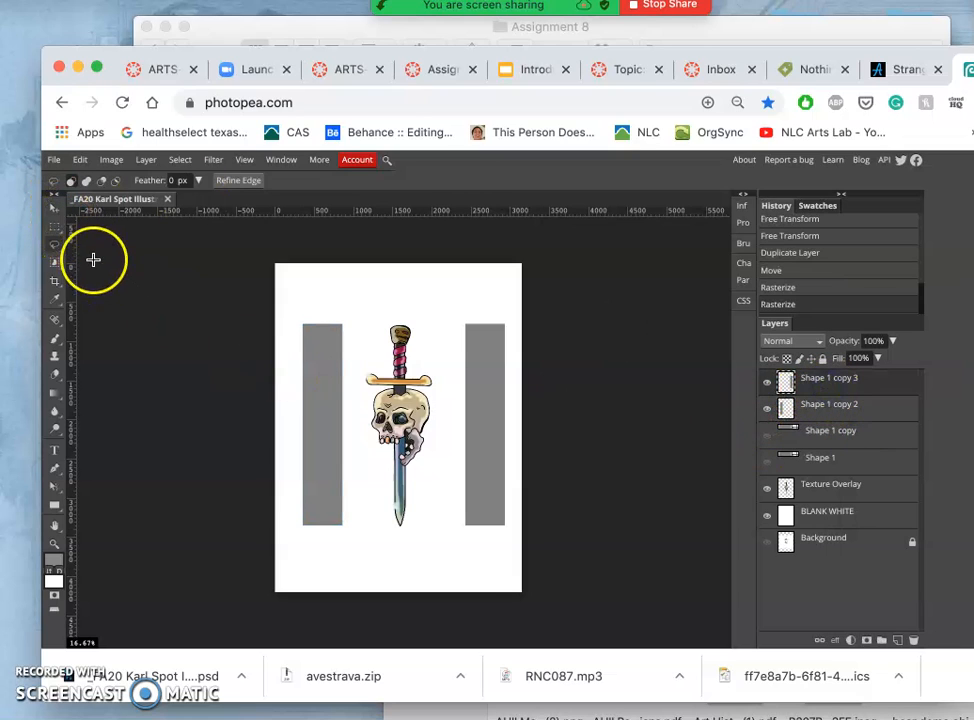
mouse_move(74, 240)
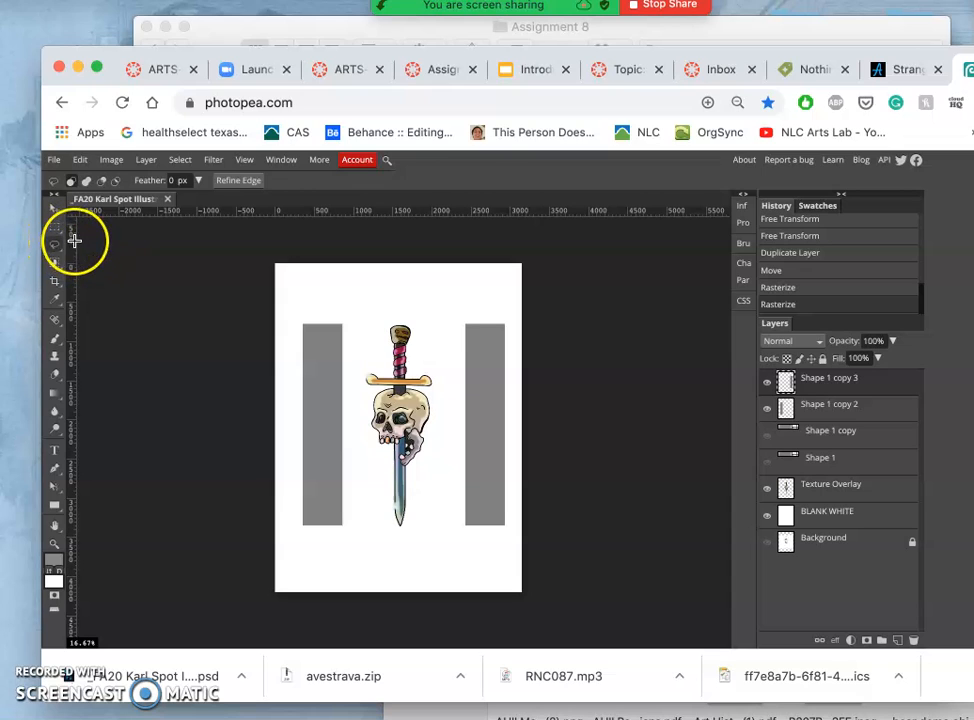
Close a zigzag Polygonal Lasso selection along the left gray column
click(56, 244)
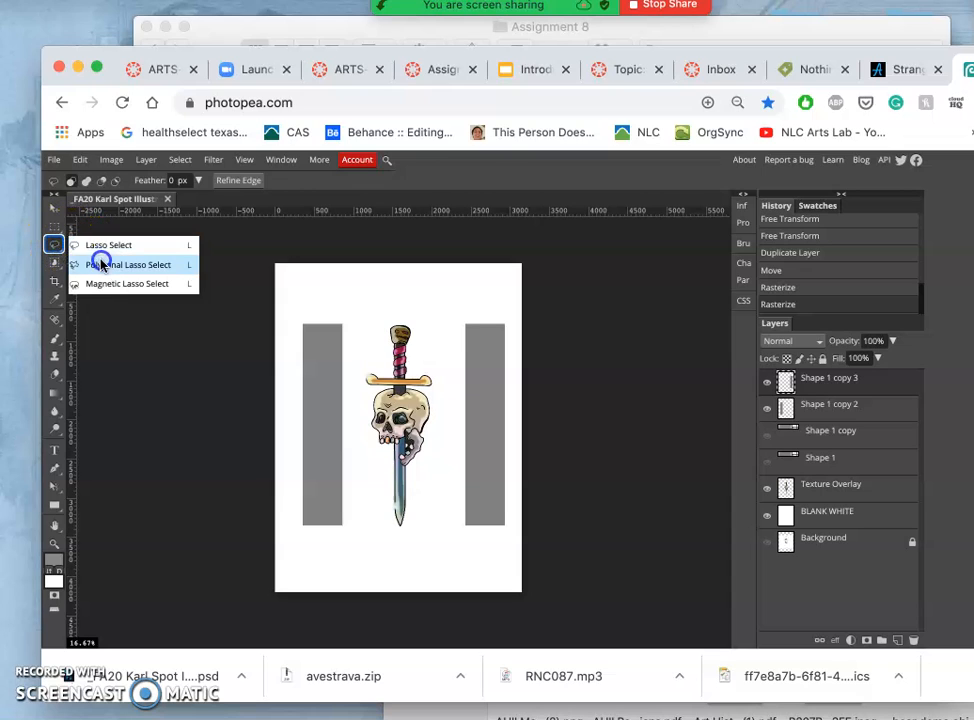
click(128, 264)
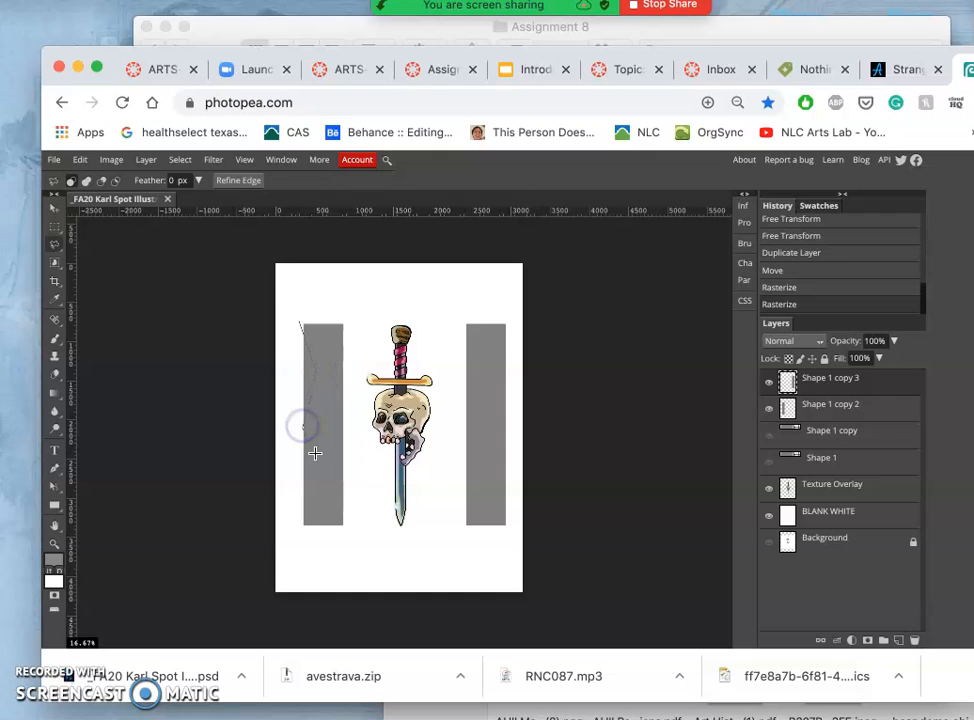
mouse_move(318, 468)
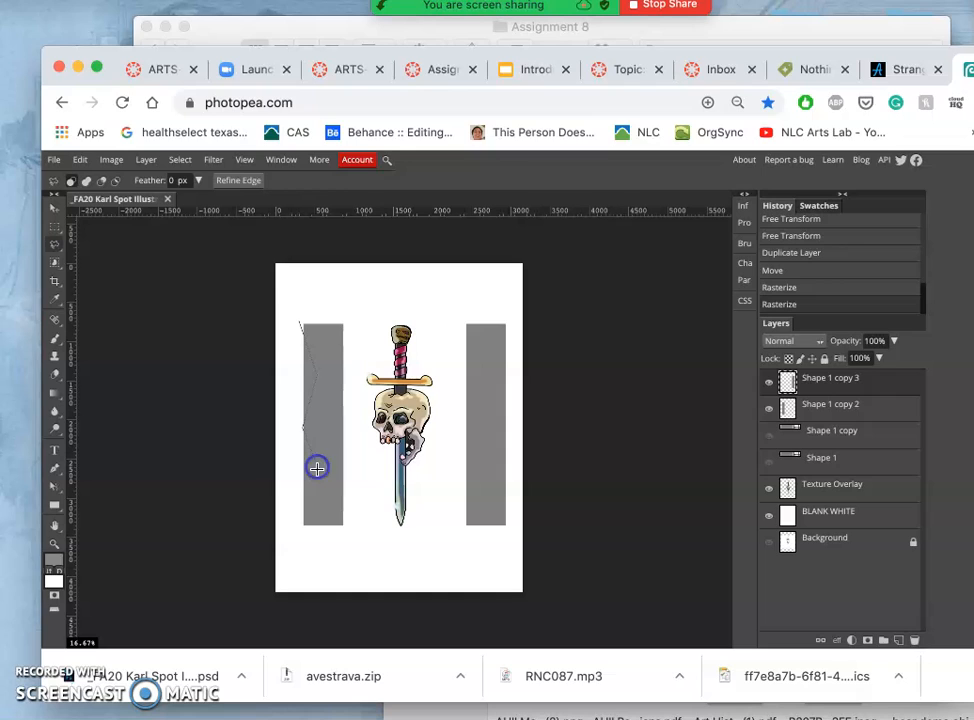
mouse_move(304, 496)
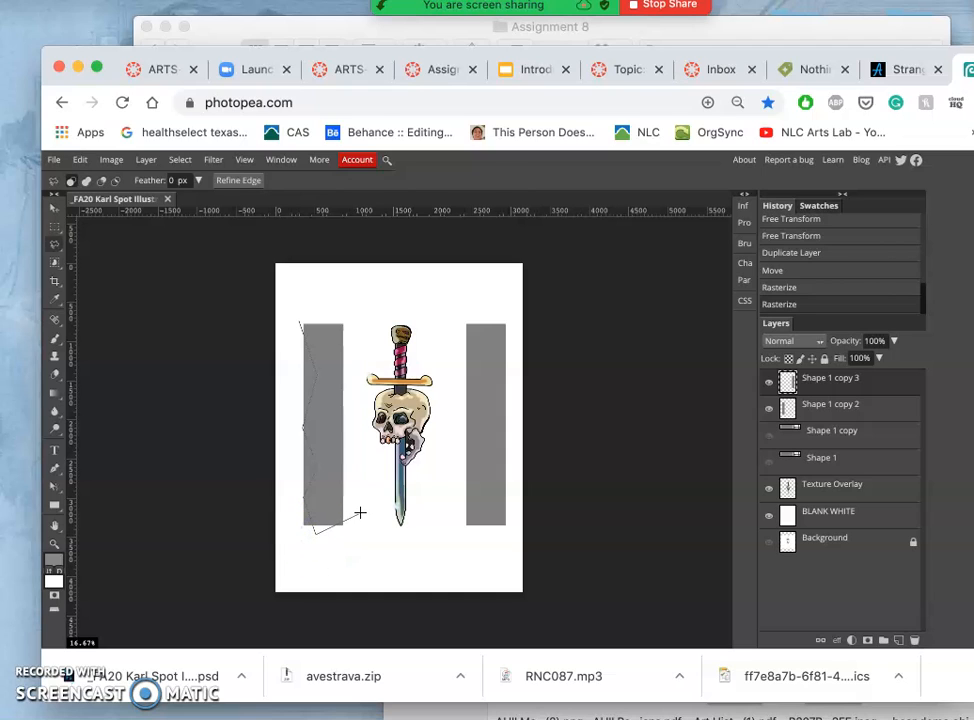
mouse_move(344, 500)
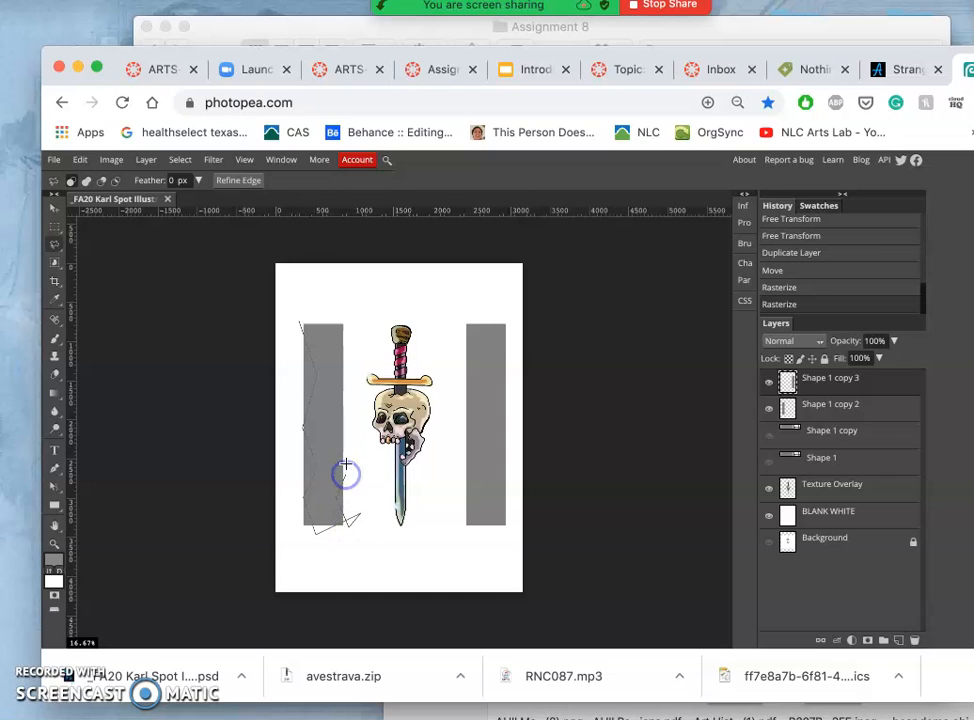
mouse_move(328, 432)
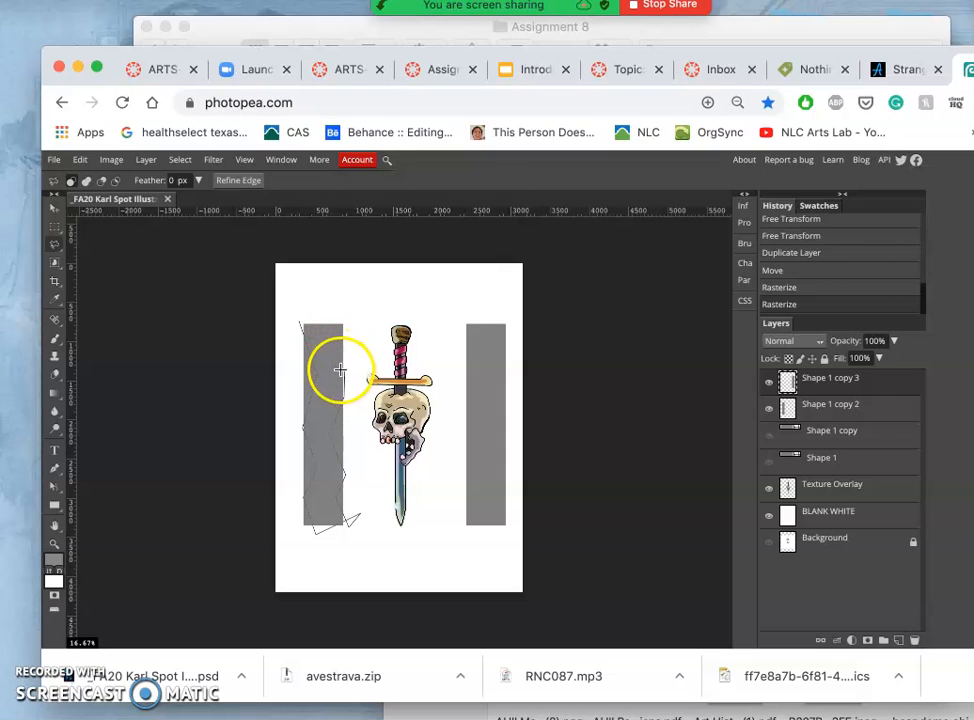
mouse_move(328, 330)
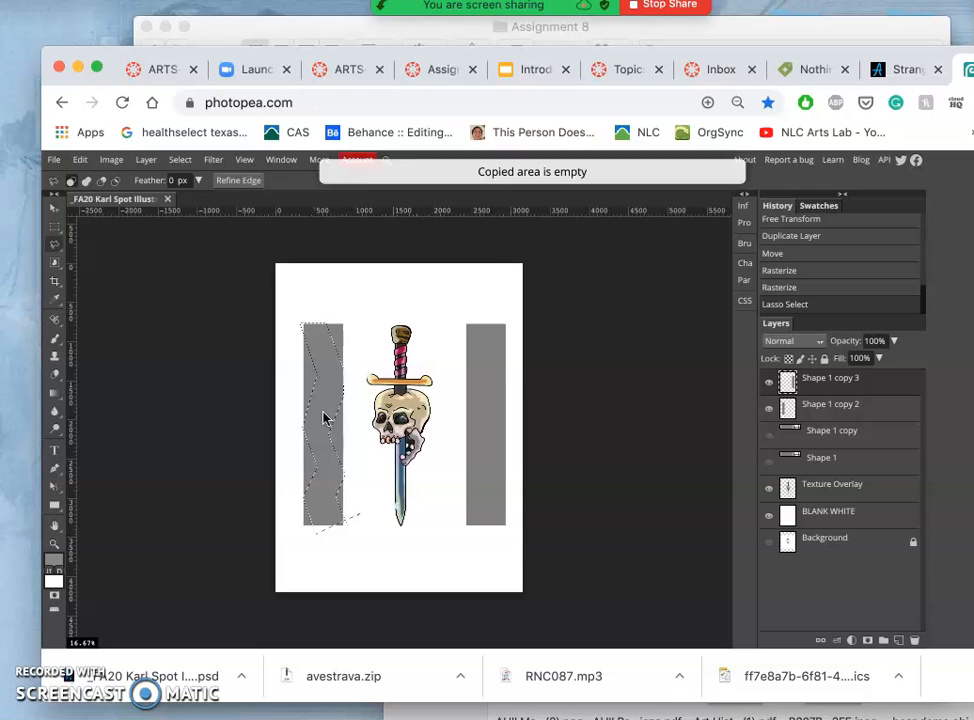
click(768, 378)
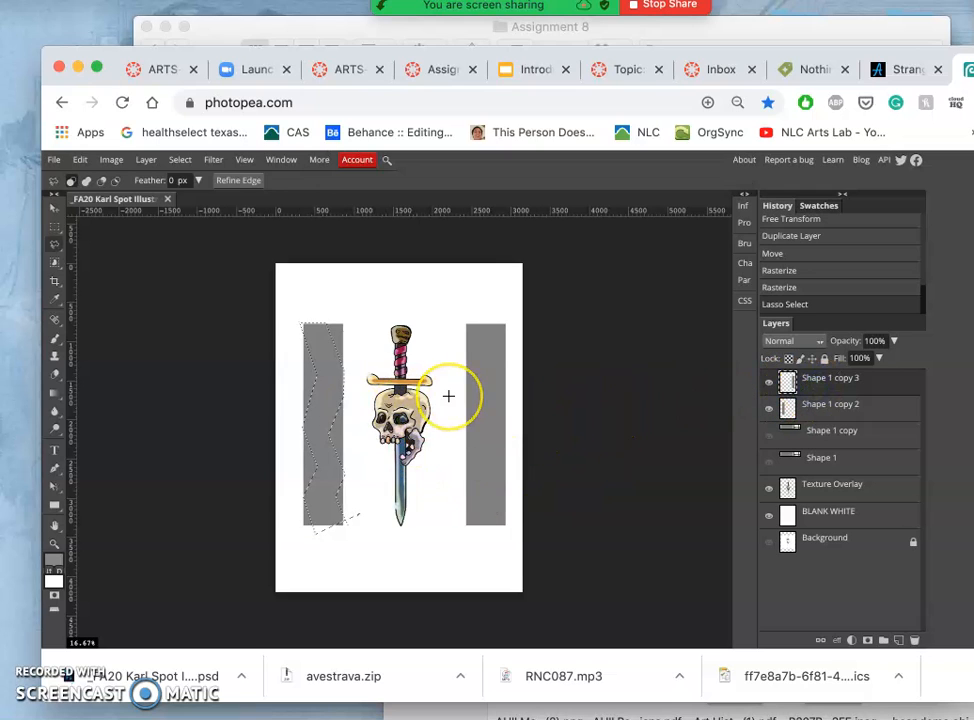
mouse_move(448, 396)
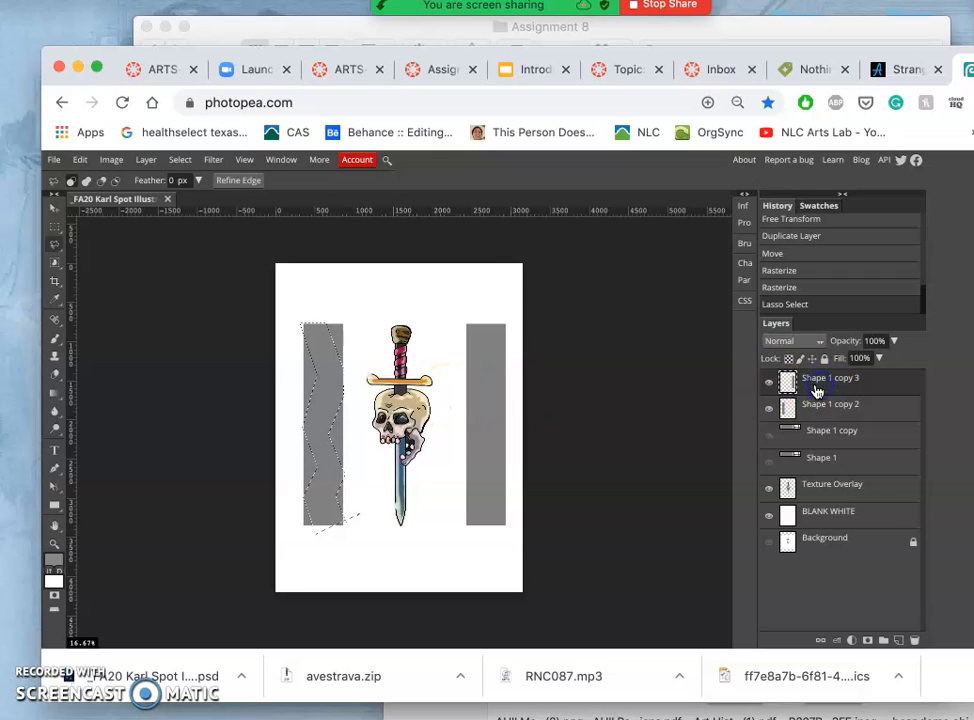
mouse_move(196, 160)
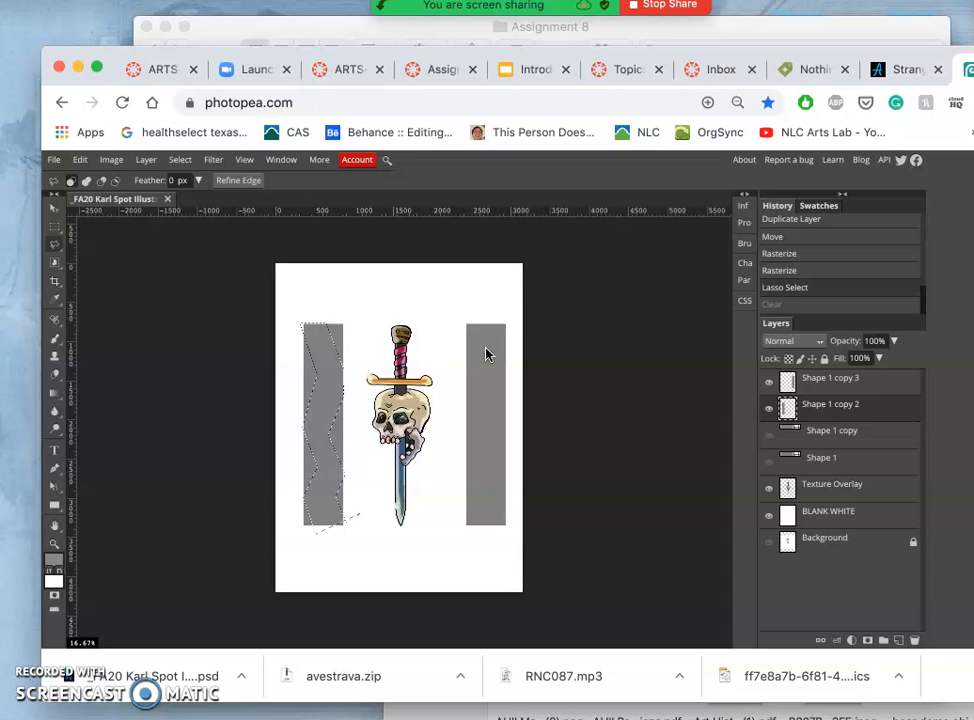
click(180, 160)
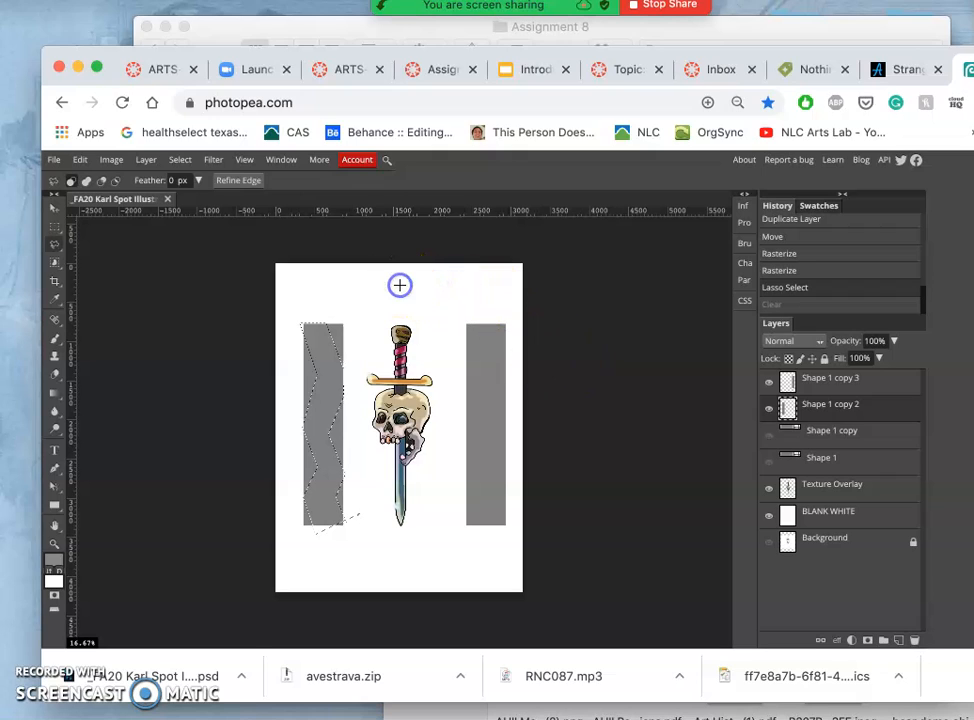
mouse_move(392, 284)
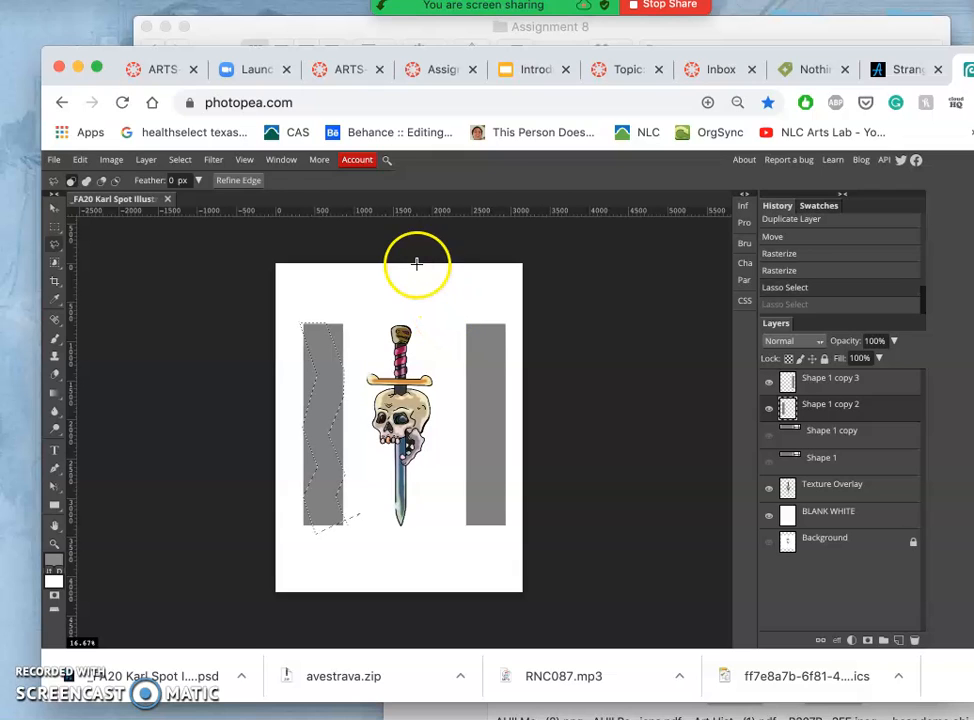
mouse_move(548, 380)
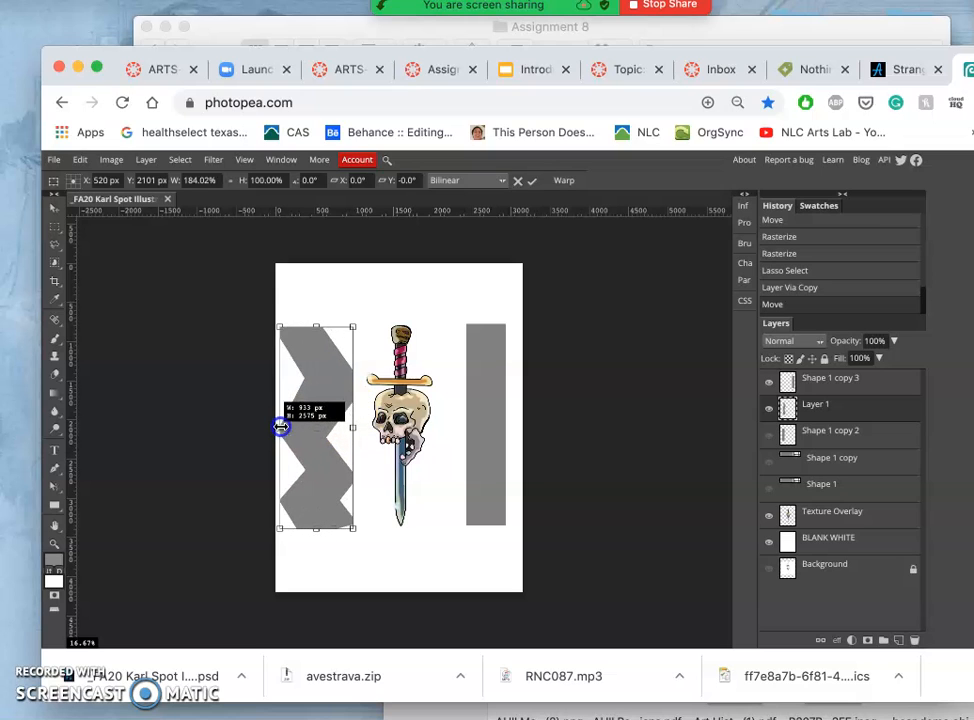
Scale the zigzag strip over the left column and move a duplicate onto the right column
drag(280, 428, 370, 320)
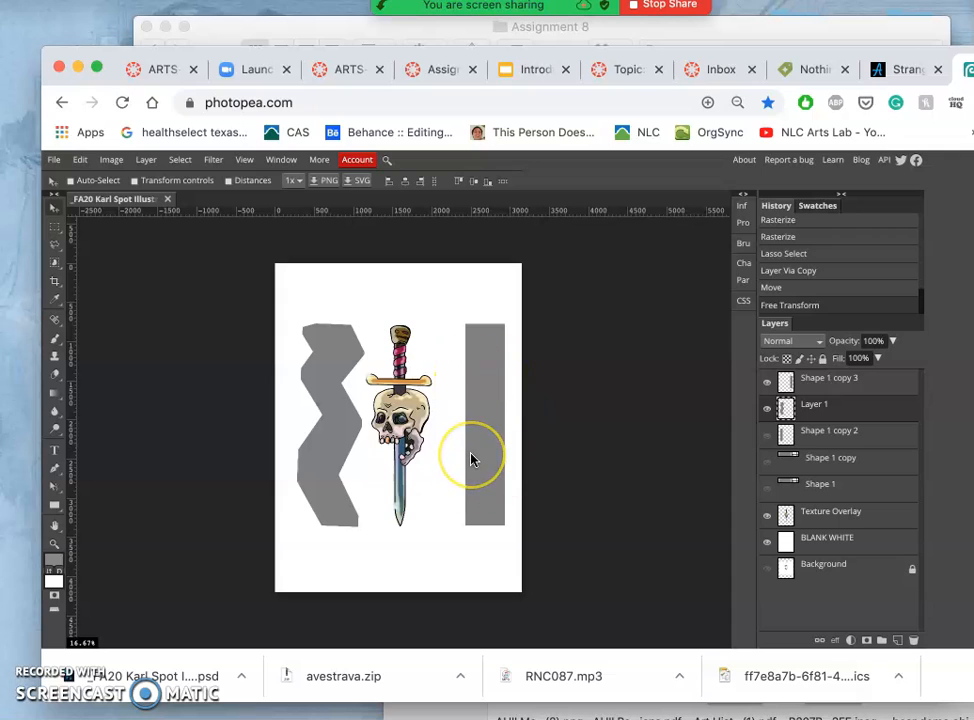
mouse_move(706, 426)
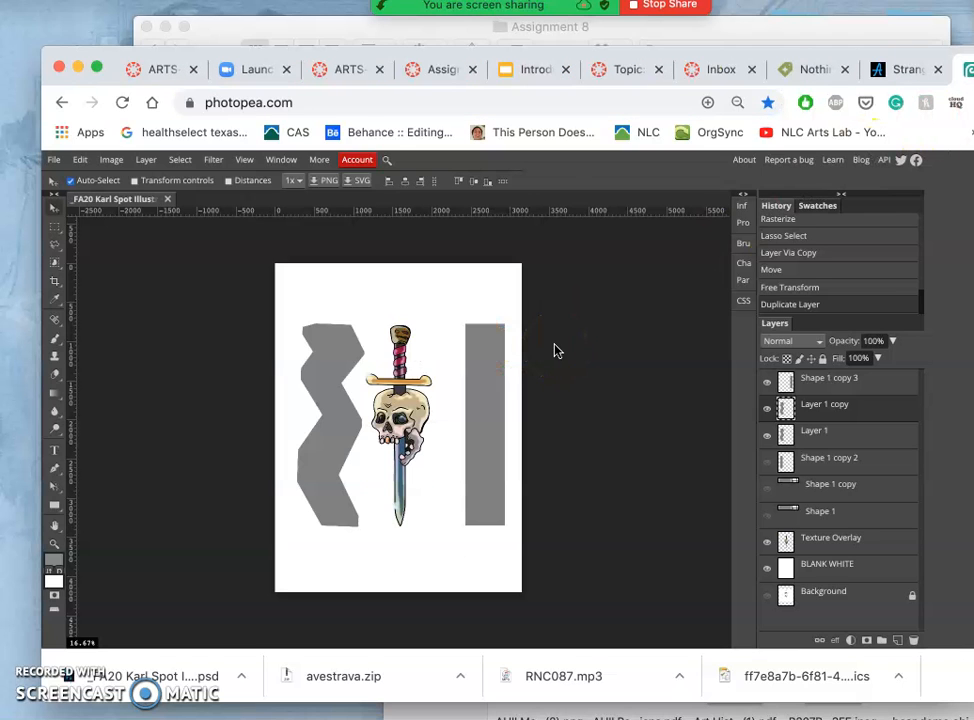
click(344, 430)
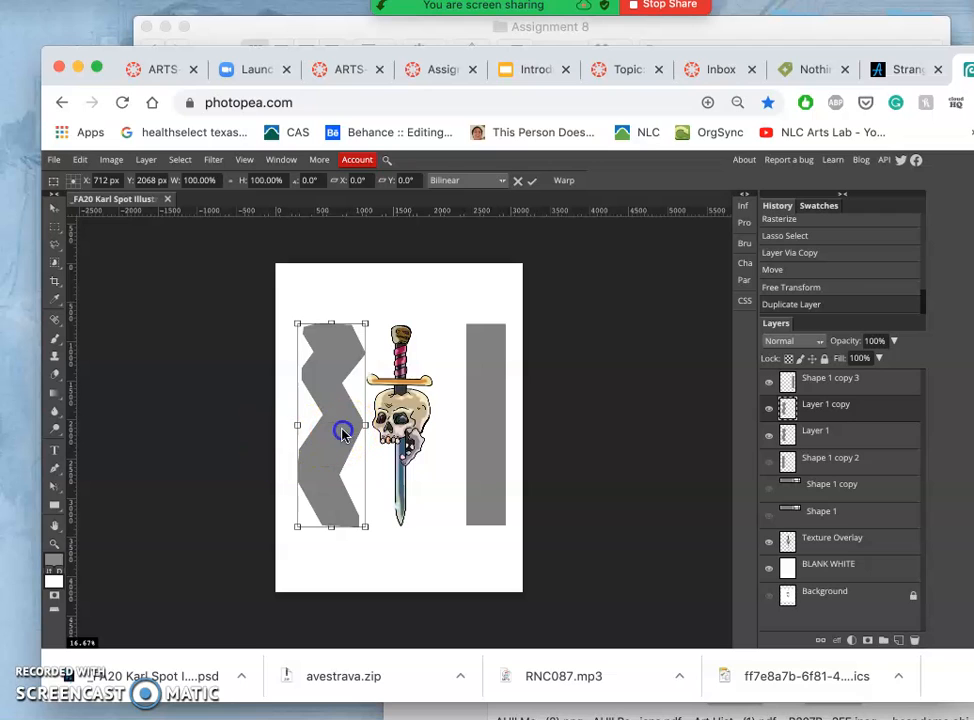
drag(344, 430, 476, 430)
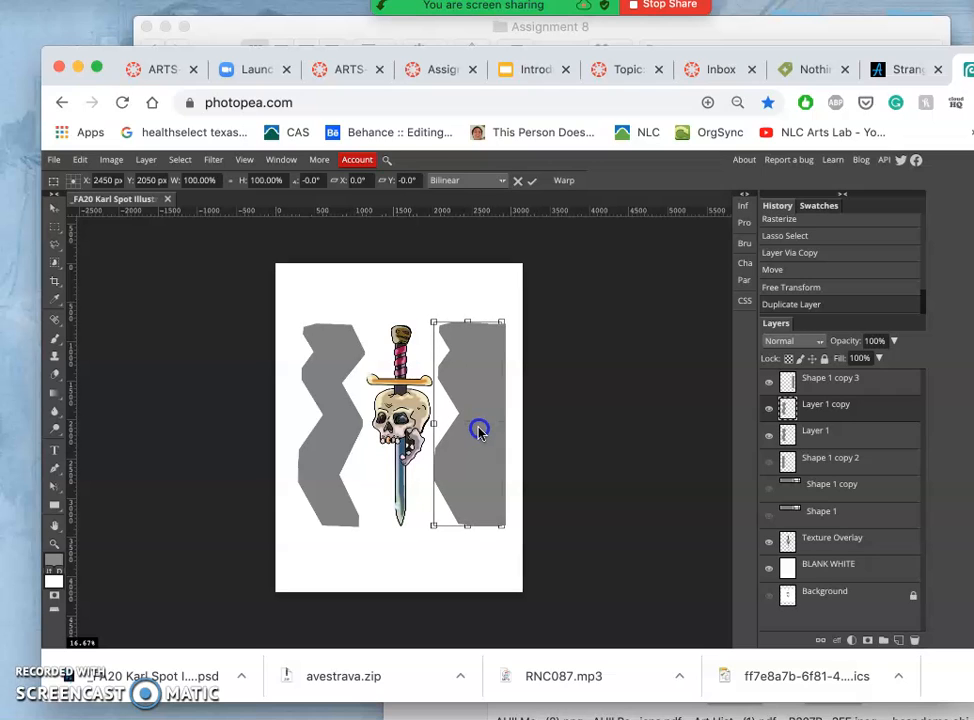
right_click(480, 428)
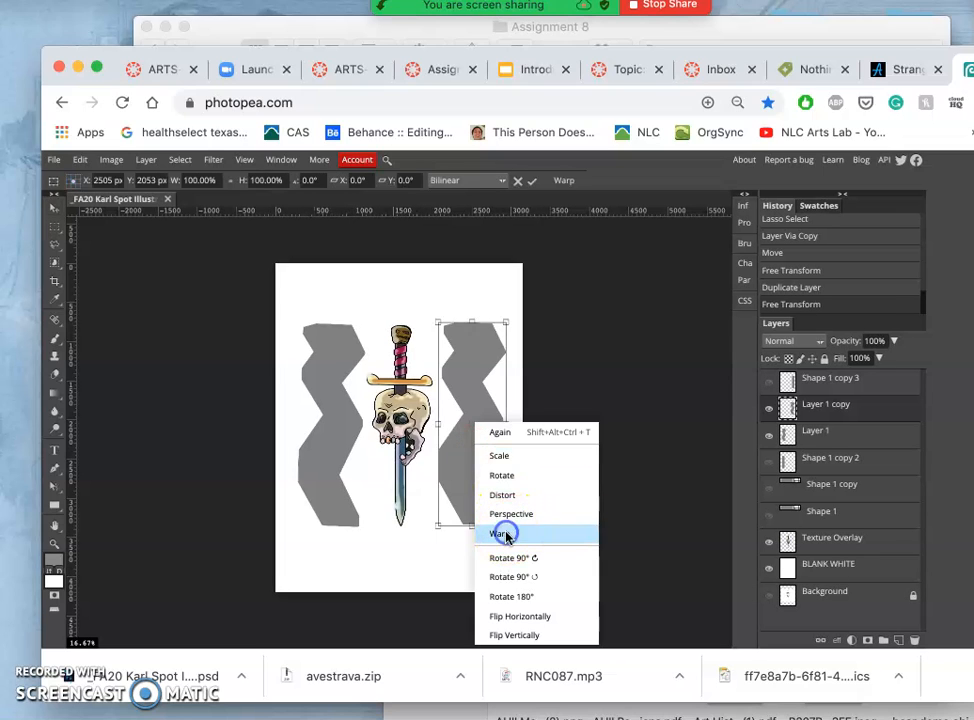
Bend the right zigzag copy's top and bottom with Warp so the strip curves
click(496, 532)
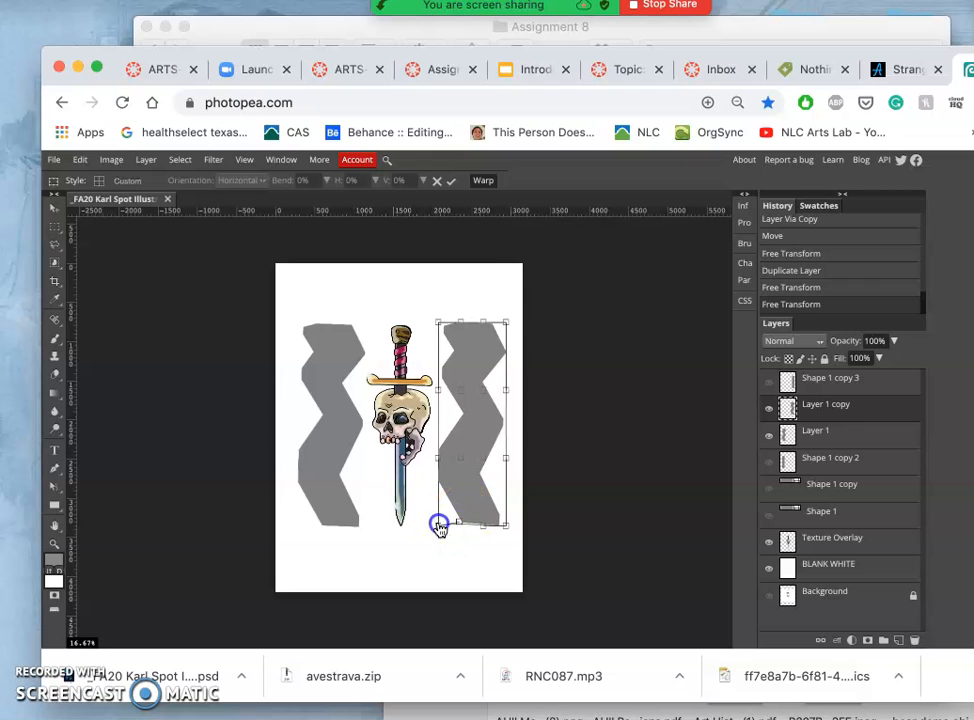
drag(440, 524, 440, 564)
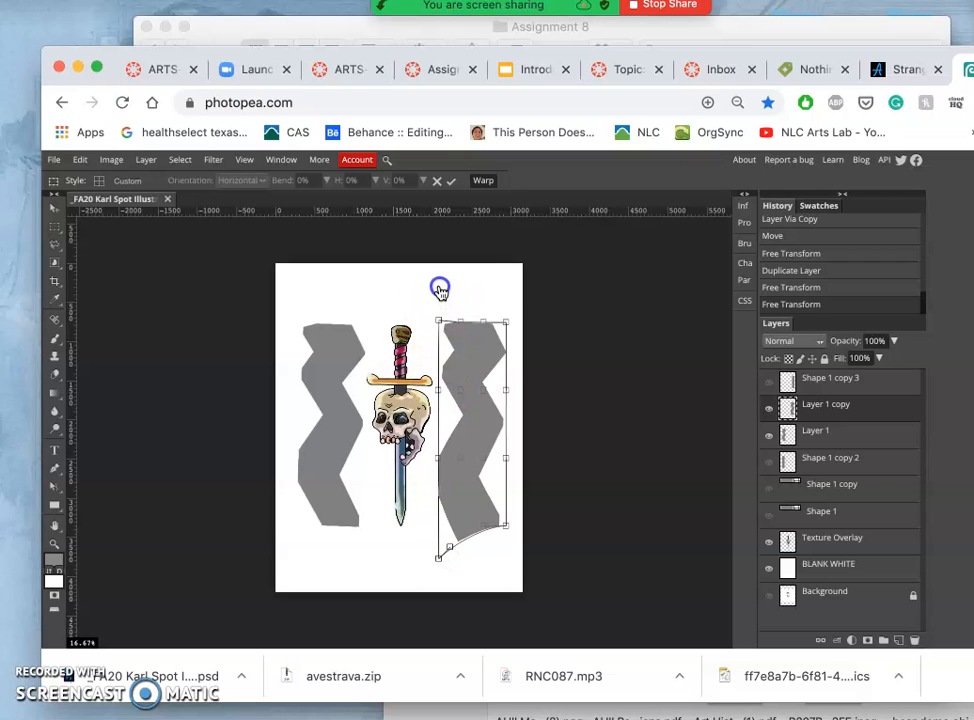
drag(440, 288, 436, 276)
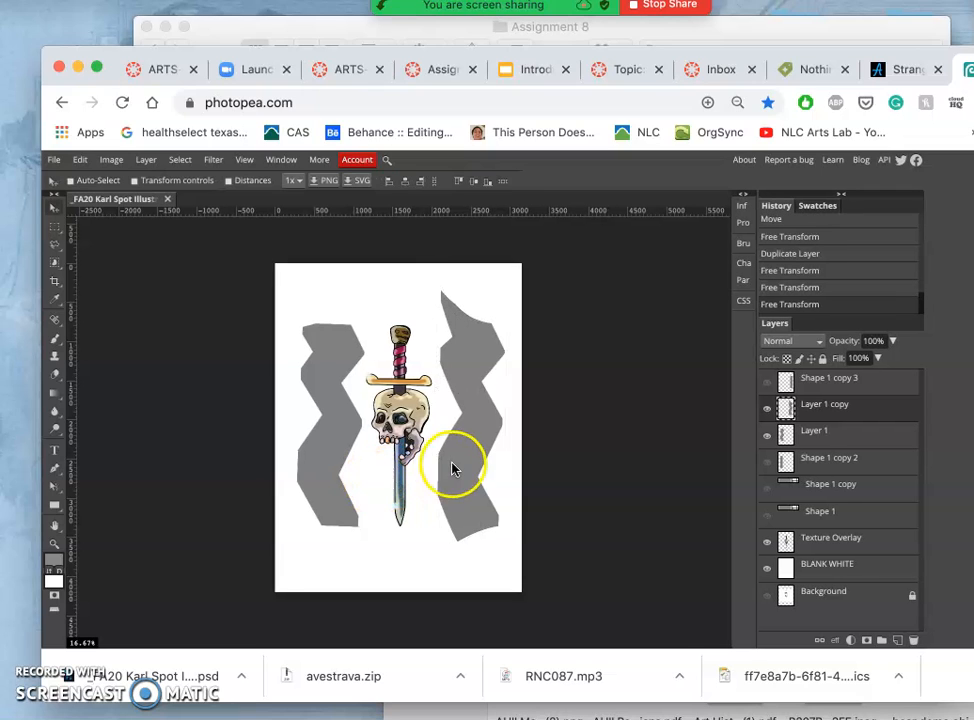
mouse_move(478, 504)
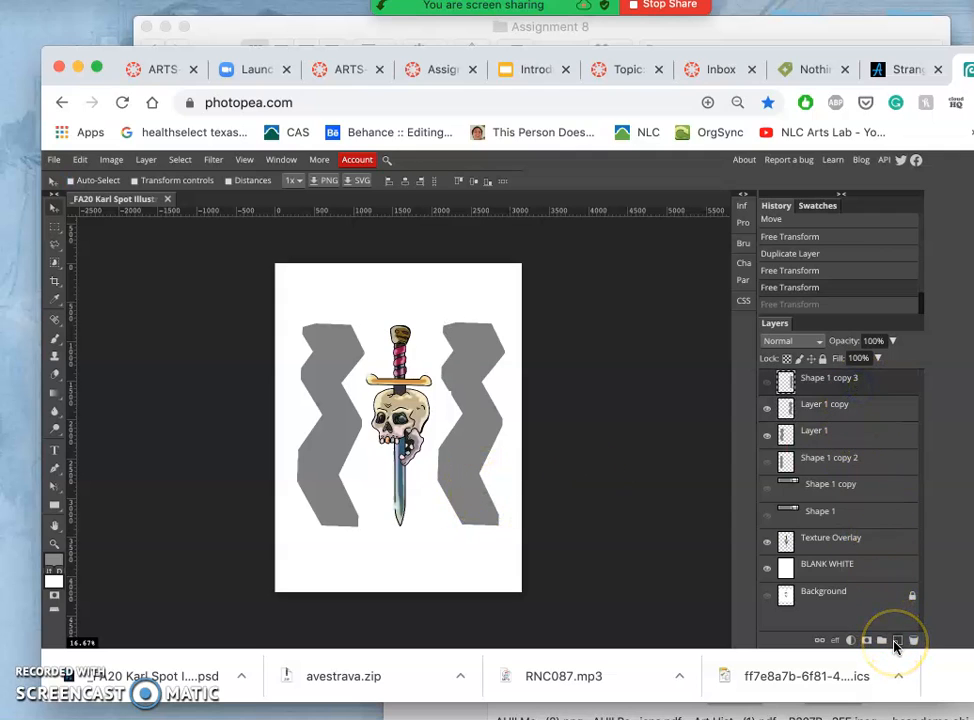
Add a new empty layer and set the Brush Tool to a near-white colour
click(896, 640)
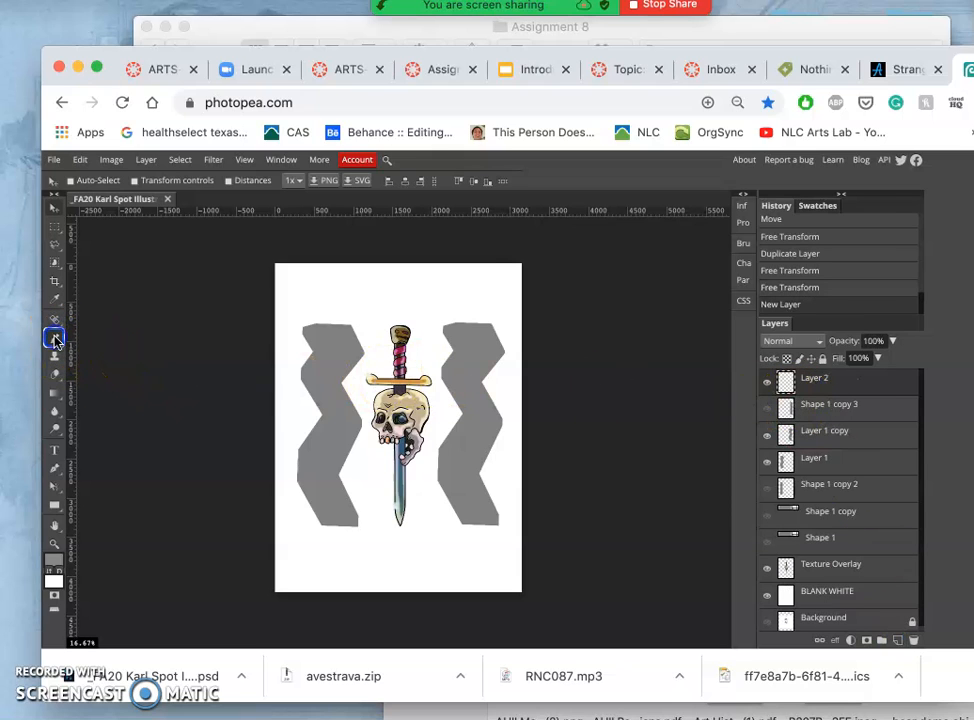
click(54, 338)
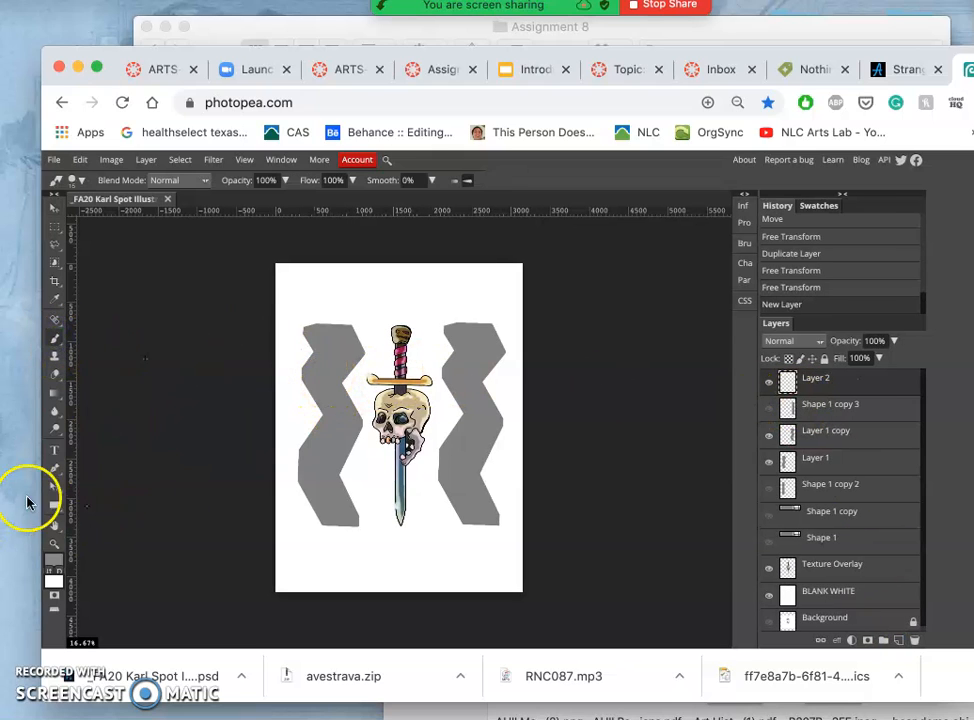
click(54, 572)
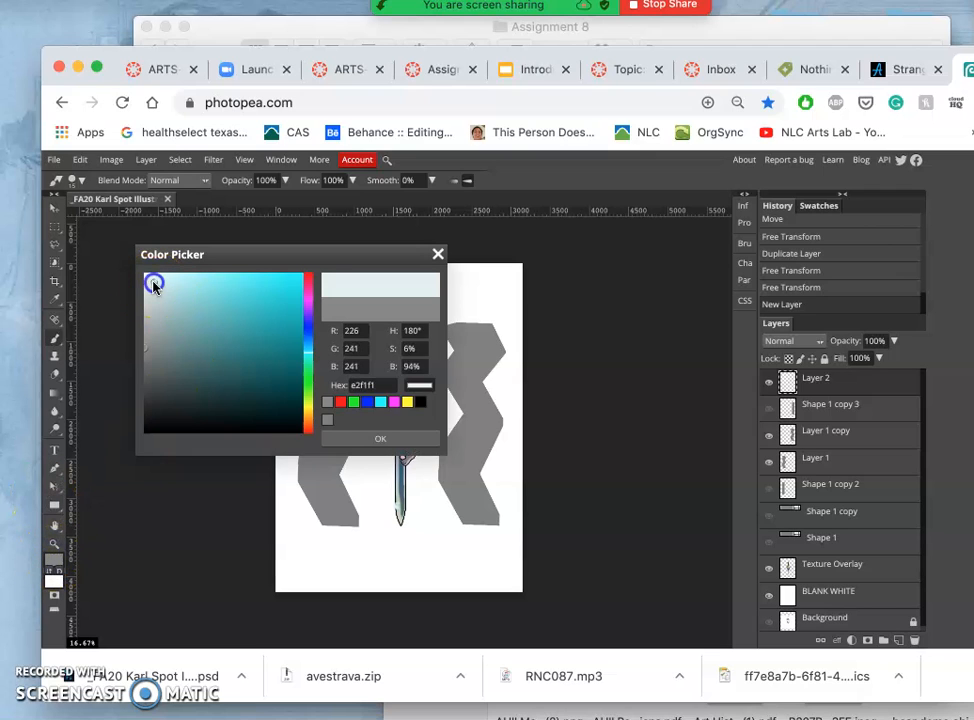
click(380, 438)
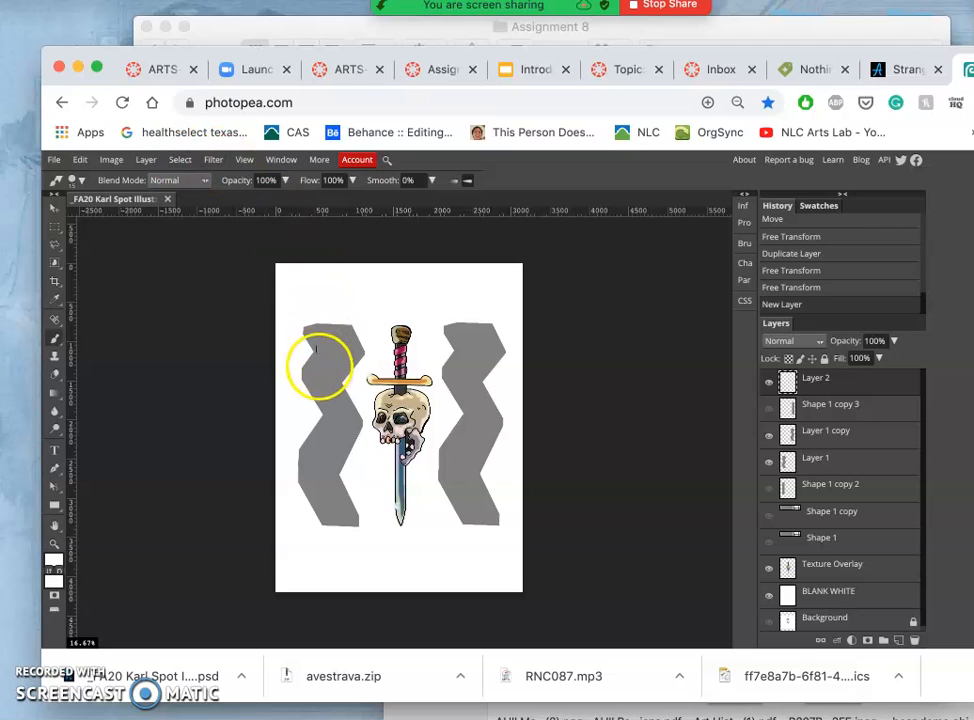
mouse_move(340, 336)
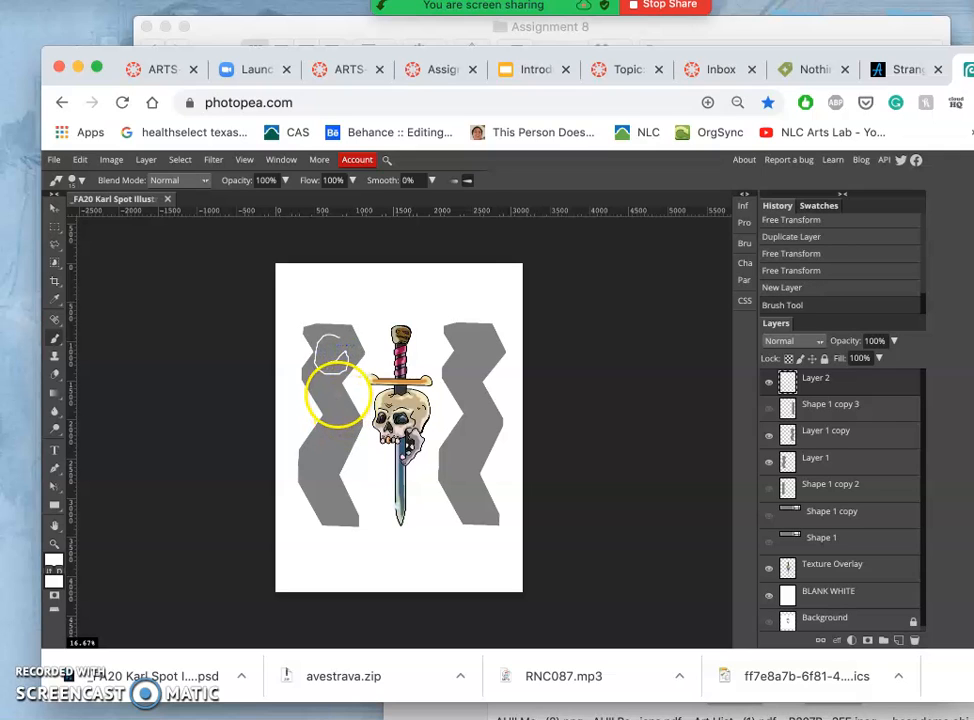
Paint the first white letter strokes onto the left zigzag column
click(328, 384)
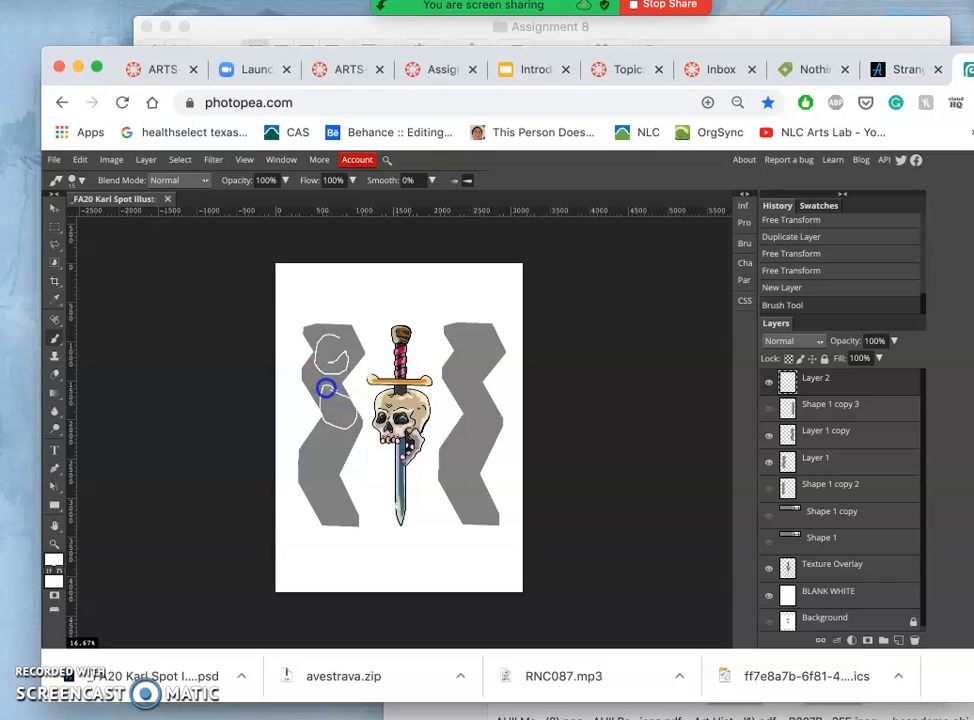
drag(324, 388, 324, 436)
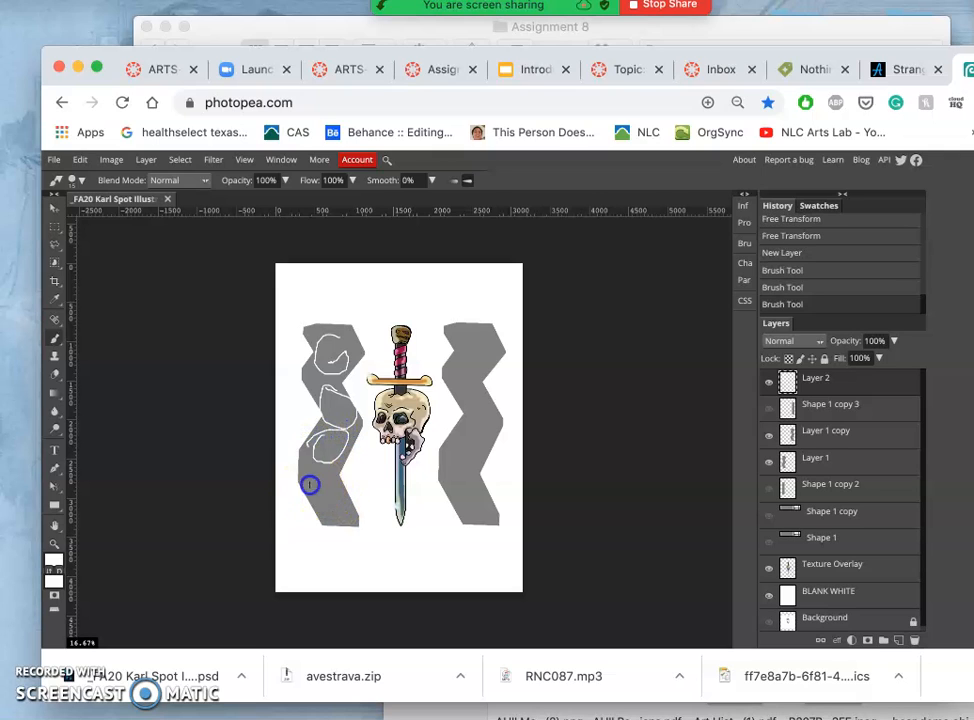
mouse_move(336, 512)
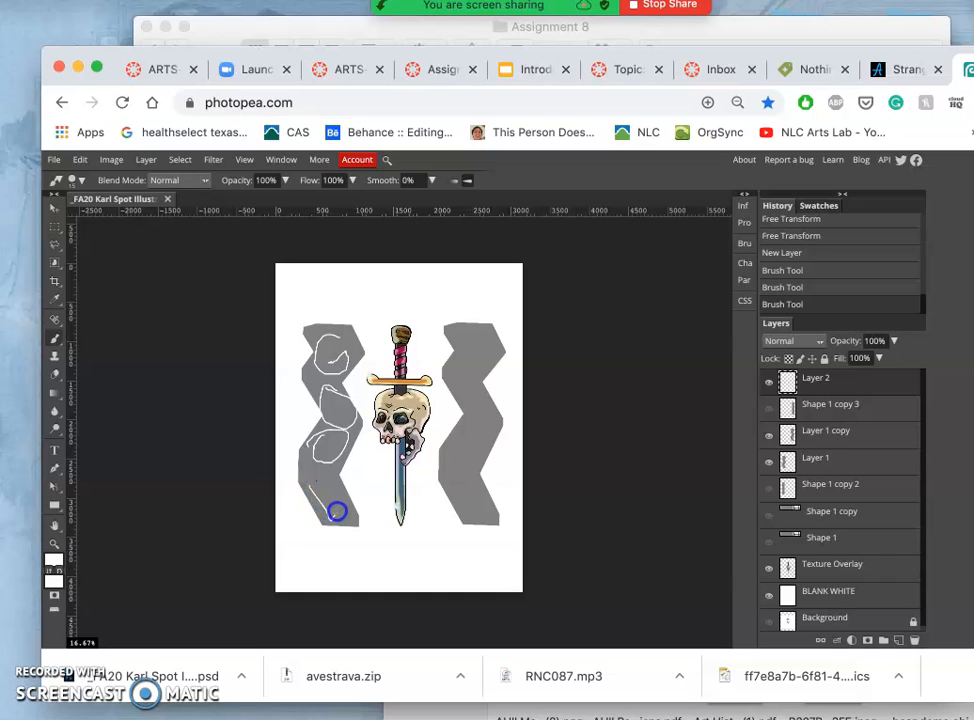
mouse_move(318, 480)
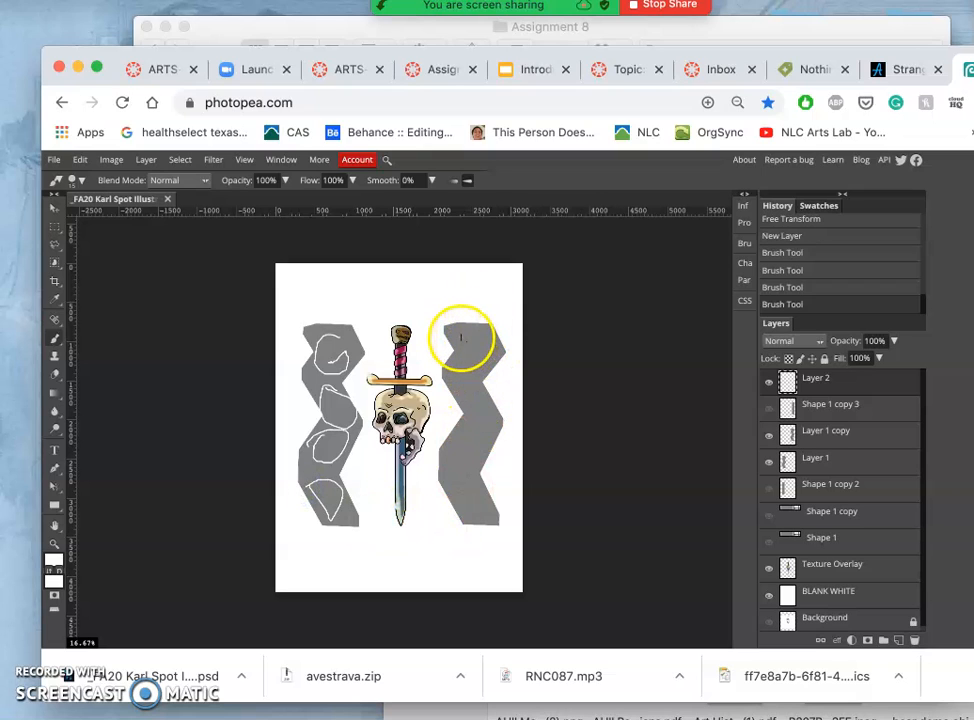
mouse_move(476, 360)
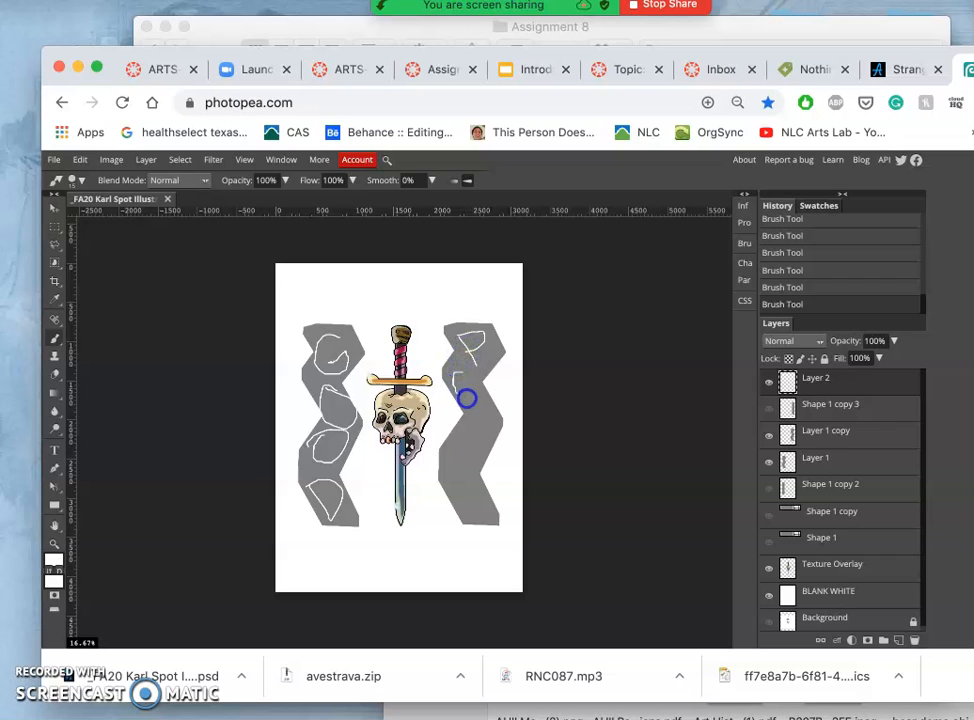
mouse_move(460, 374)
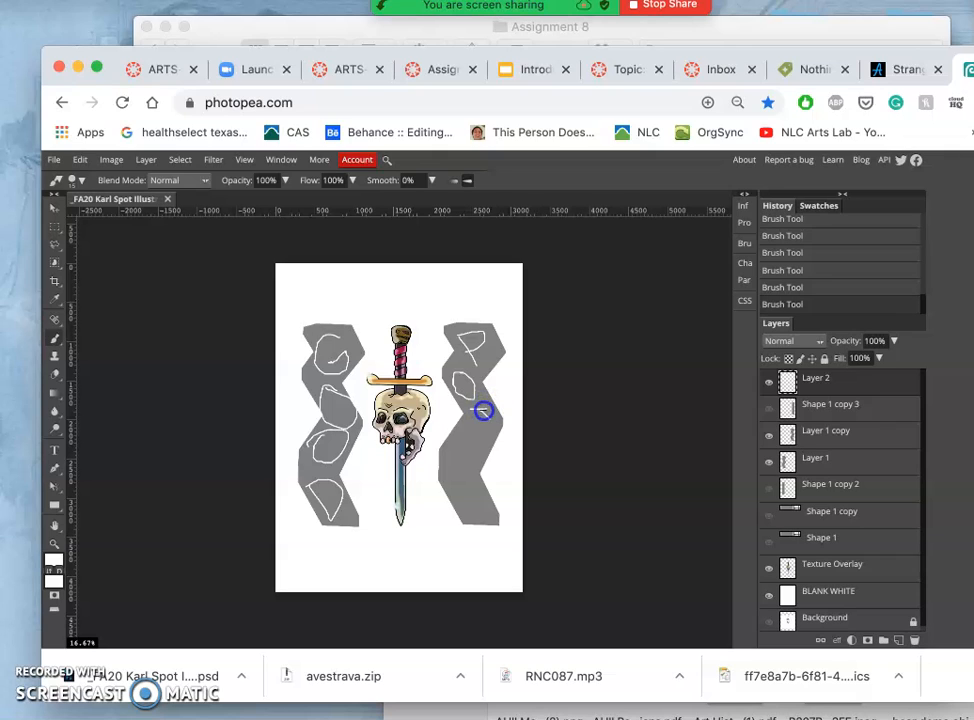
mouse_move(480, 430)
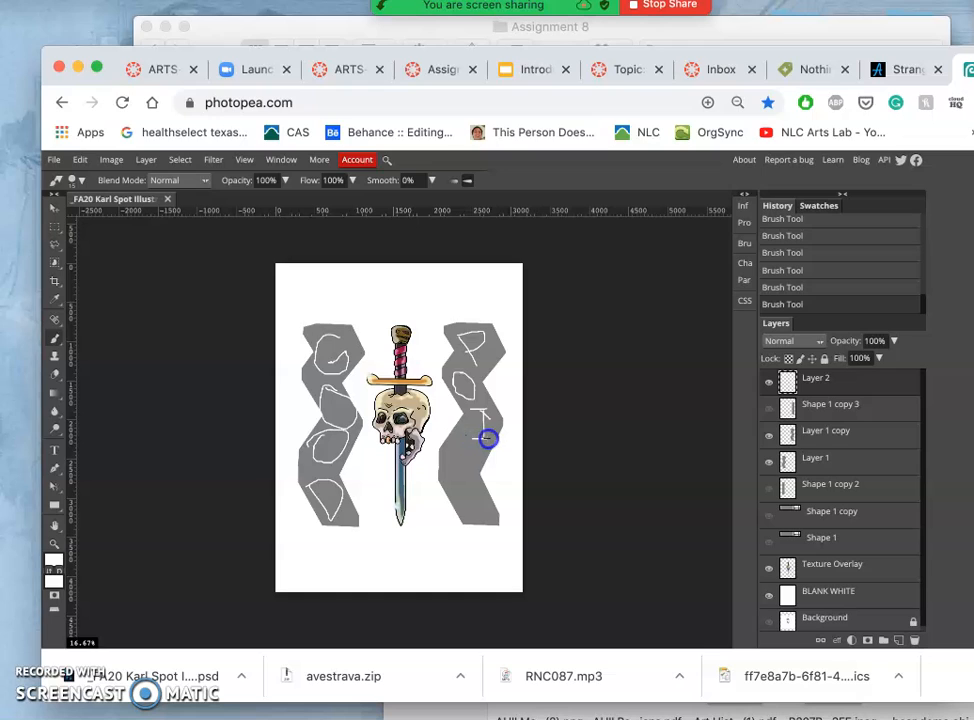
mouse_move(444, 476)
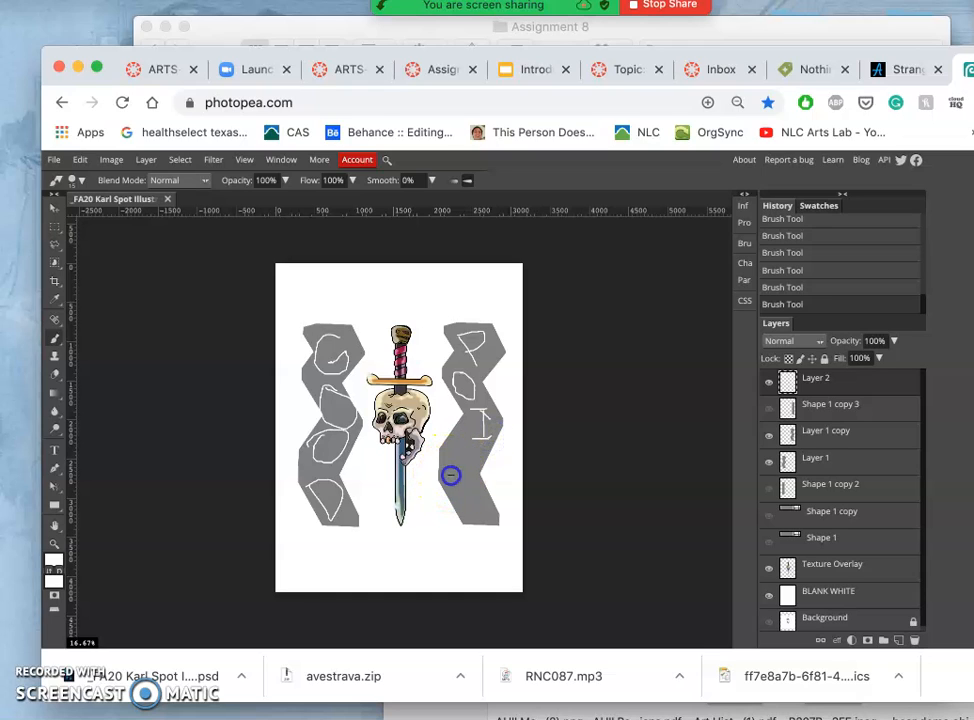
mouse_move(454, 462)
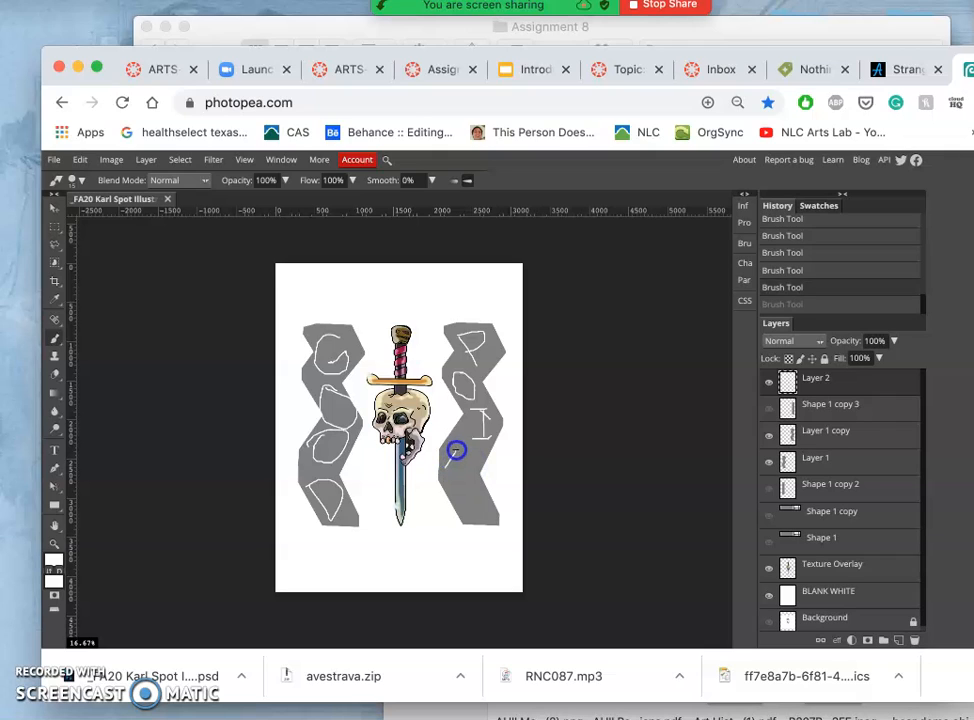
mouse_move(468, 472)
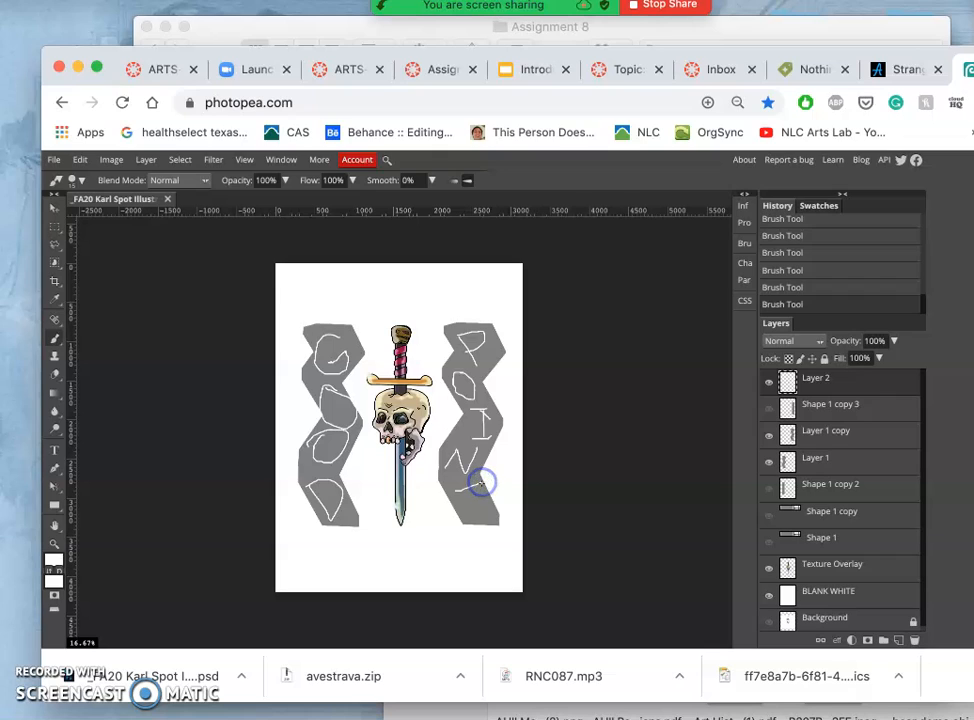
mouse_move(476, 504)
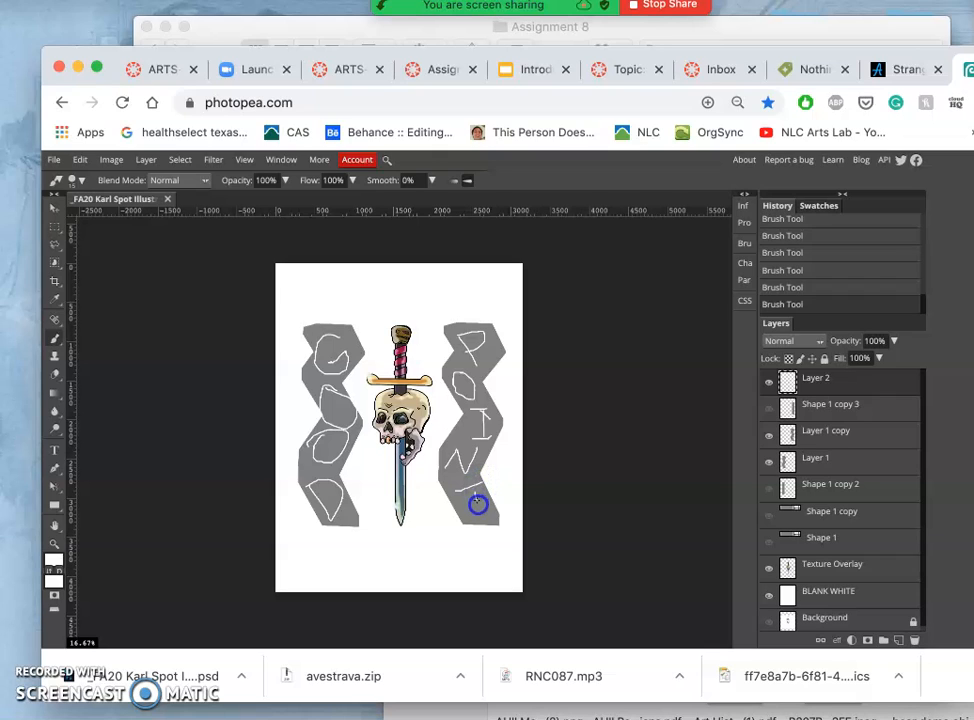
mouse_move(484, 516)
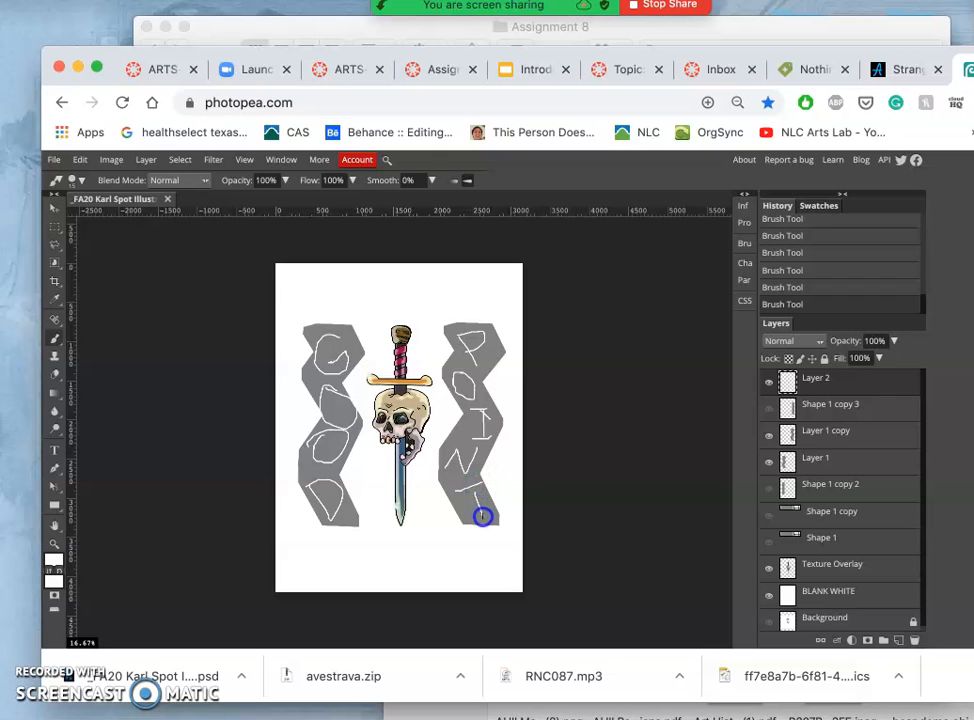
mouse_move(430, 520)
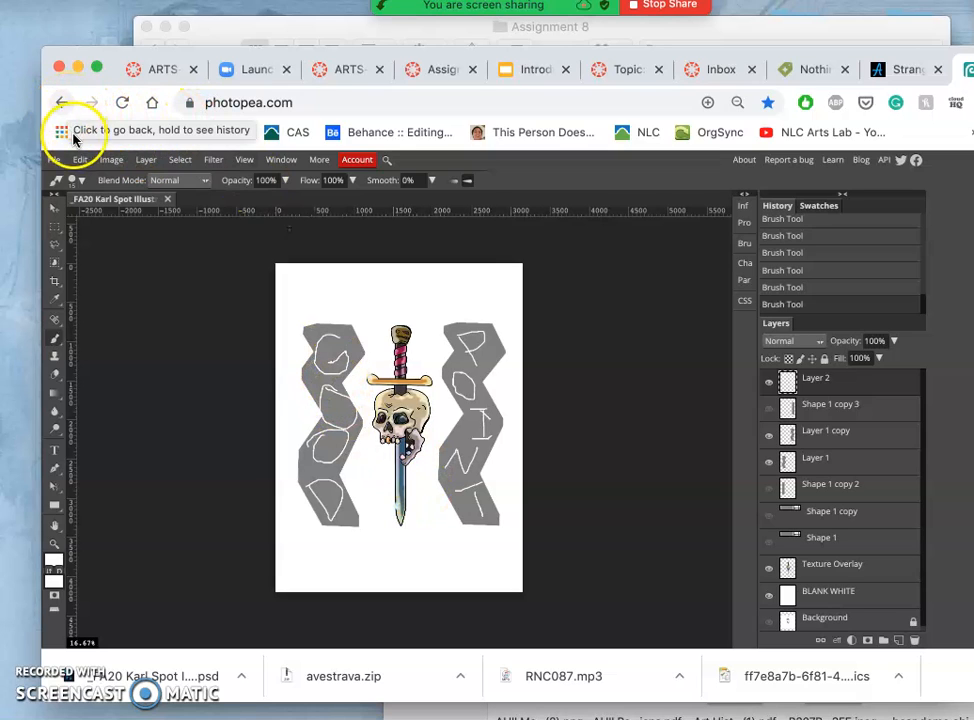
Save the lettered poster as a PSD download from the File menu
click(52, 160)
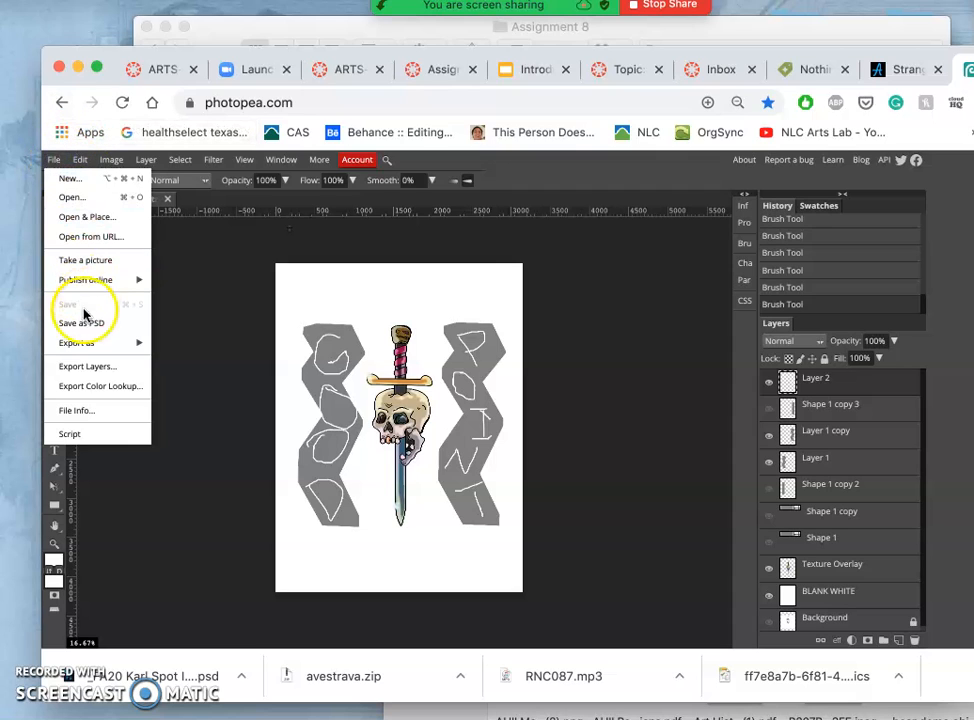
mouse_move(80, 324)
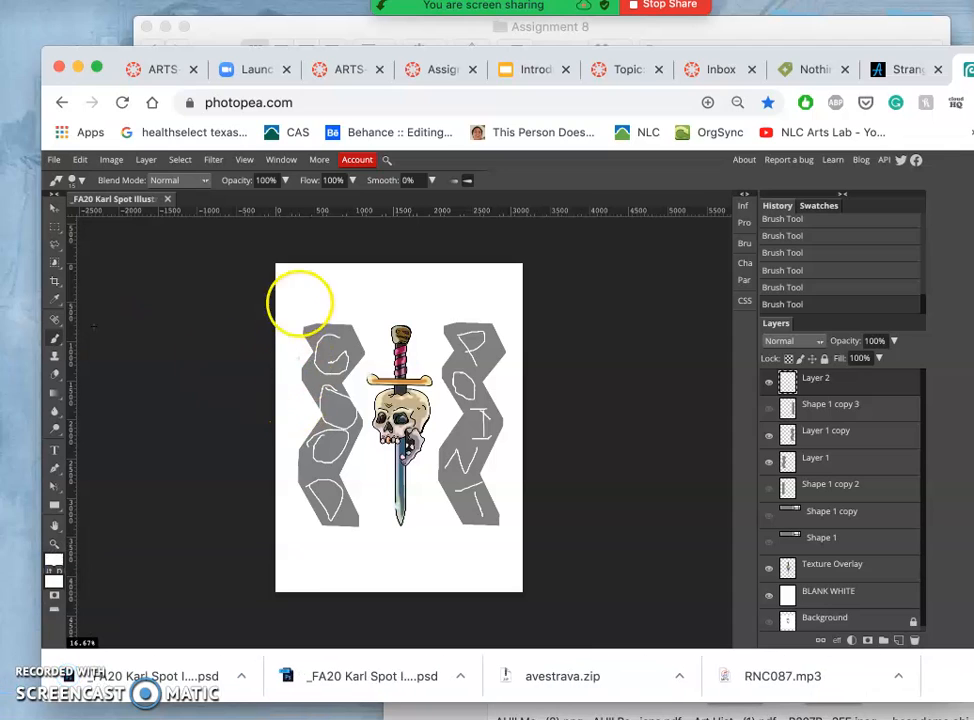
mouse_move(390, 400)
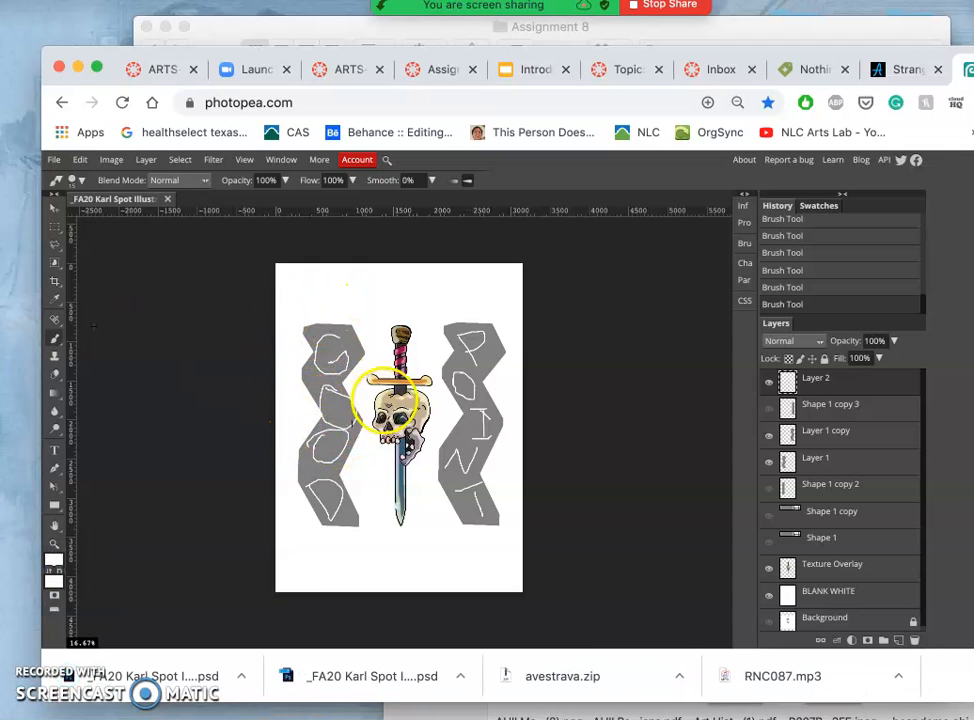
mouse_move(438, 490)
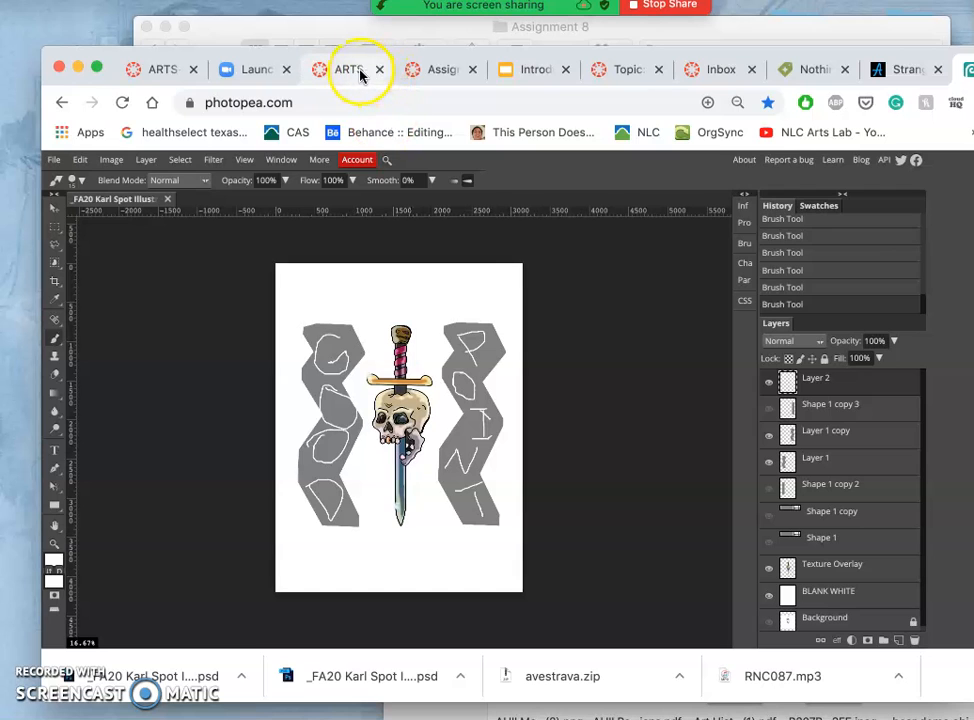
mouse_move(448, 70)
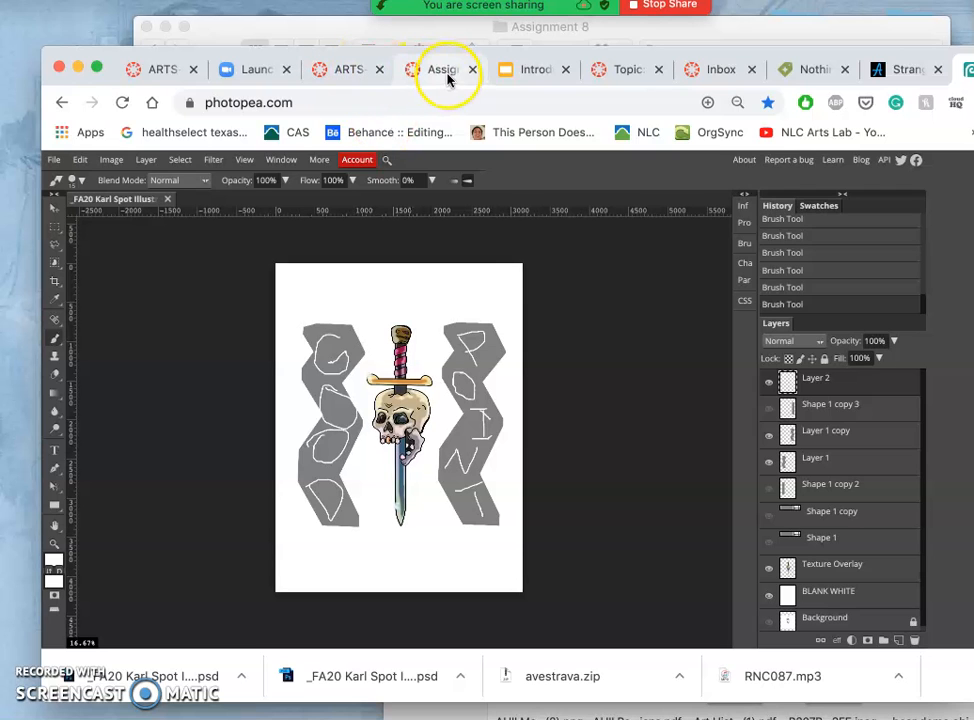
Return to the Canvas assignment page and scroll to the dafont.com link
click(624, 68)
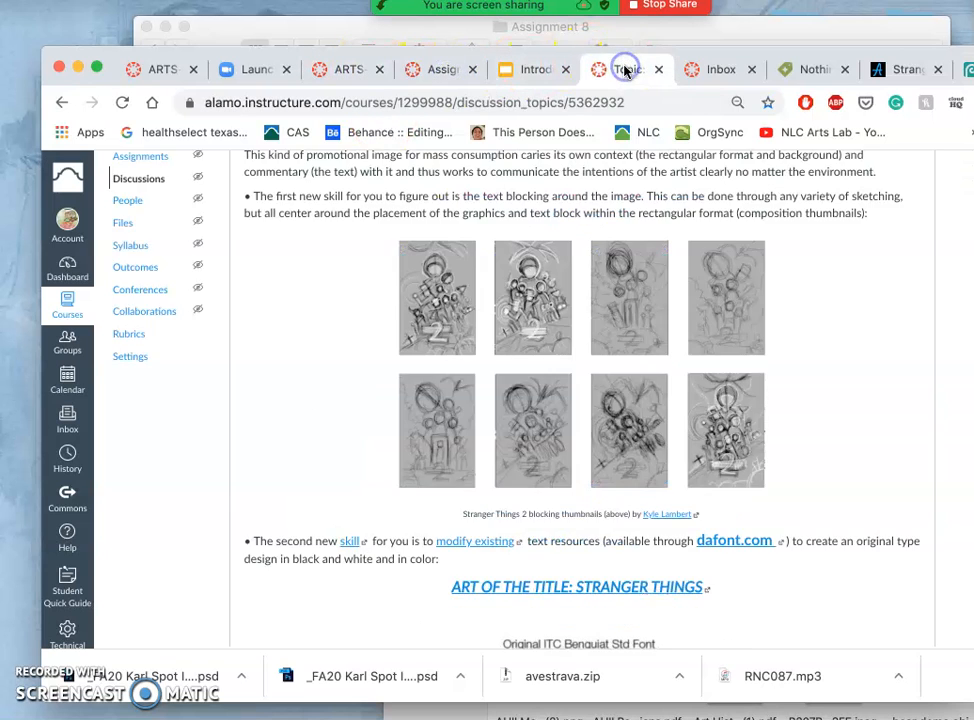
scroll(down, 3)
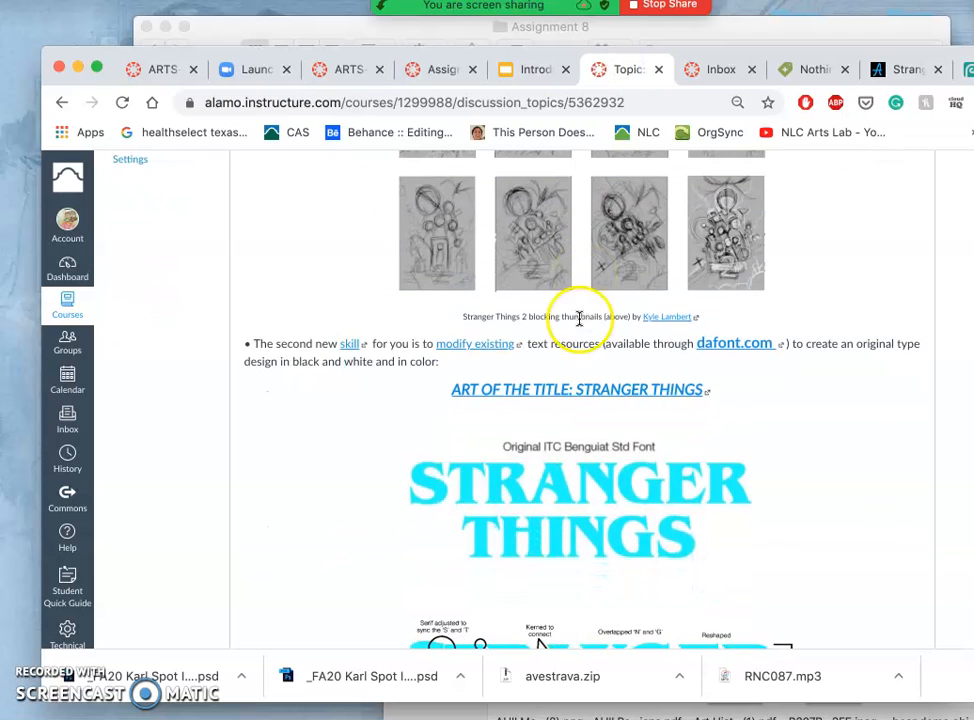
mouse_move(730, 344)
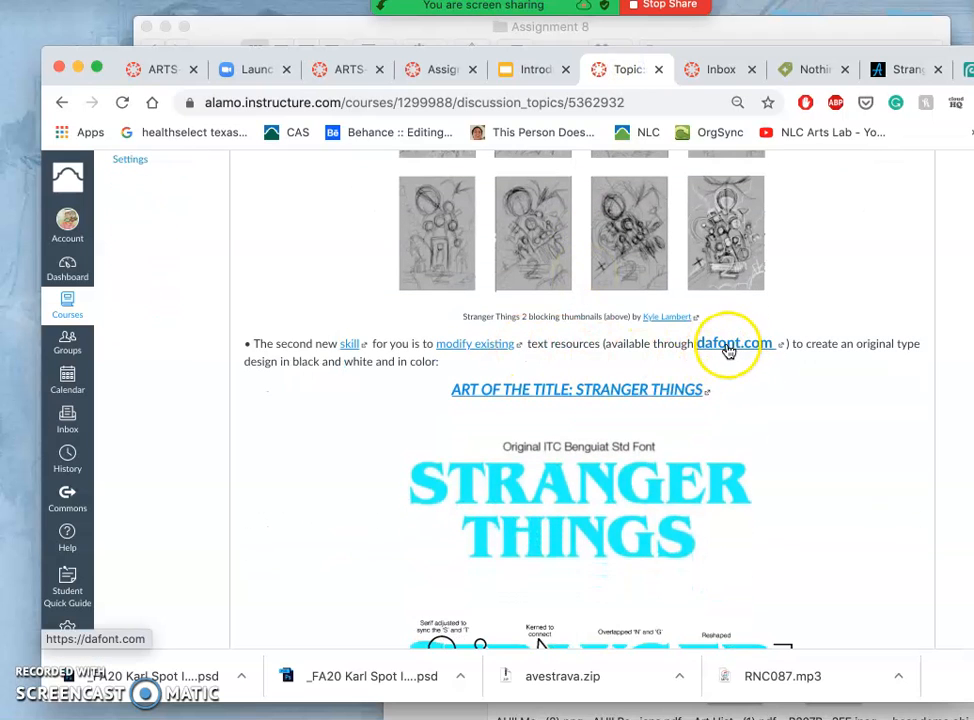
mouse_move(736, 344)
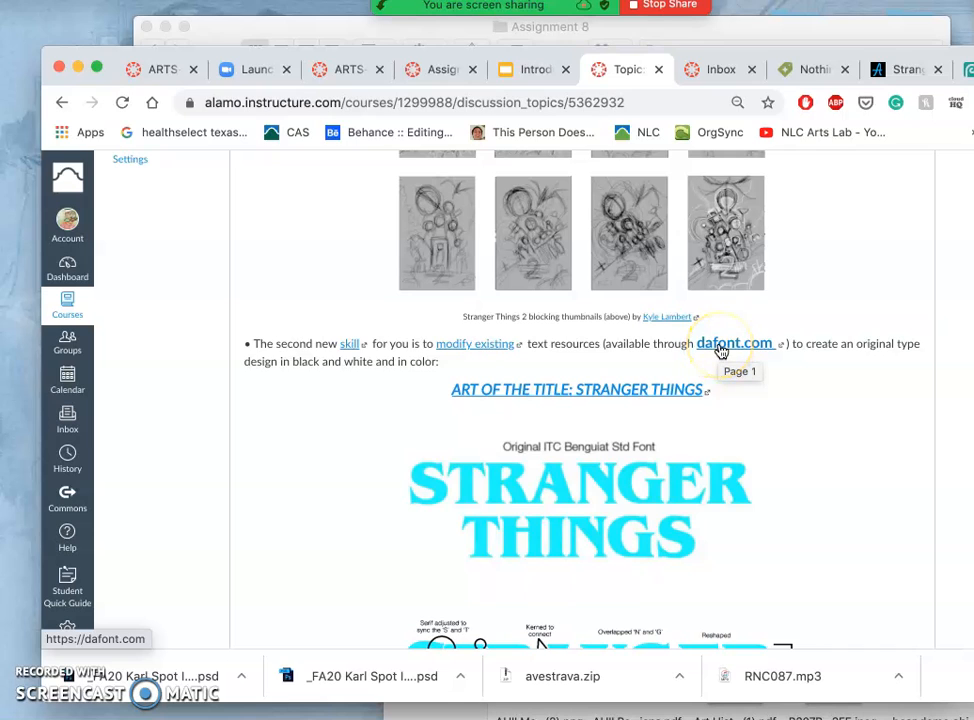
Open dafont.com from the assignment link and browse the recently added fonts
click(736, 344)
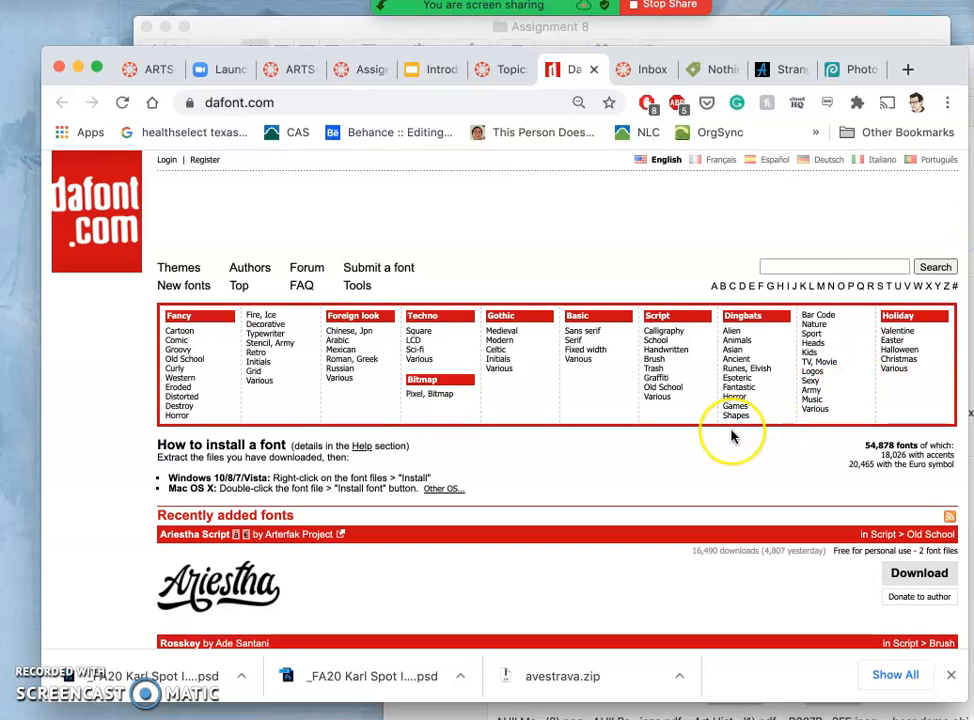
scroll(down, 3)
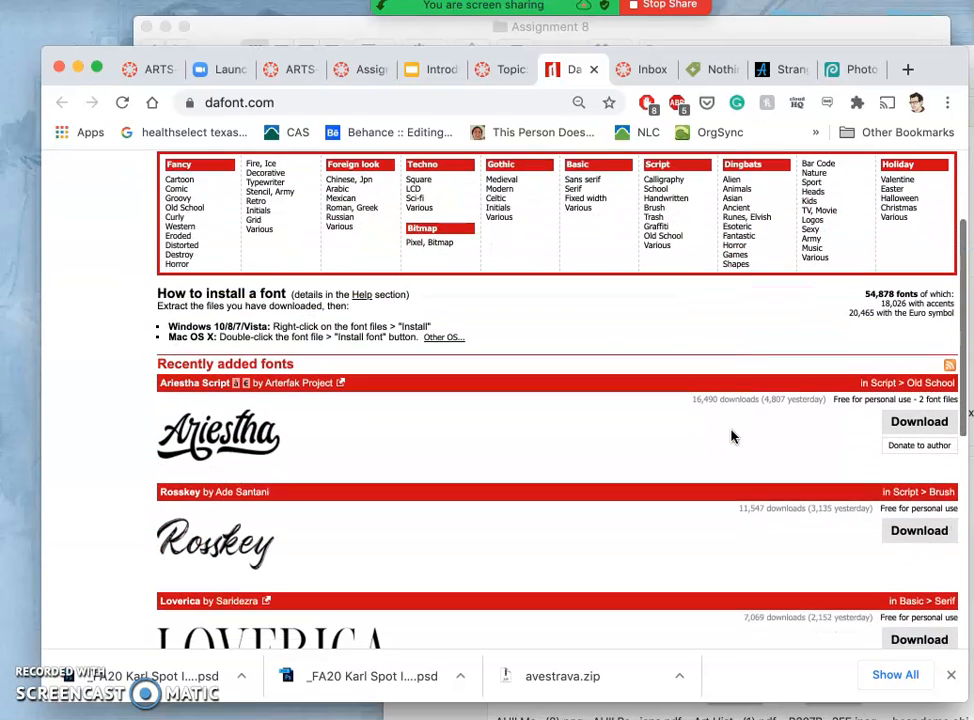
scroll(down, 3)
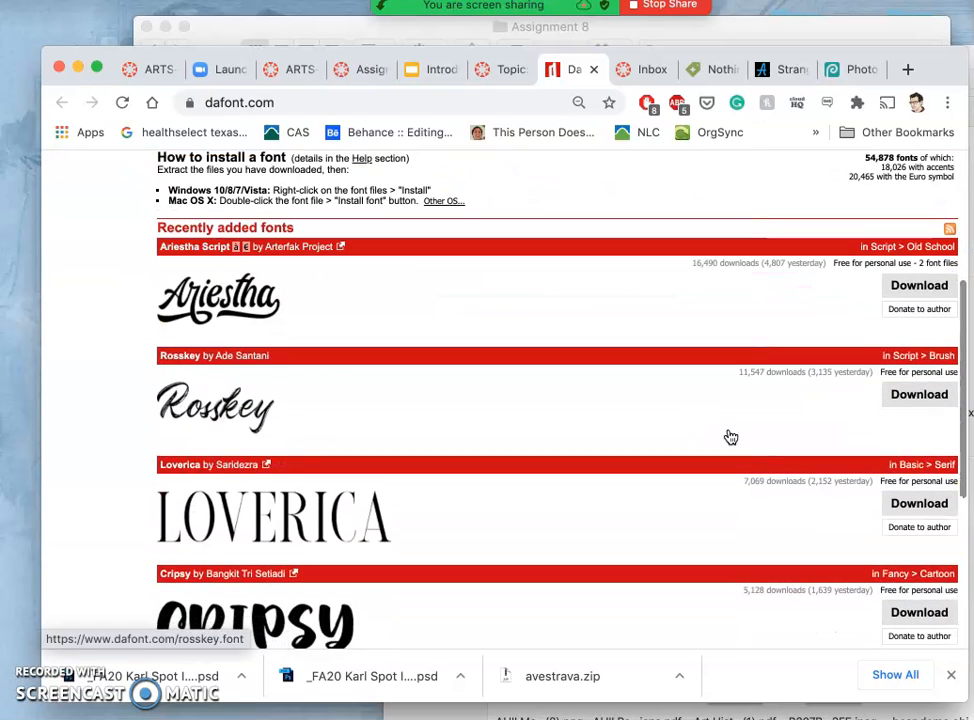
scroll(down, 3)
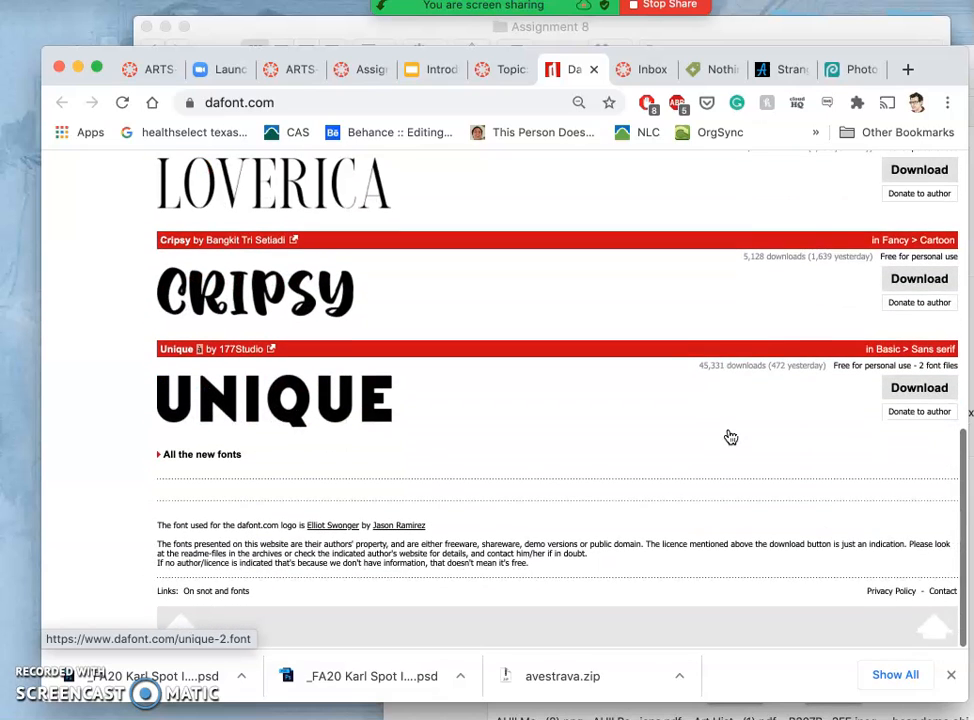
scroll(up, 3)
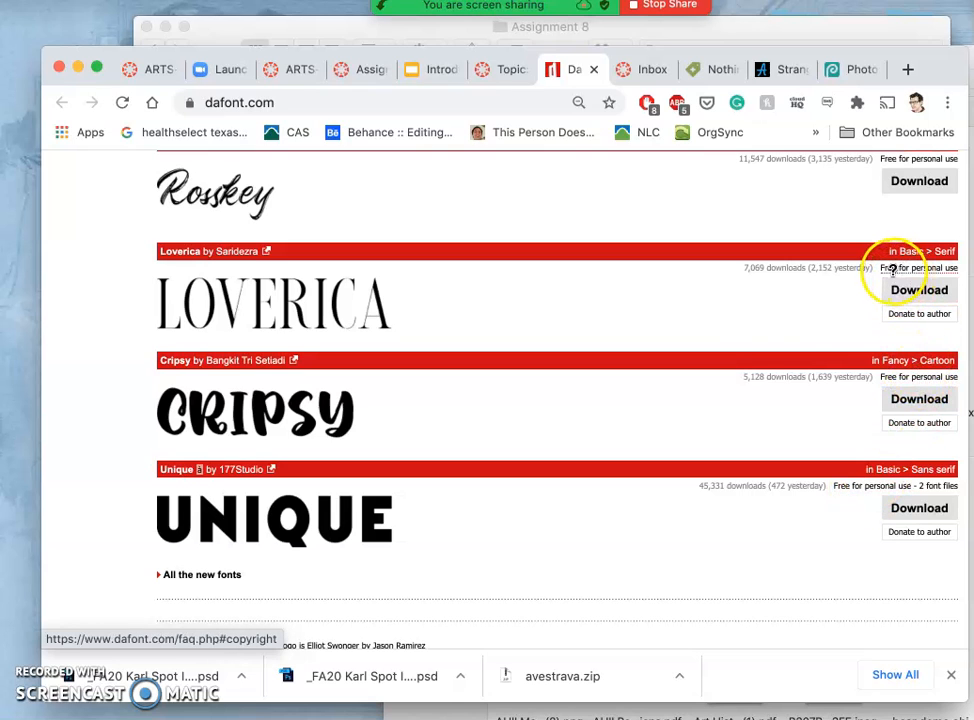
scroll(up, 3)
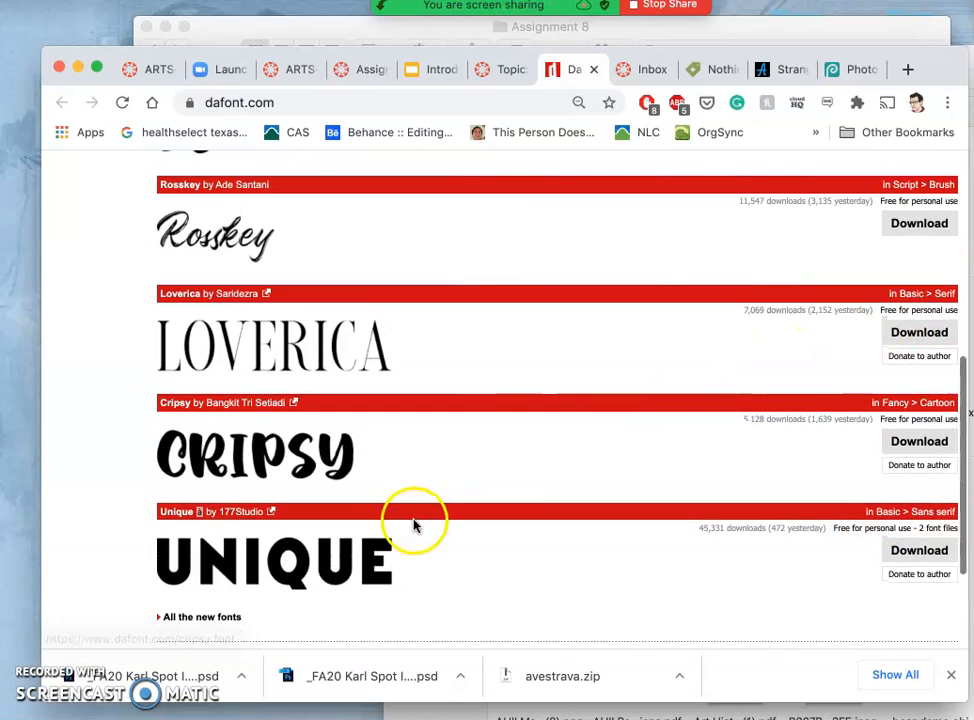
mouse_move(360, 560)
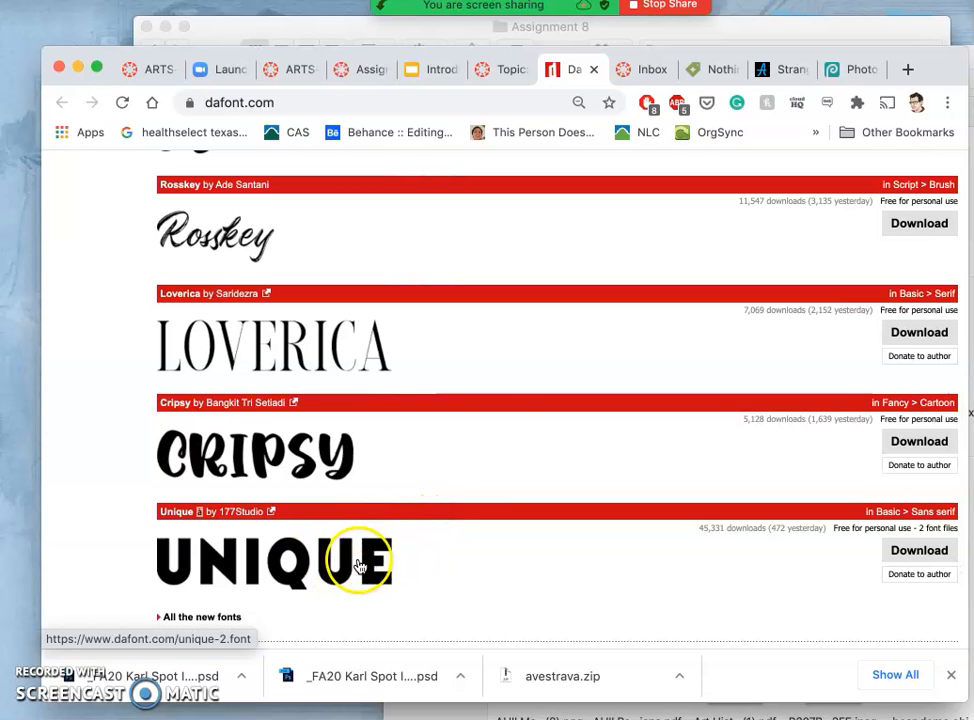
mouse_move(376, 572)
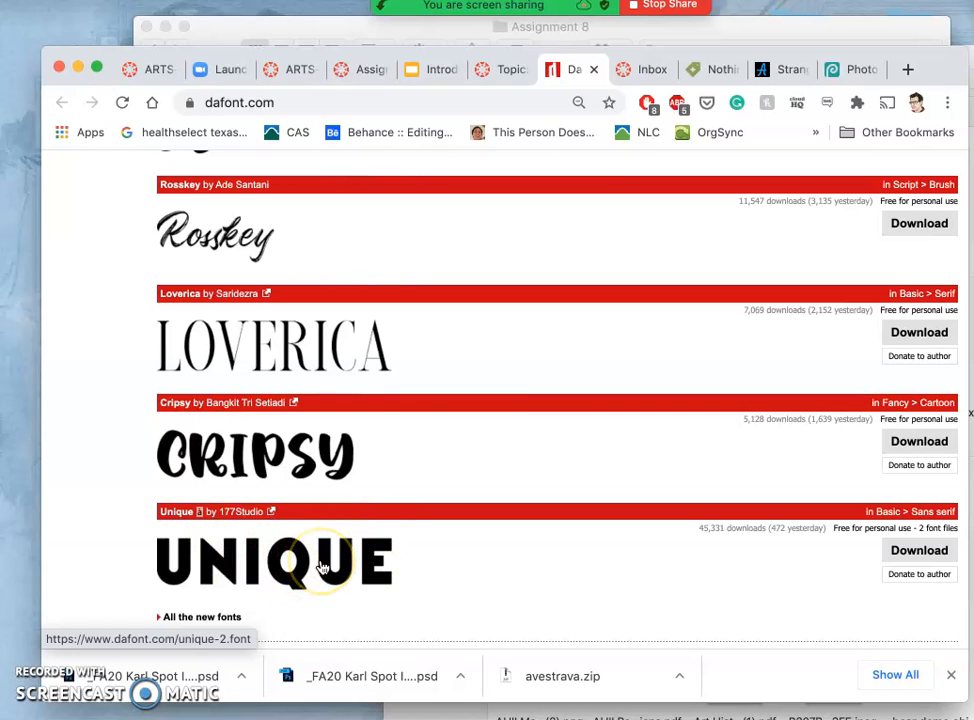
click(276, 560)
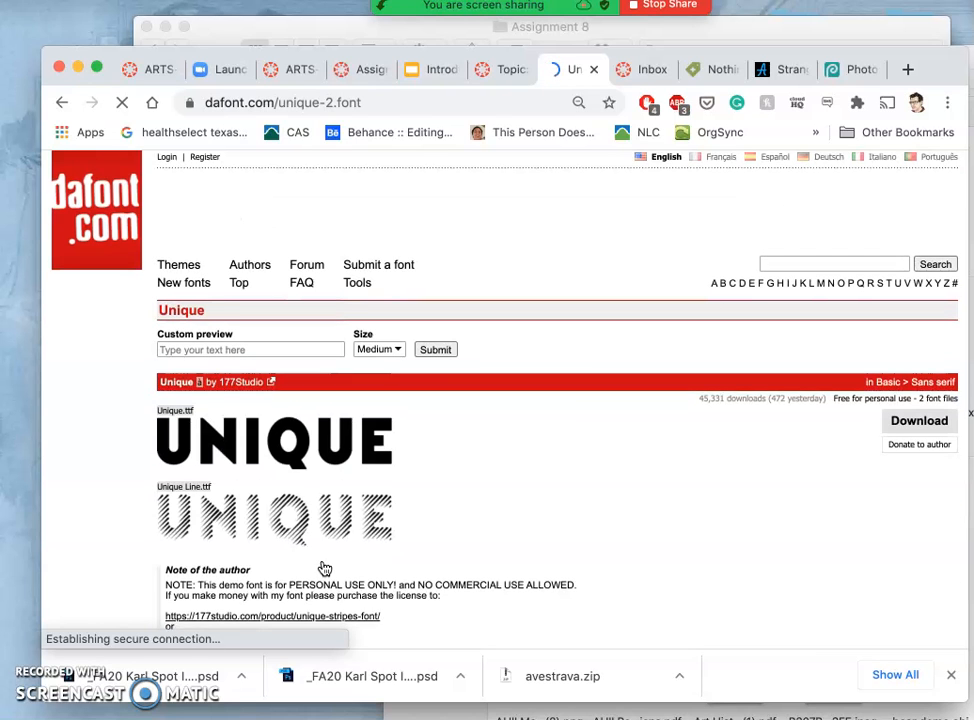
scroll(down, 3)
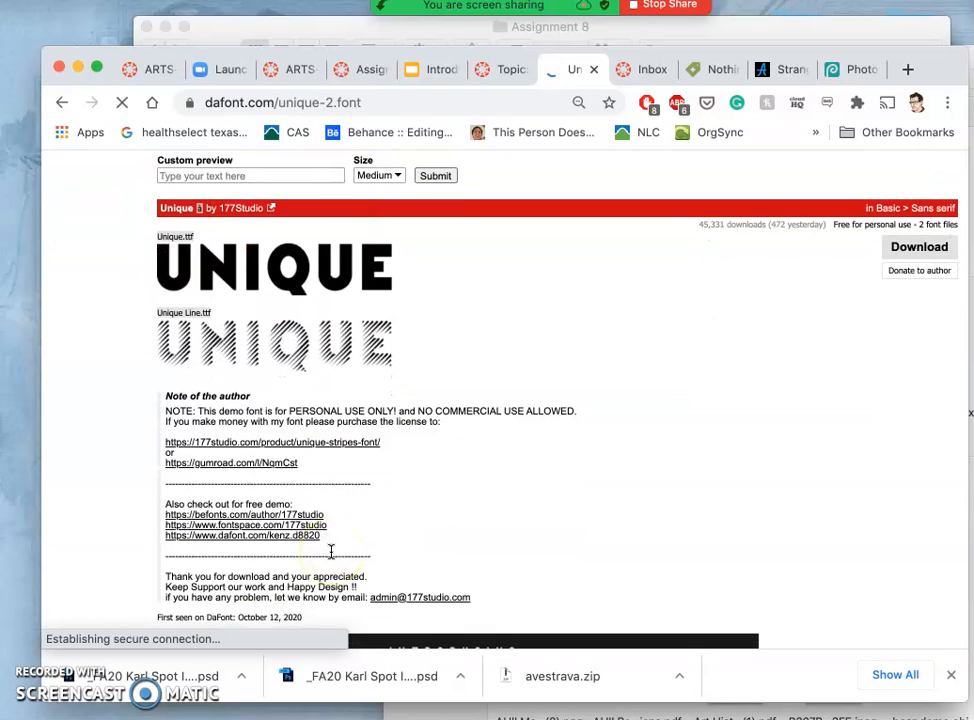
scroll(down, 3)
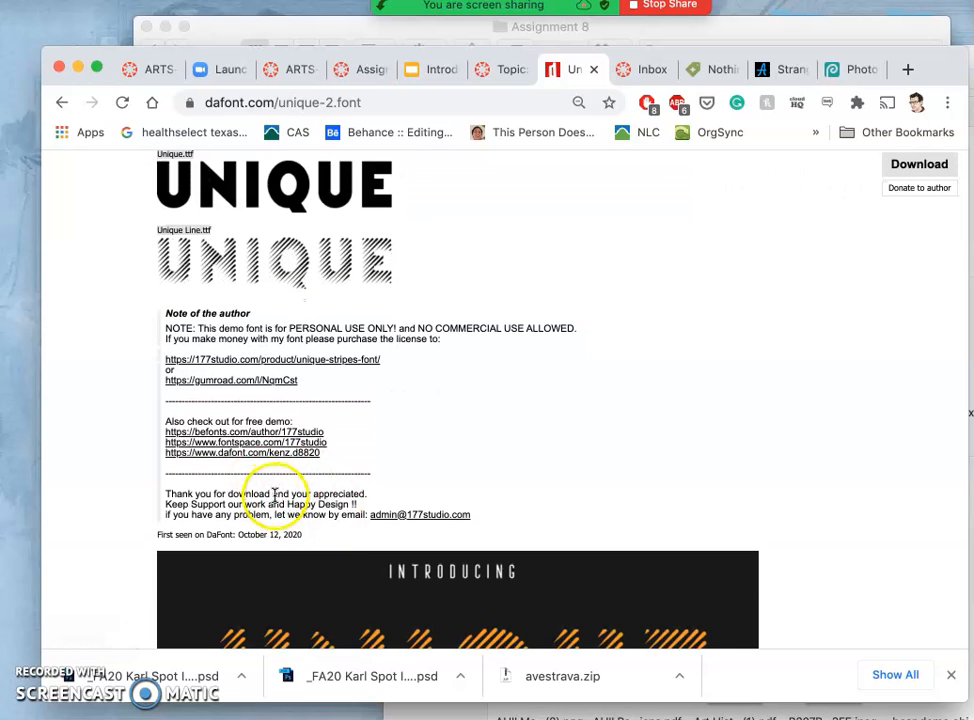
mouse_move(392, 520)
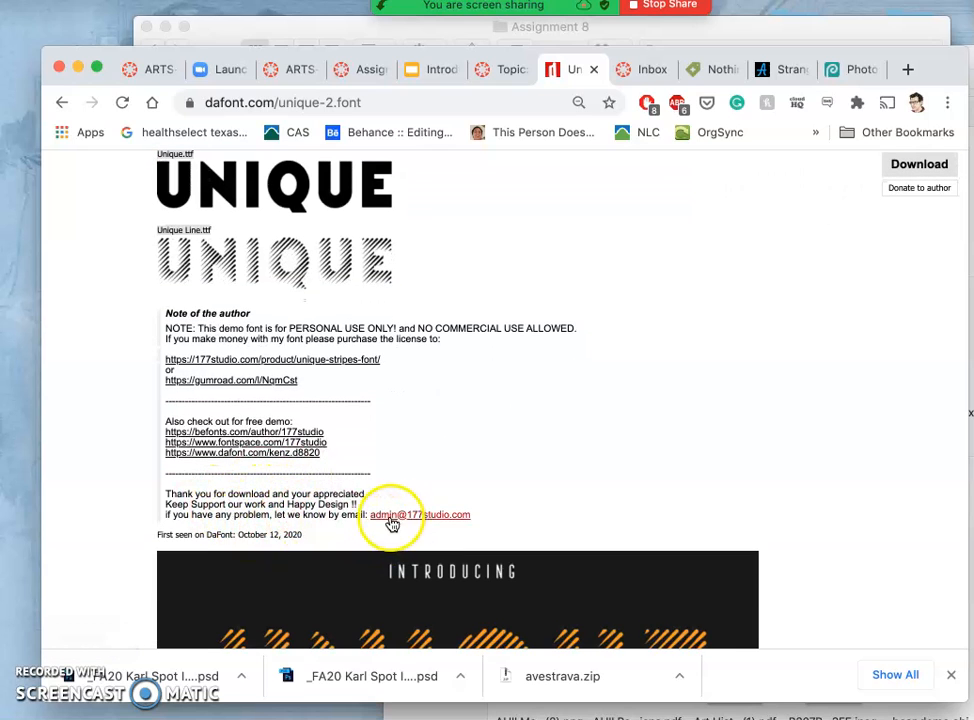
mouse_move(240, 396)
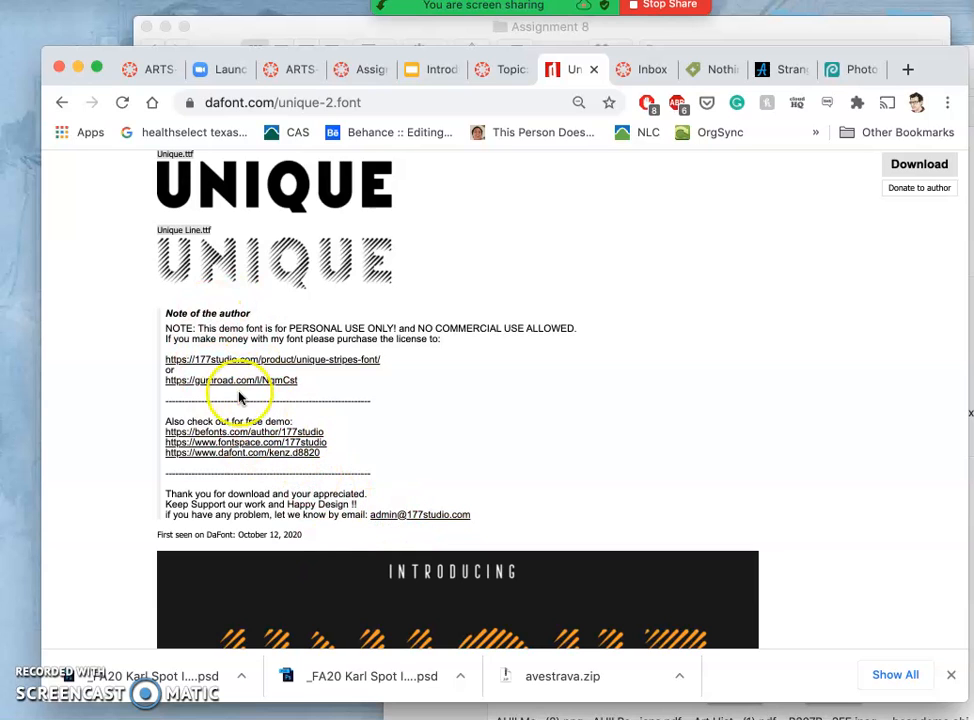
mouse_move(232, 380)
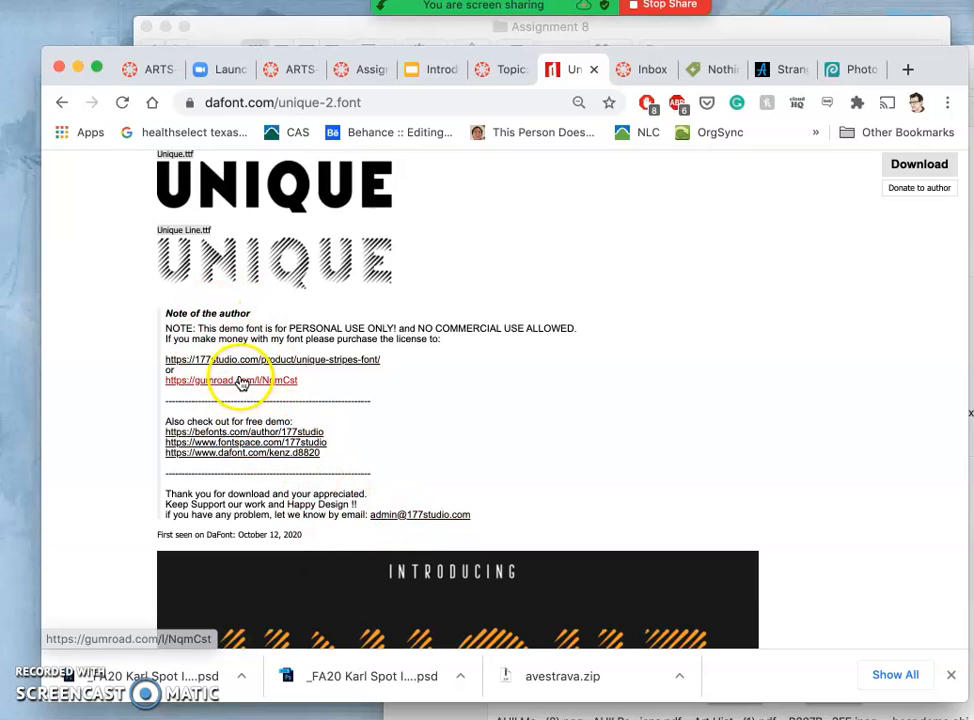
mouse_move(494, 328)
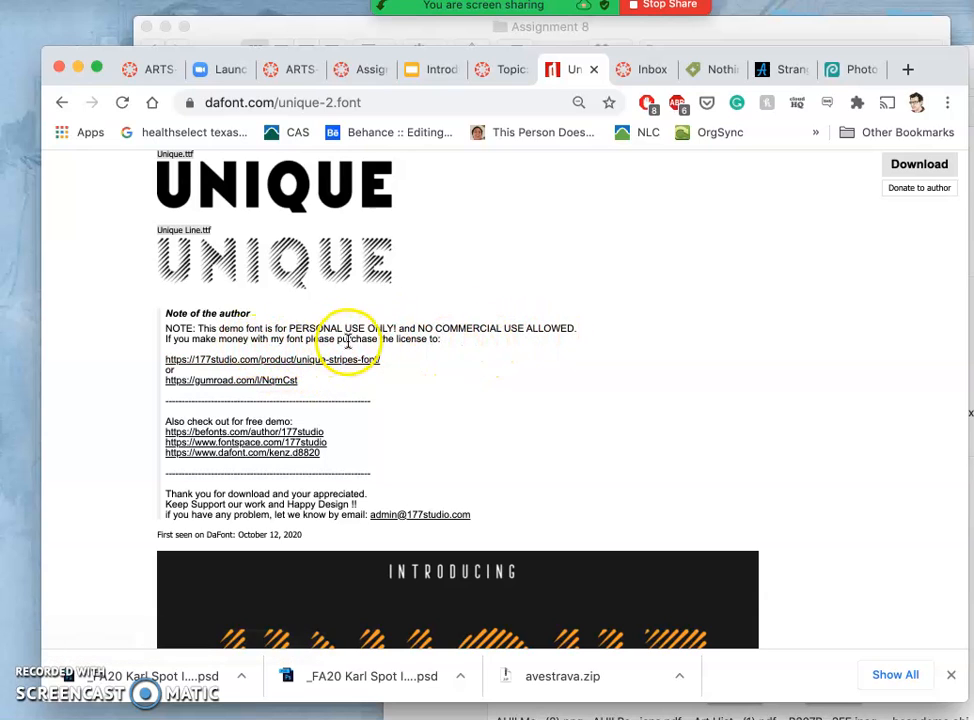
mouse_move(262, 364)
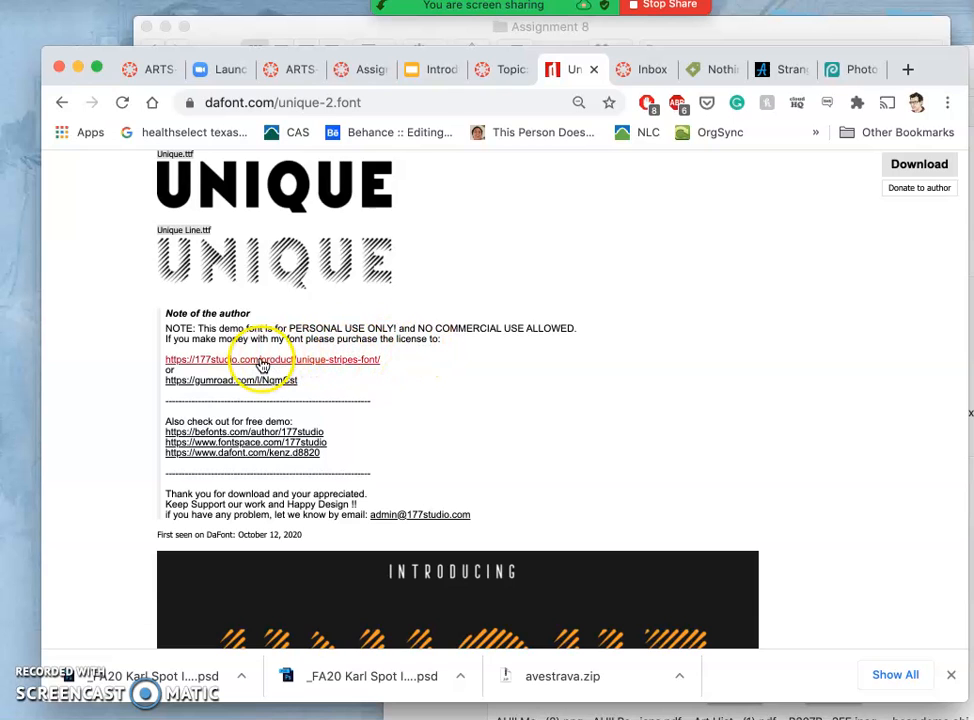
mouse_move(296, 458)
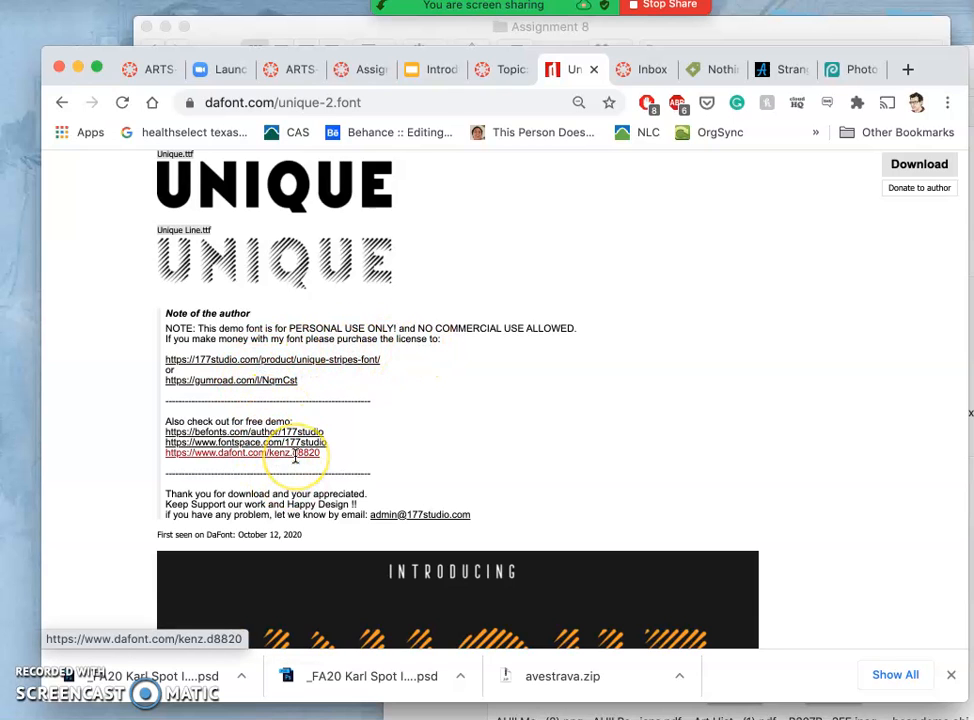
scroll(up, 3)
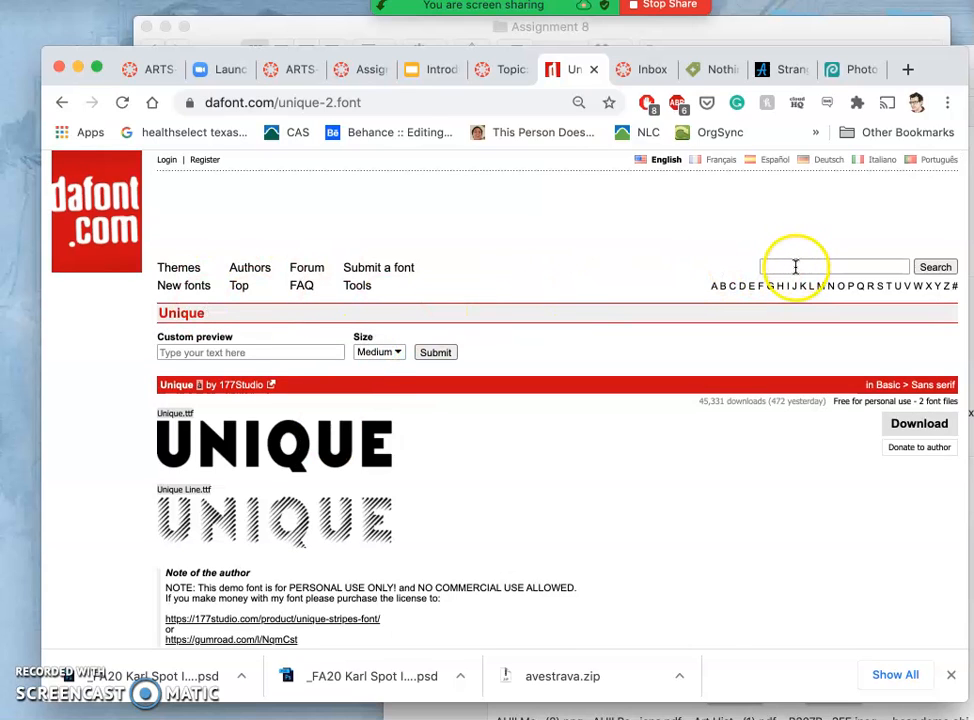
Search DaFont for 'tattoo' and scroll through the first page of the 82 results
click(832, 266)
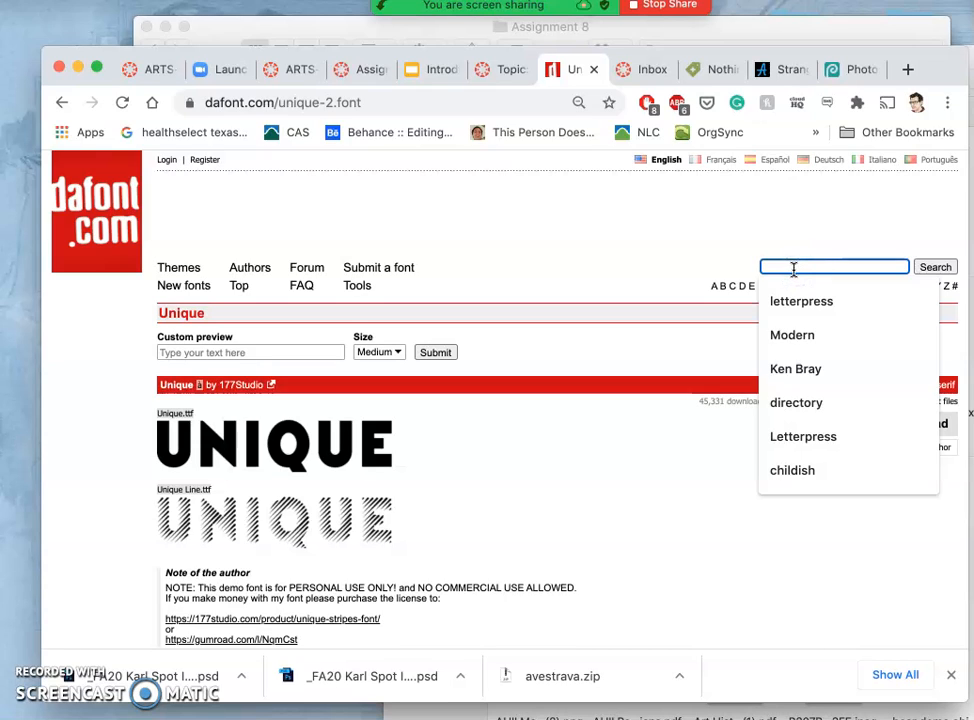
text(t)
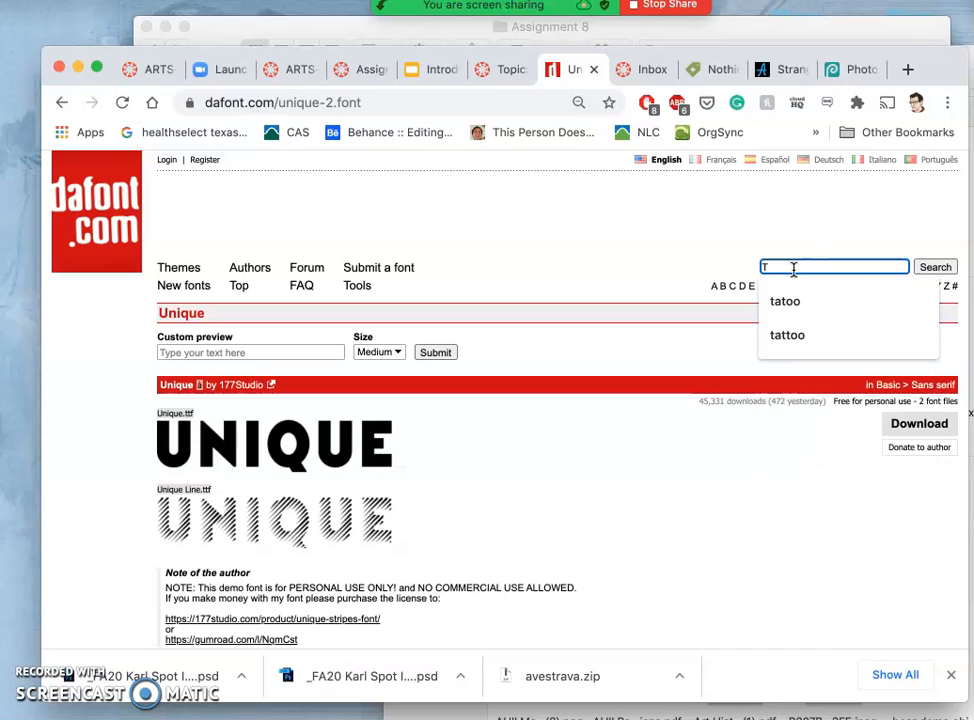
click(934, 266)
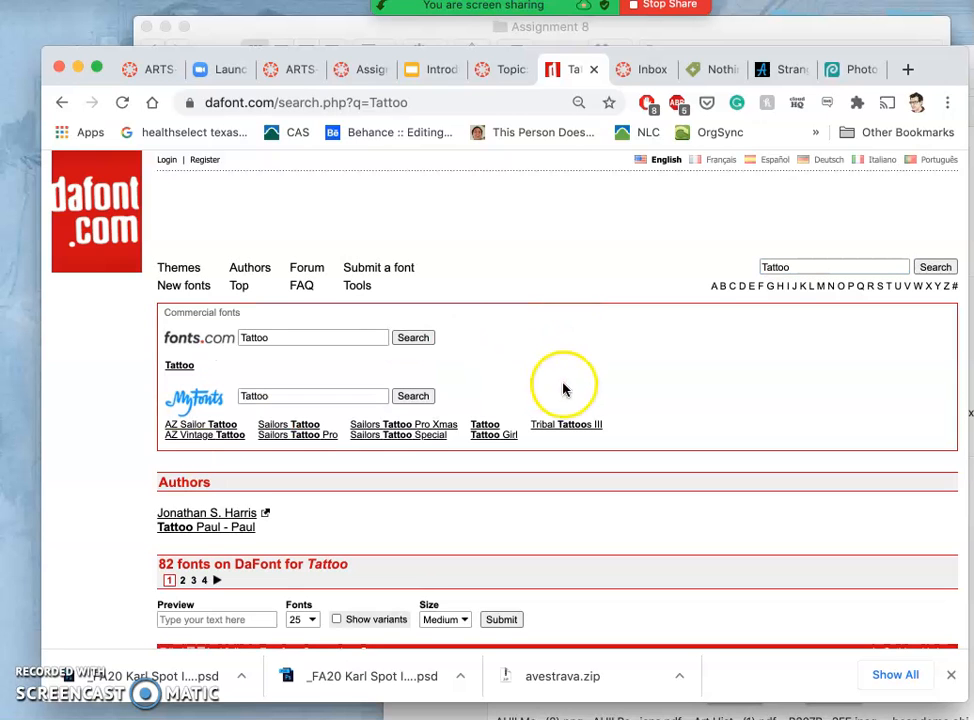
scroll(down, 3)
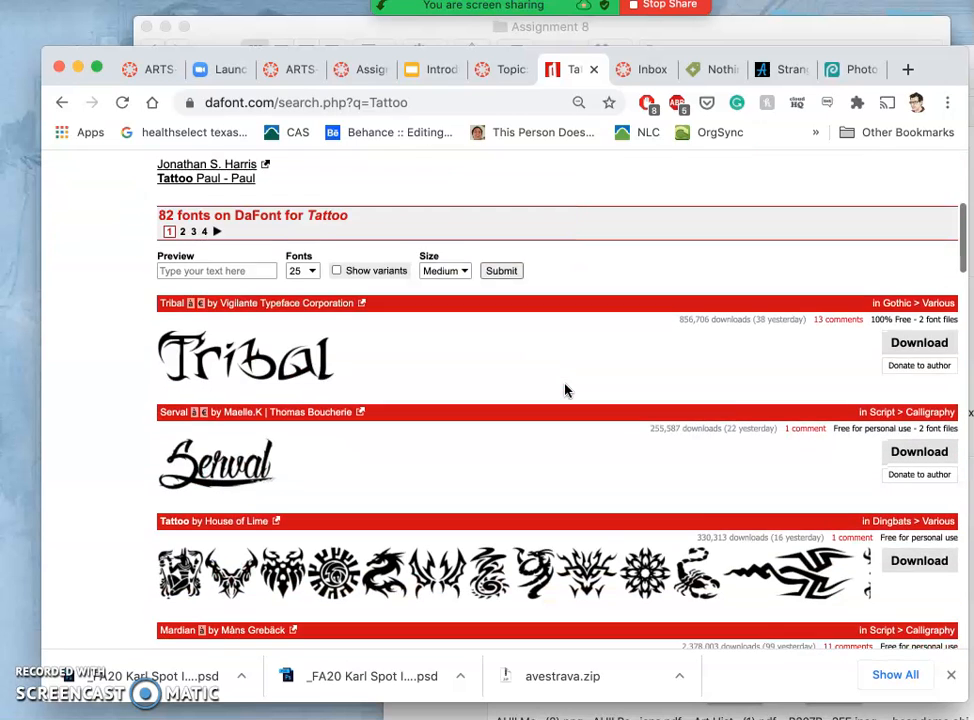
scroll(up, 3)
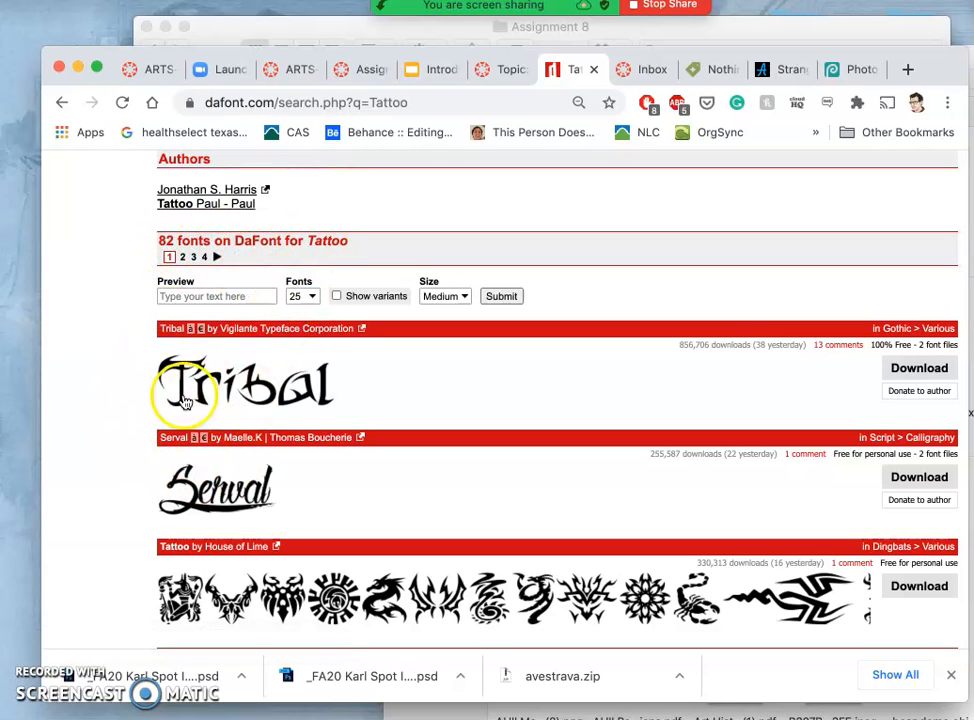
scroll(down, 3)
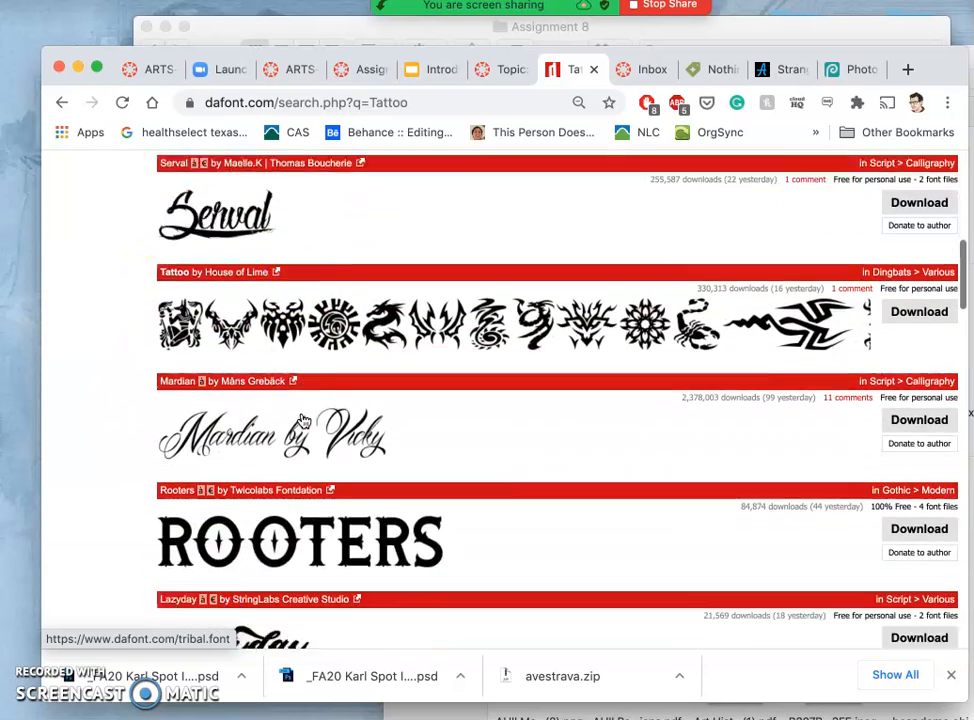
scroll(down, 3)
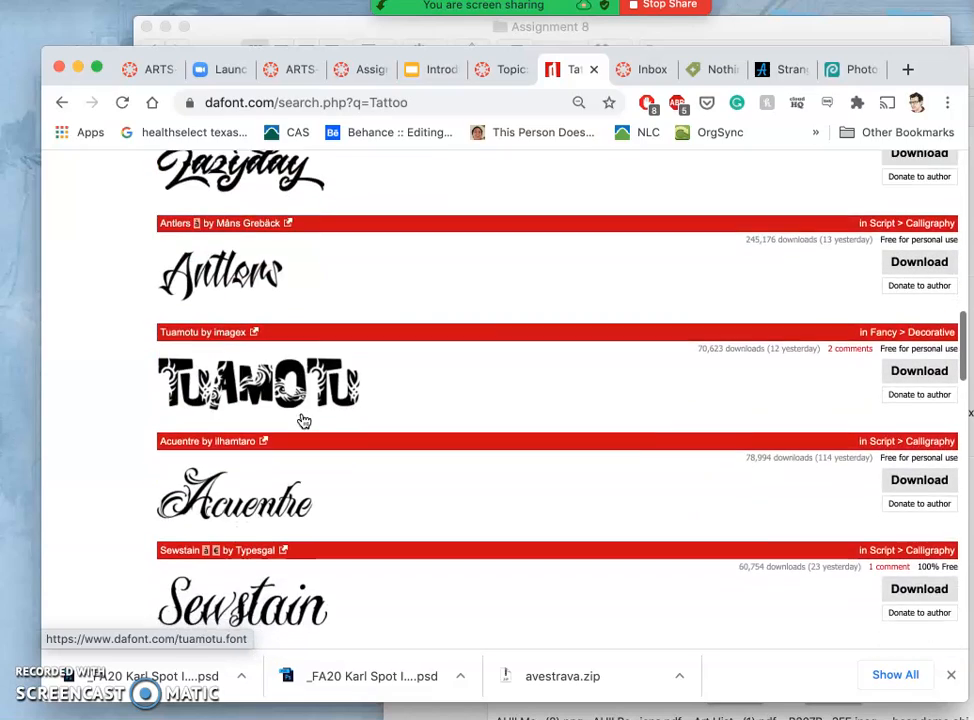
scroll(down, 3)
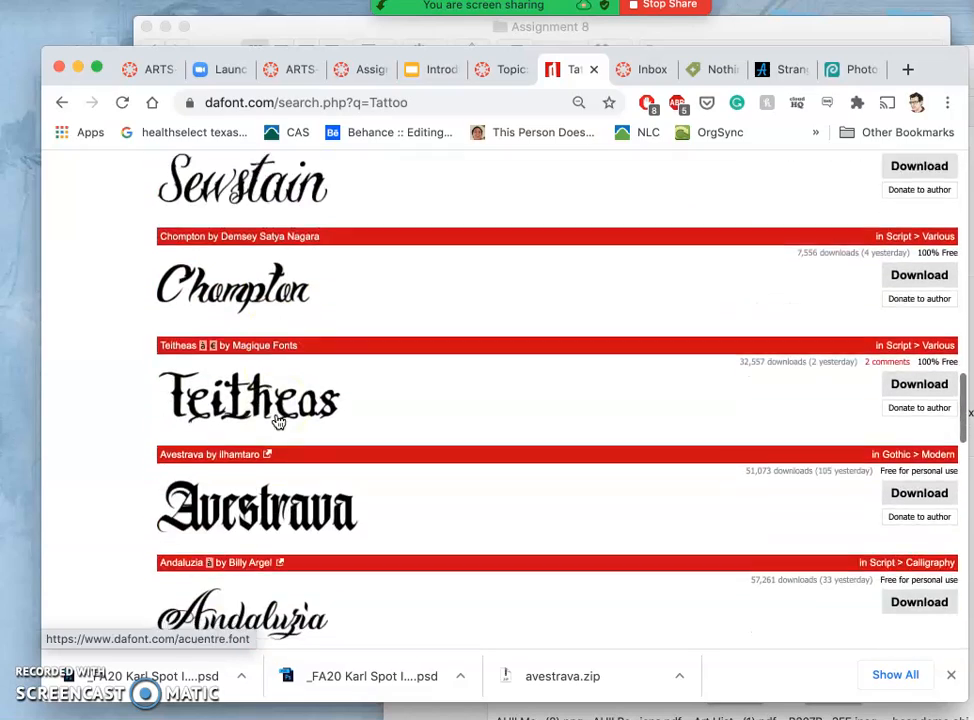
scroll(down, 3)
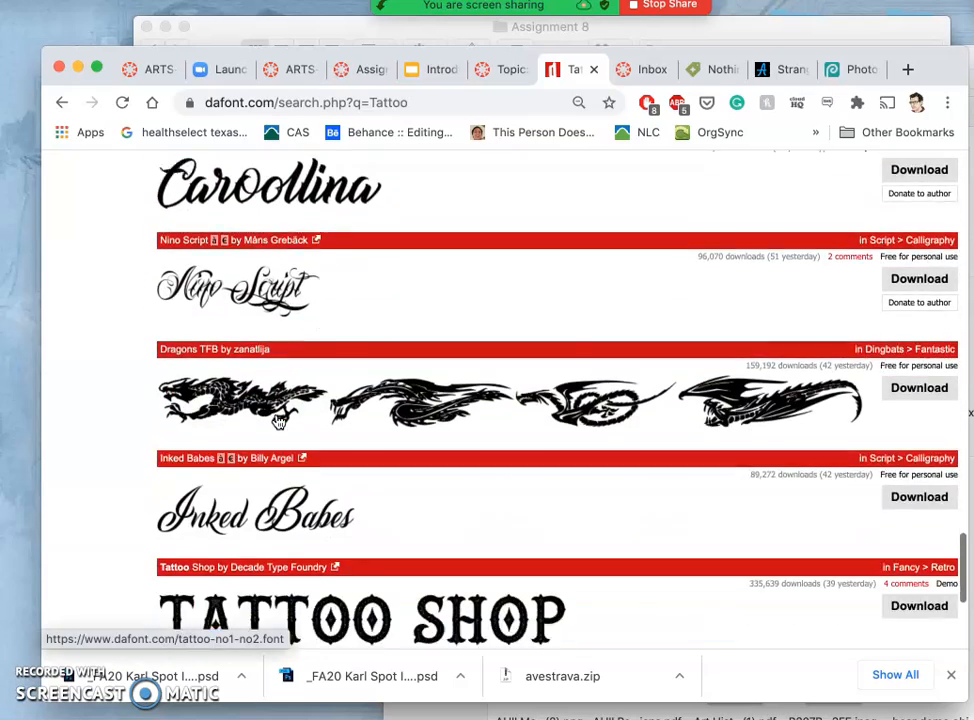
scroll(down, 3)
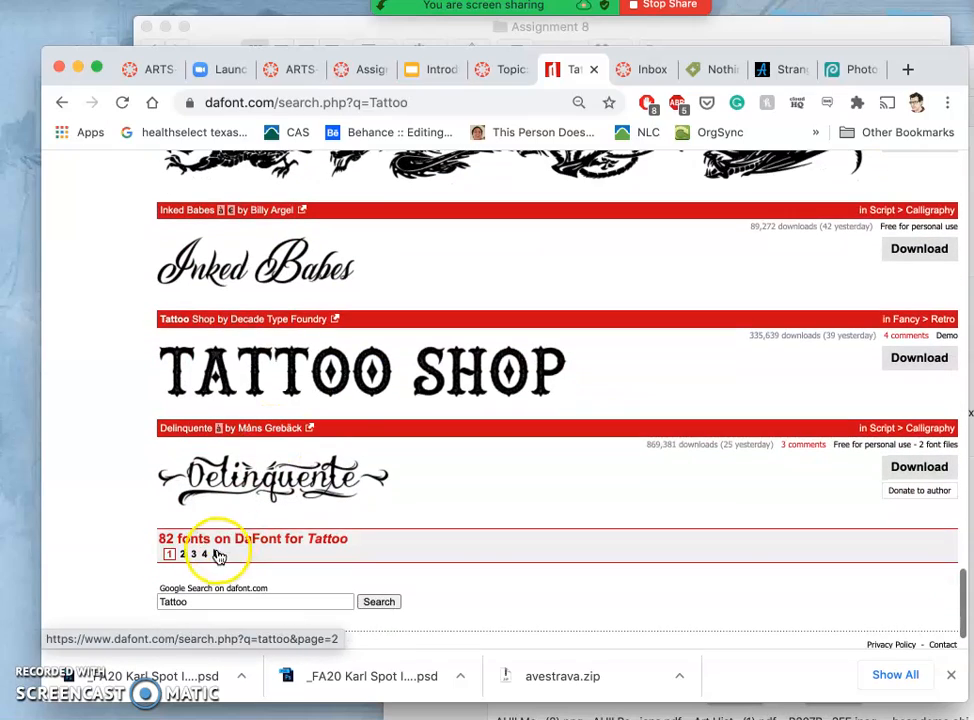
Go to page 4, the last page of tattoo results, and look over its fonts
click(204, 554)
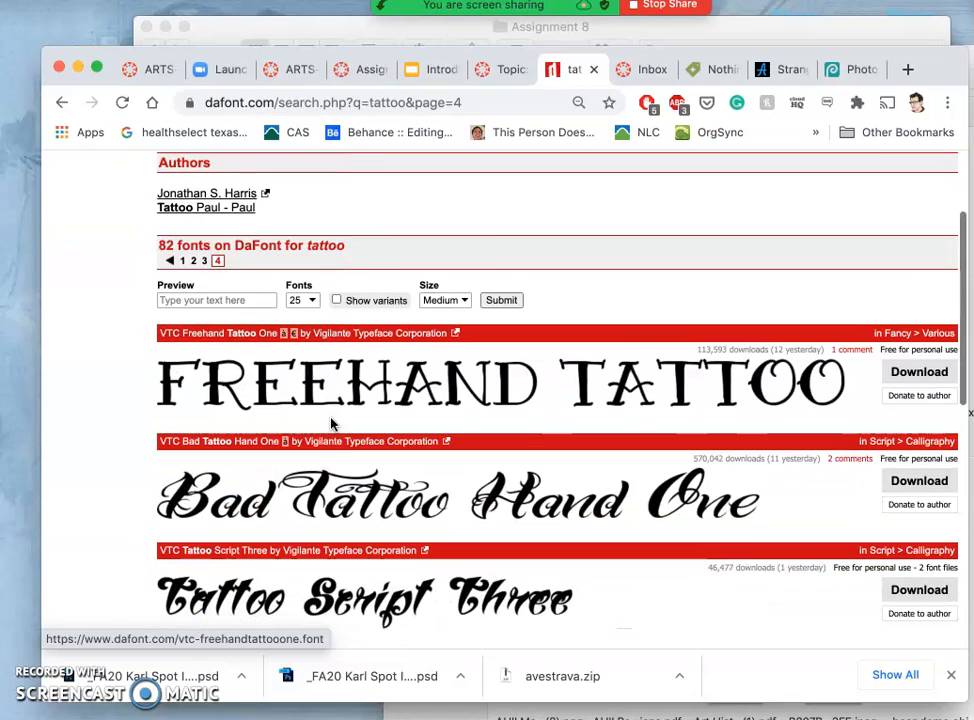
scroll(down, 3)
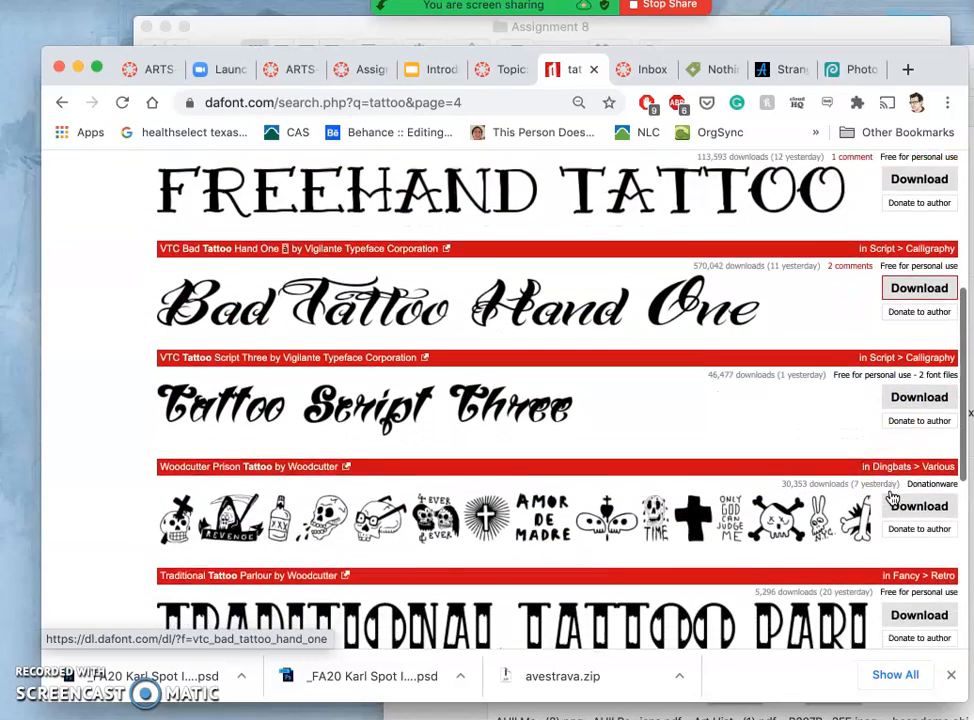
scroll(down, 3)
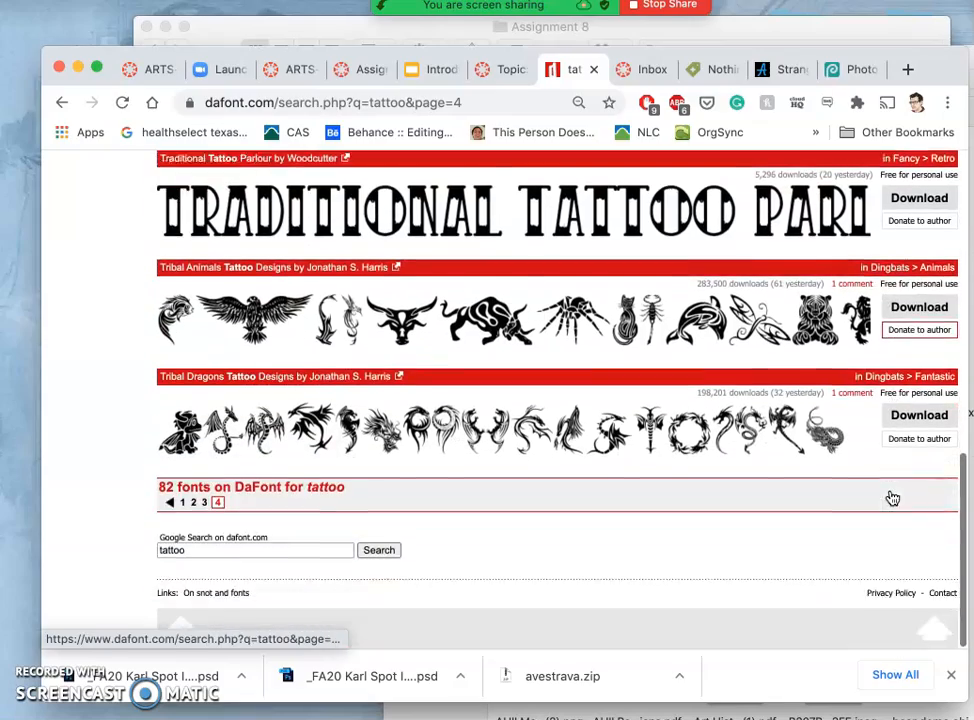
scroll(up, 3)
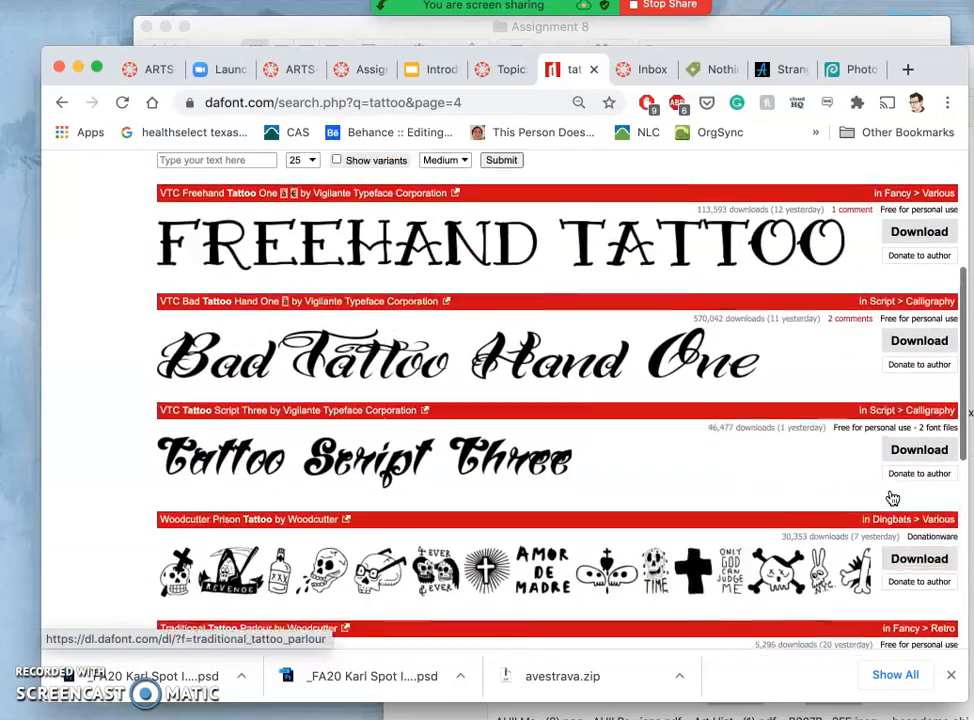
mouse_move(614, 406)
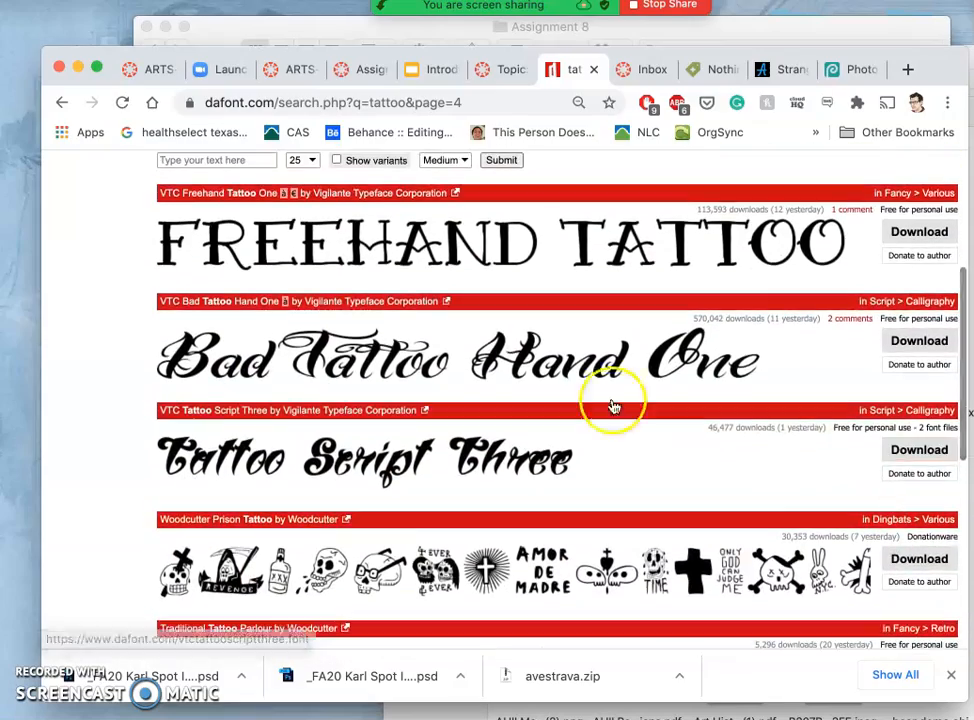
scroll(down, 3)
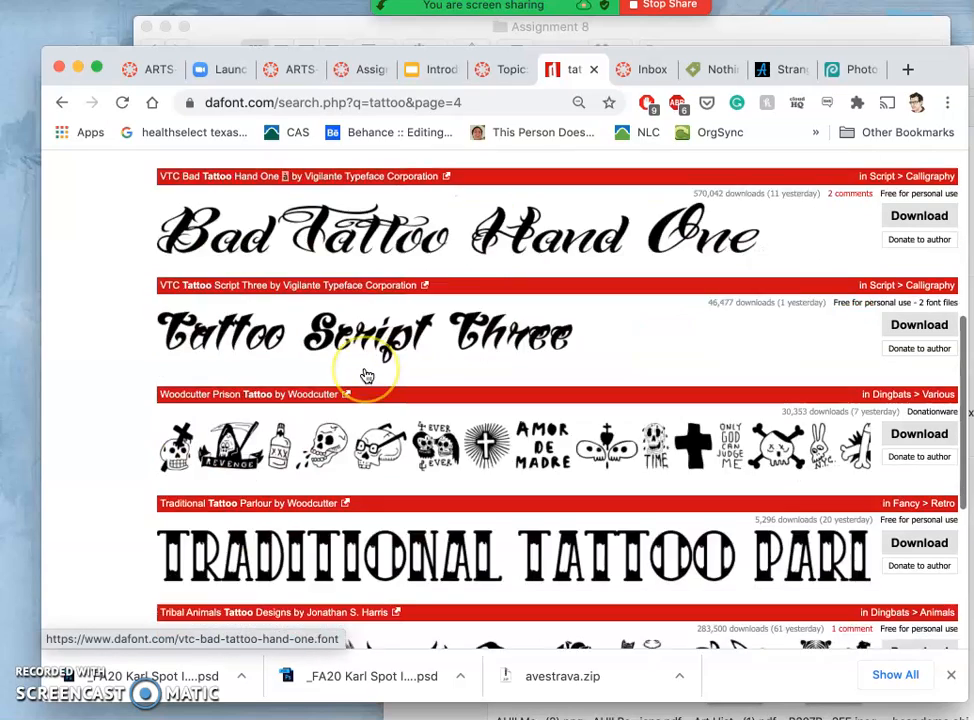
scroll(up, 3)
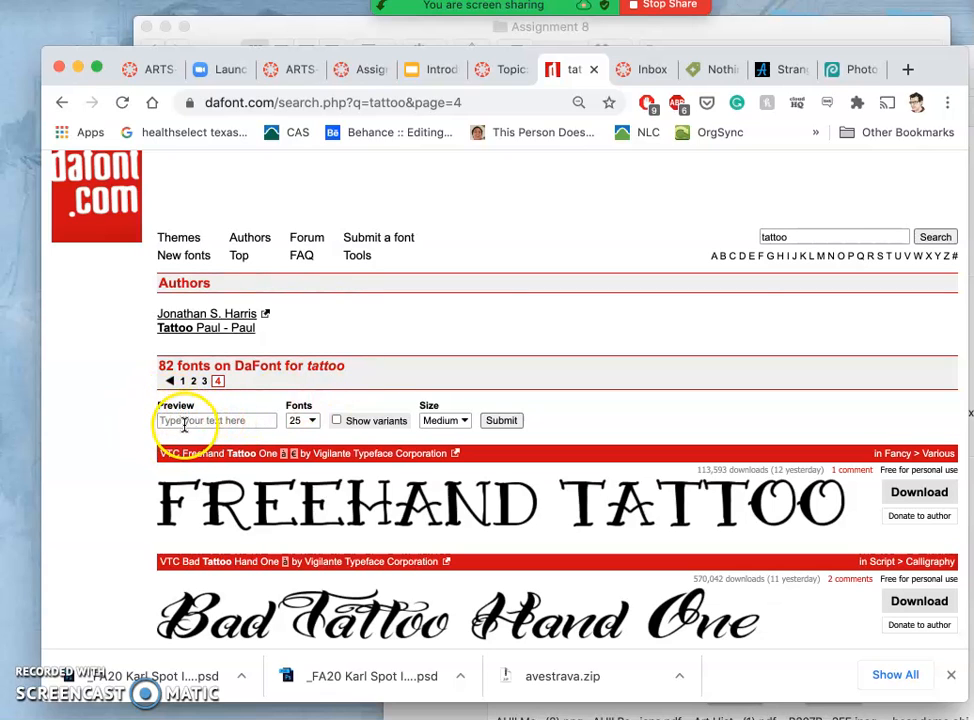
Preview the tattoo fonts with the custom text 'GOOD POINT'
click(216, 420)
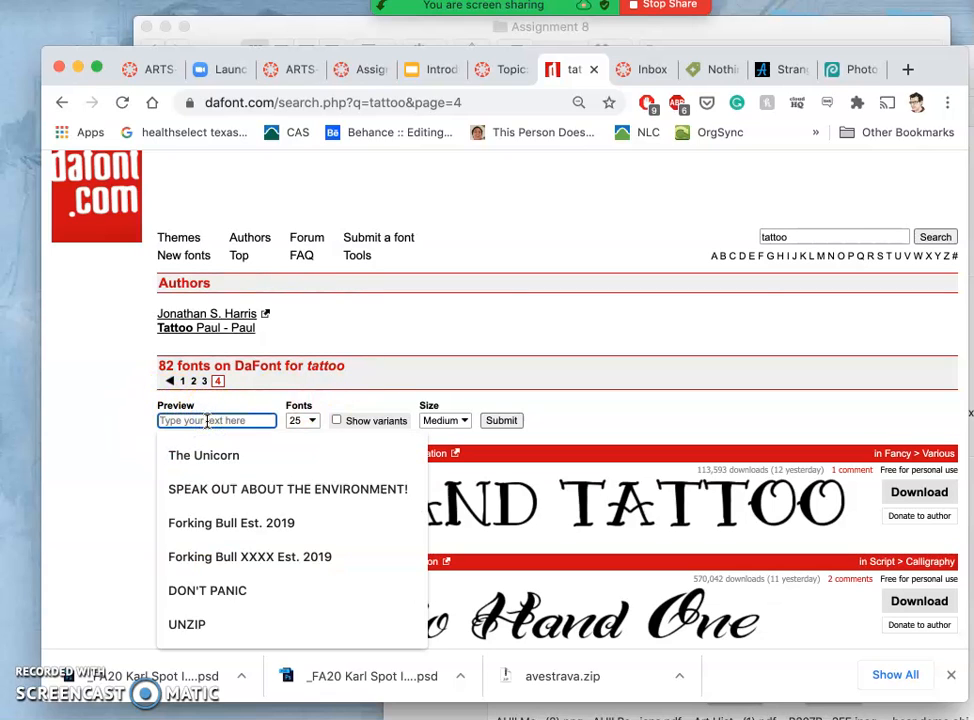
text(GOOD)
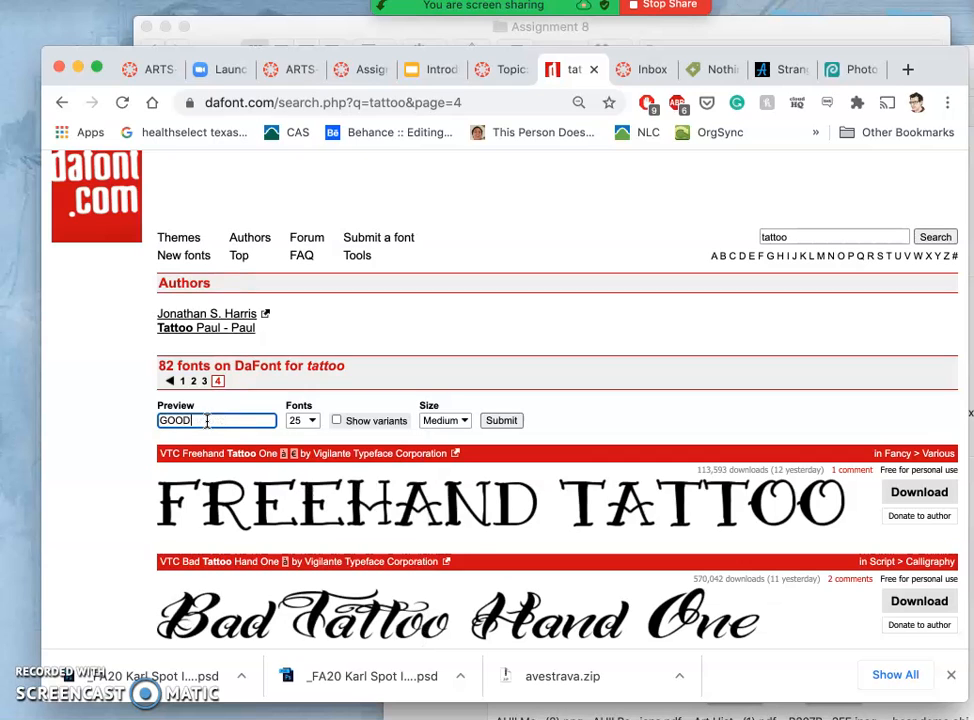
text(POINT)
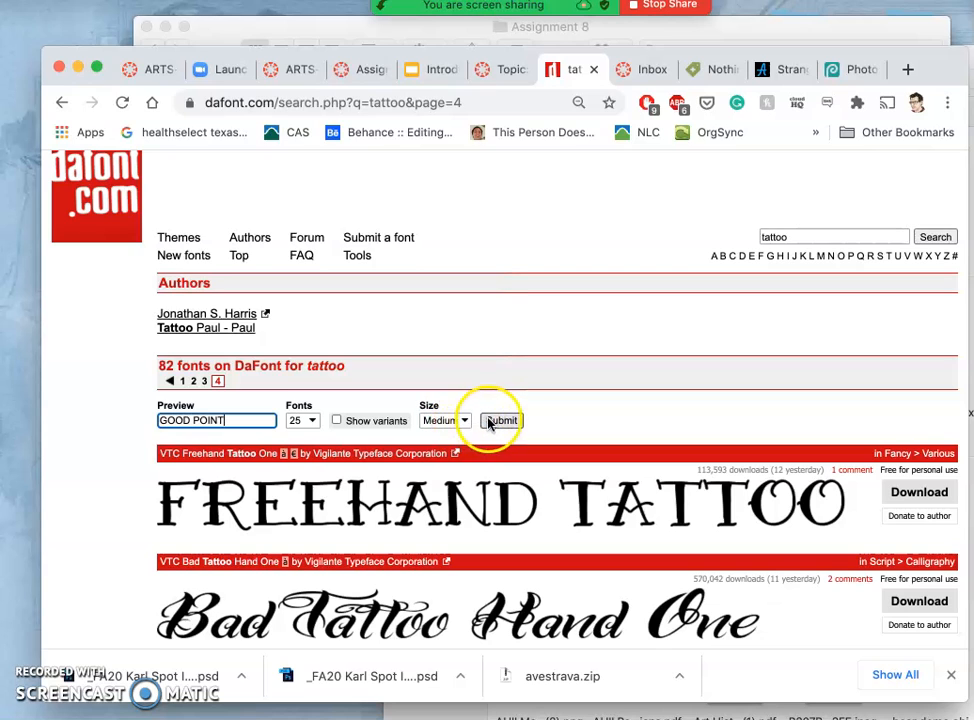
click(500, 420)
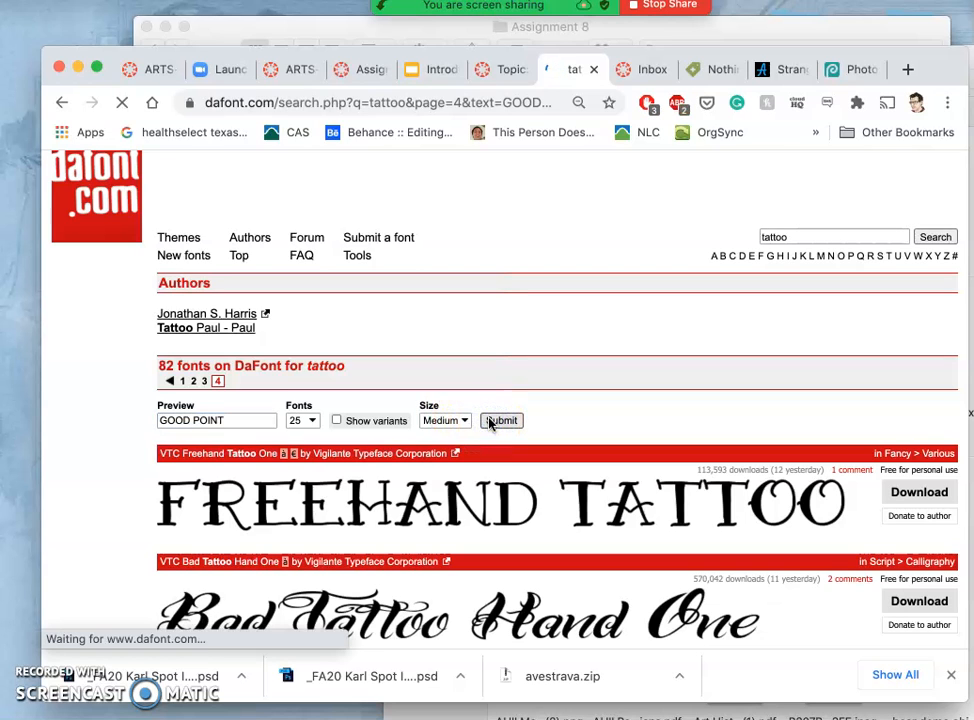
click(502, 420)
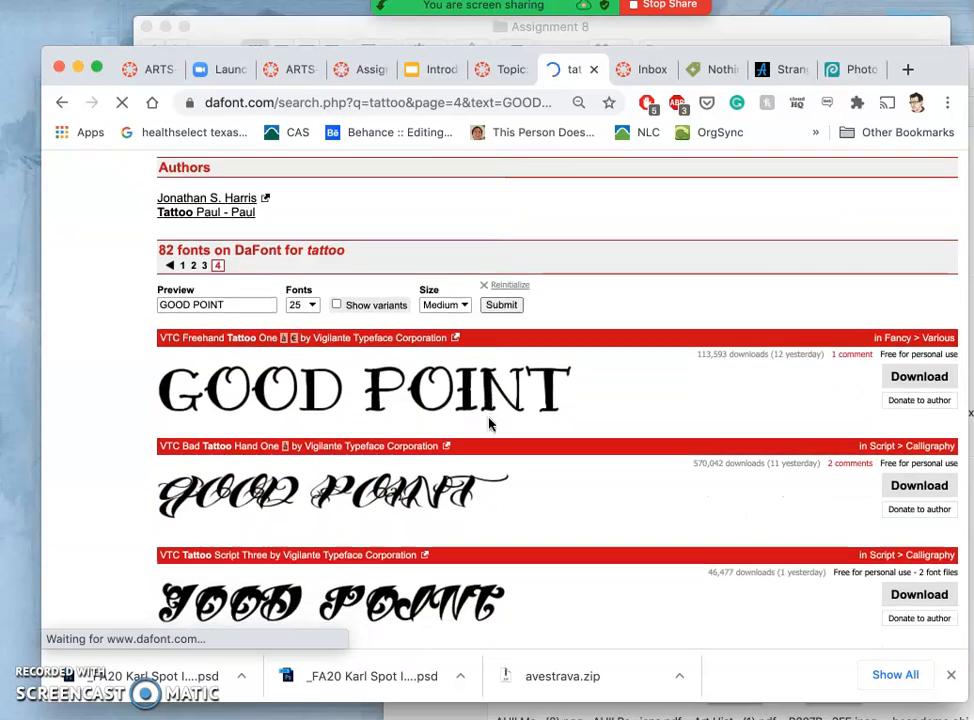
Scroll down through the GOOD POINT previews on the current results page
scroll(down, 3)
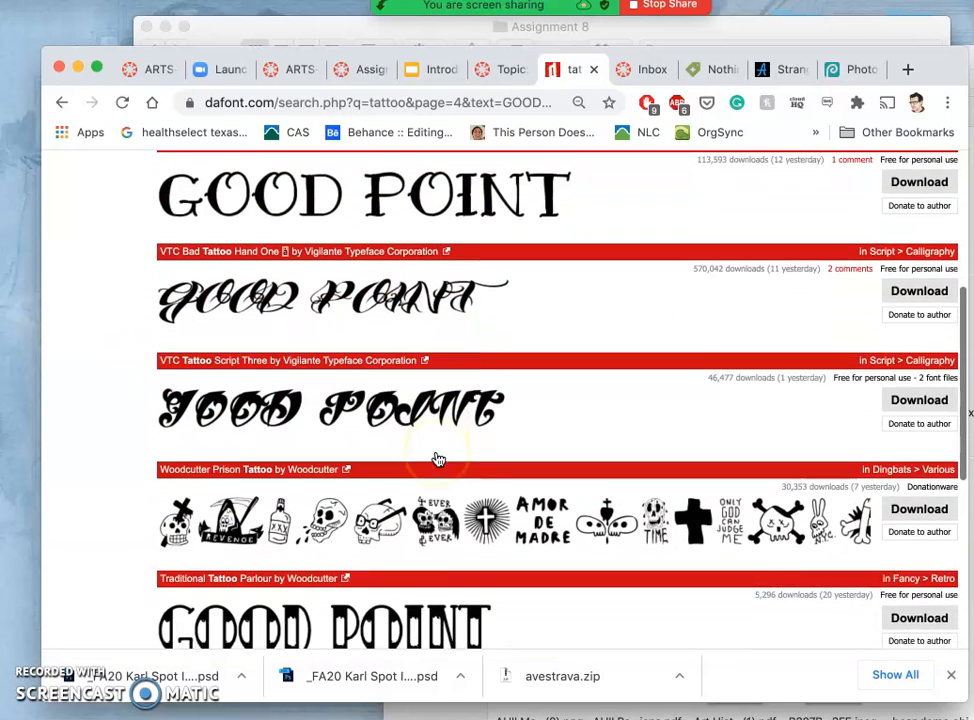
scroll(down, 3)
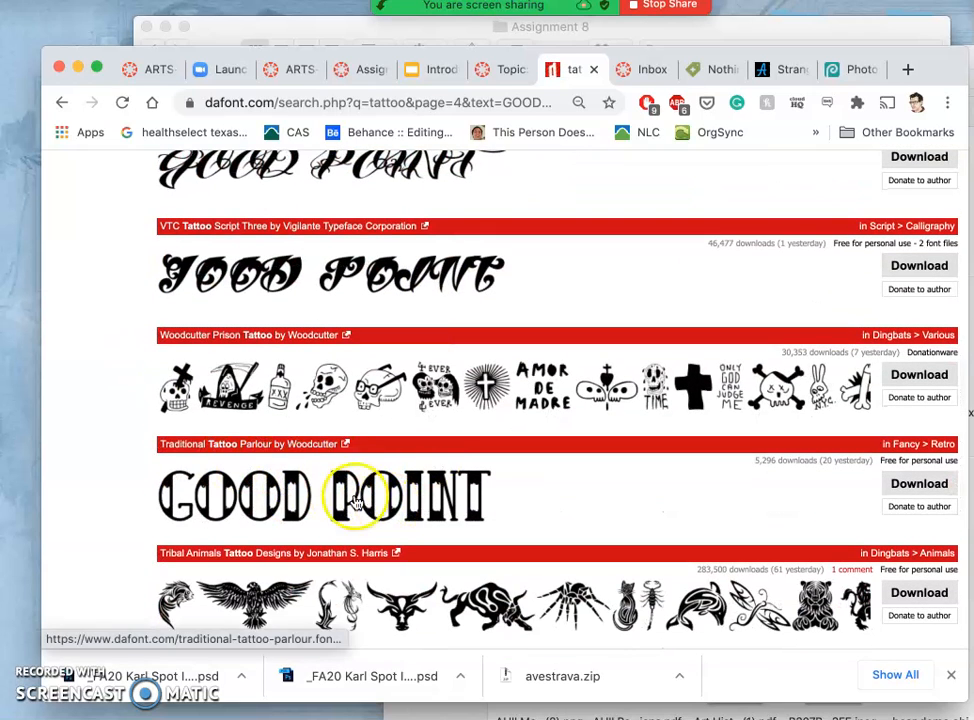
mouse_move(400, 500)
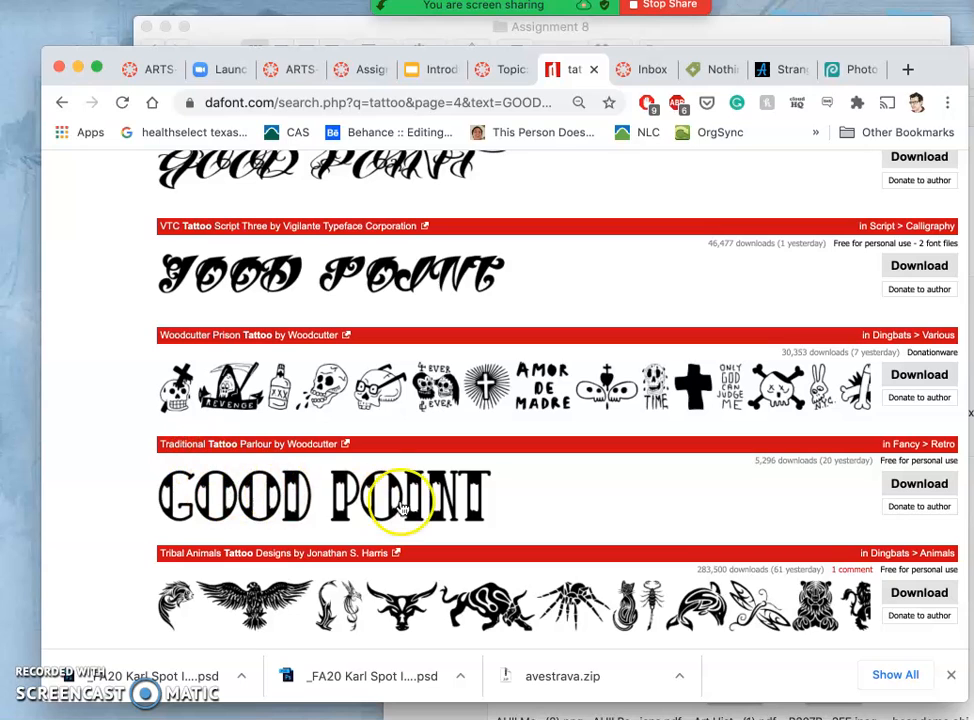
scroll(down, 3)
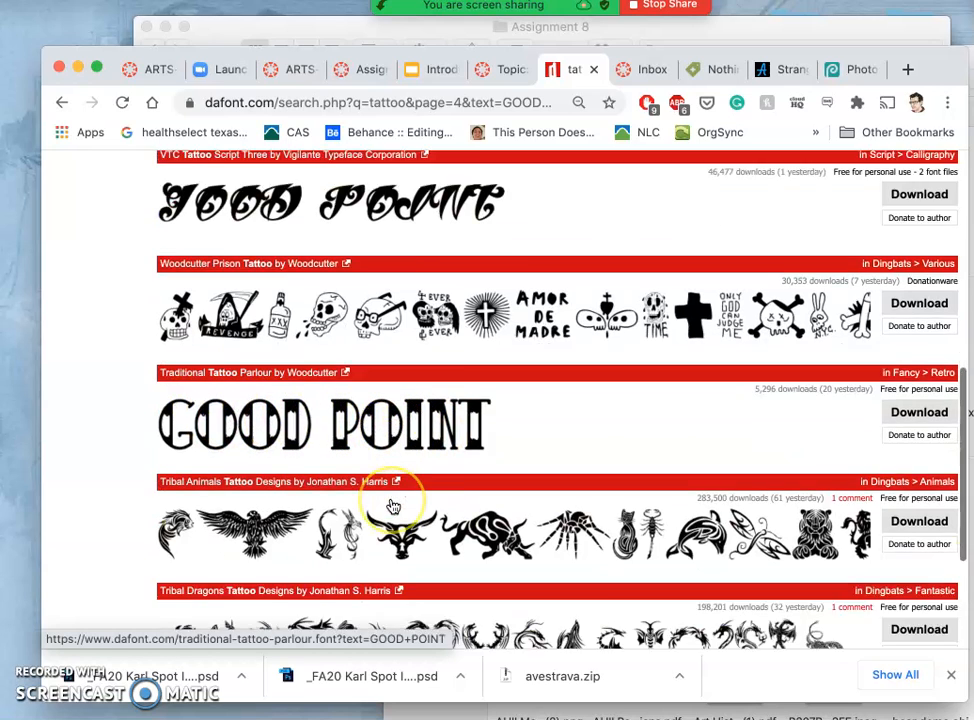
scroll(down, 3)
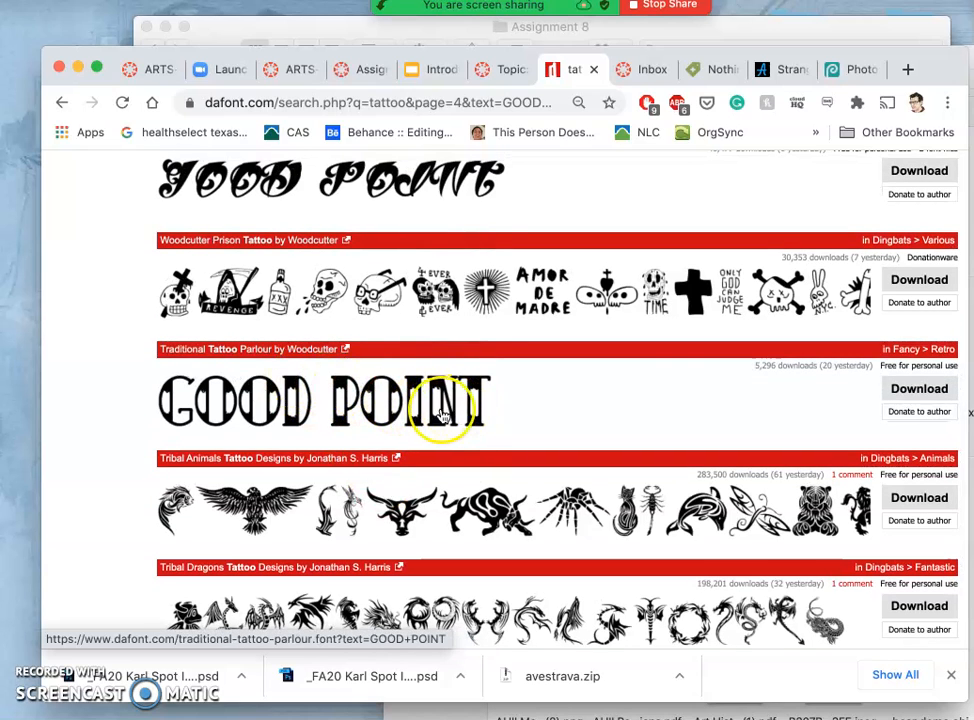
scroll(down, 3)
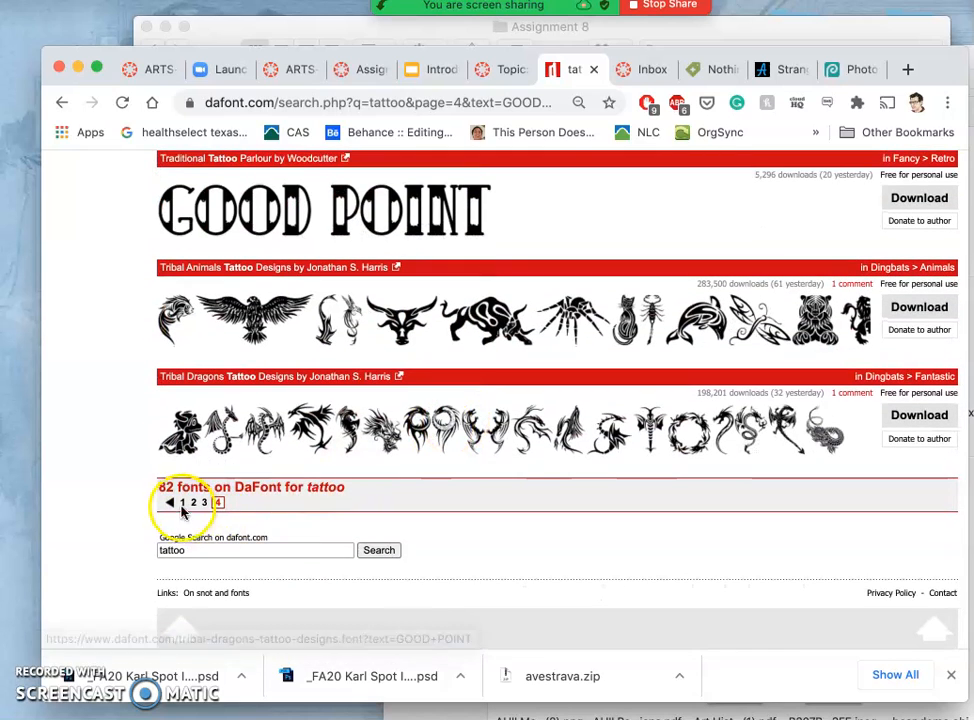
Go to page 2 of tattoo results and scroll its GOOD POINT previews to the bottom
click(194, 502)
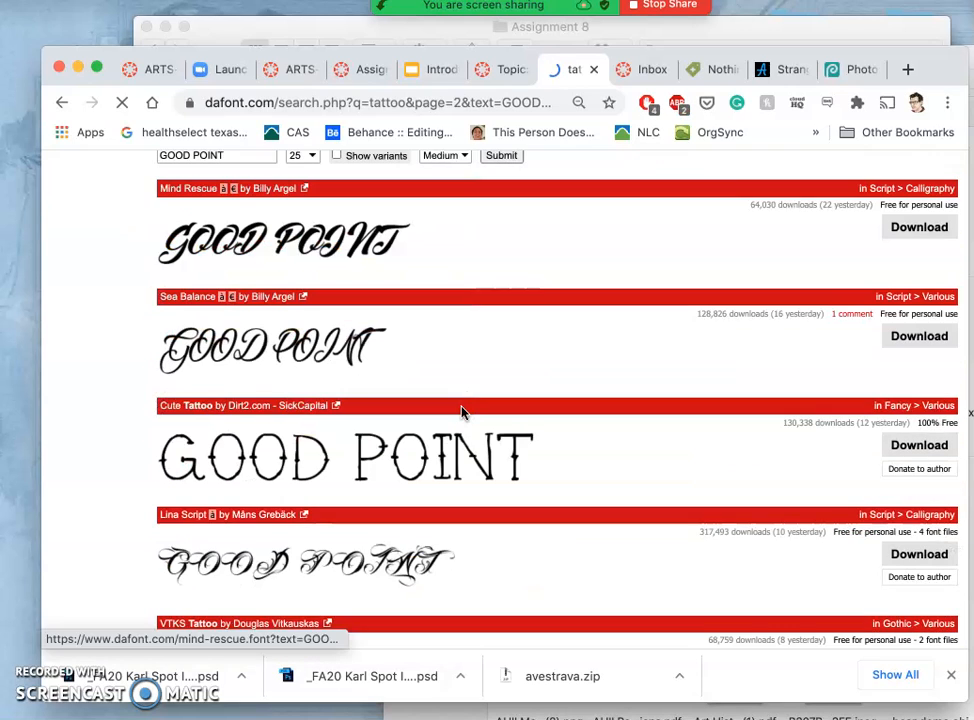
scroll(down, 3)
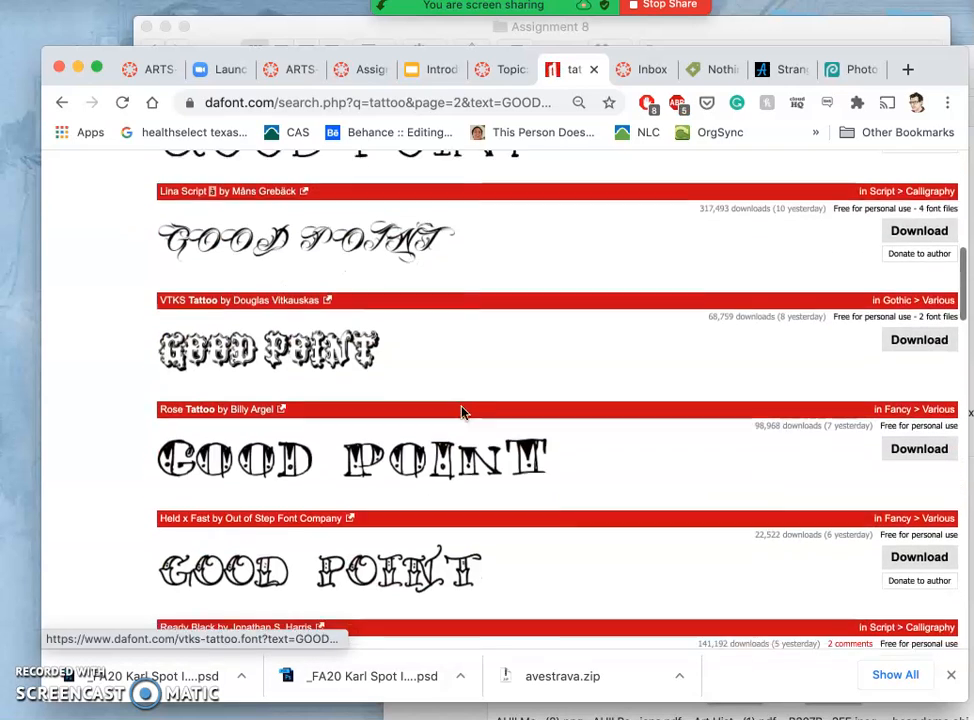
scroll(down, 3)
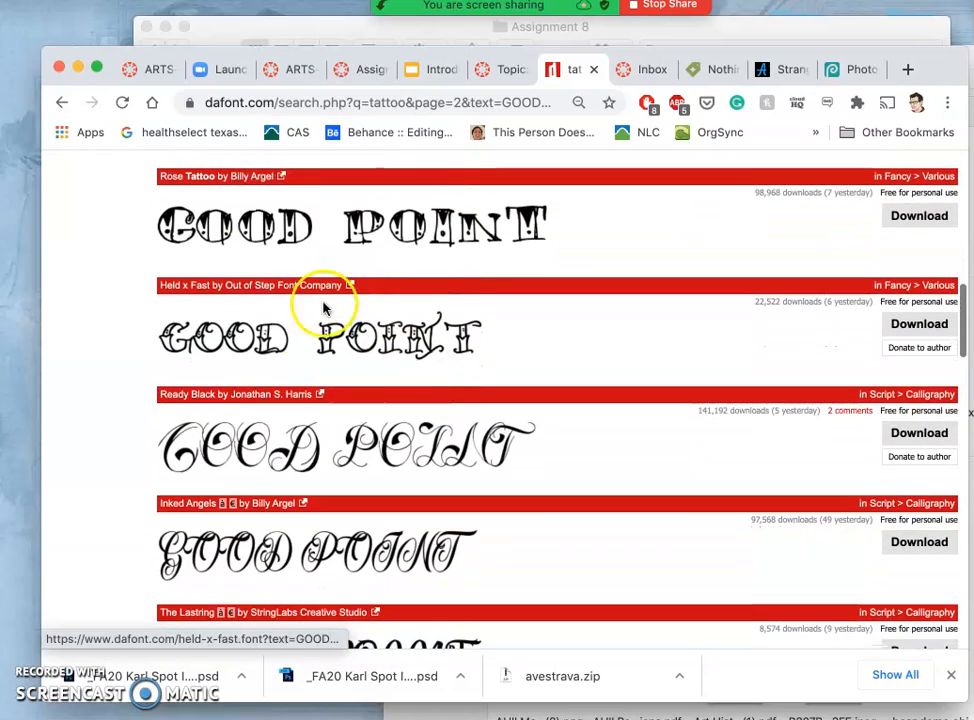
scroll(down, 3)
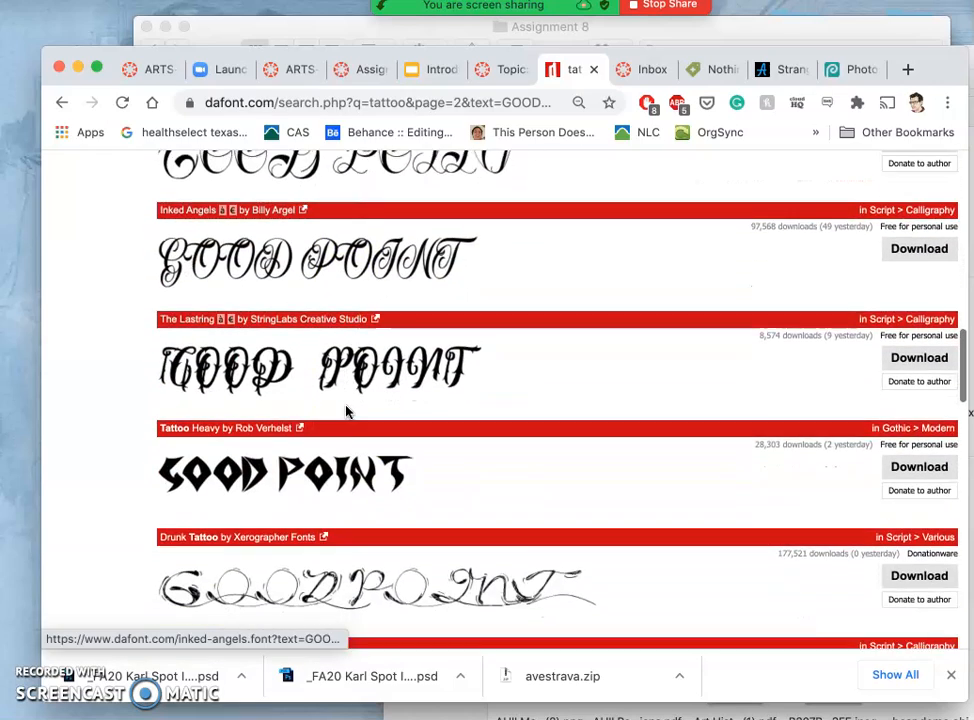
scroll(down, 3)
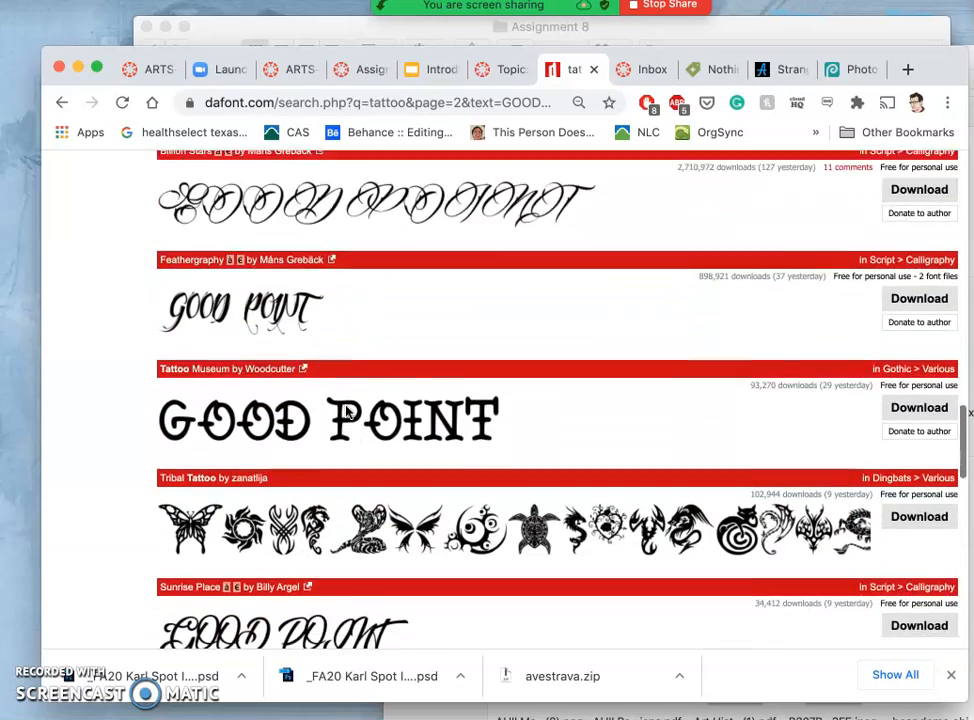
scroll(down, 3)
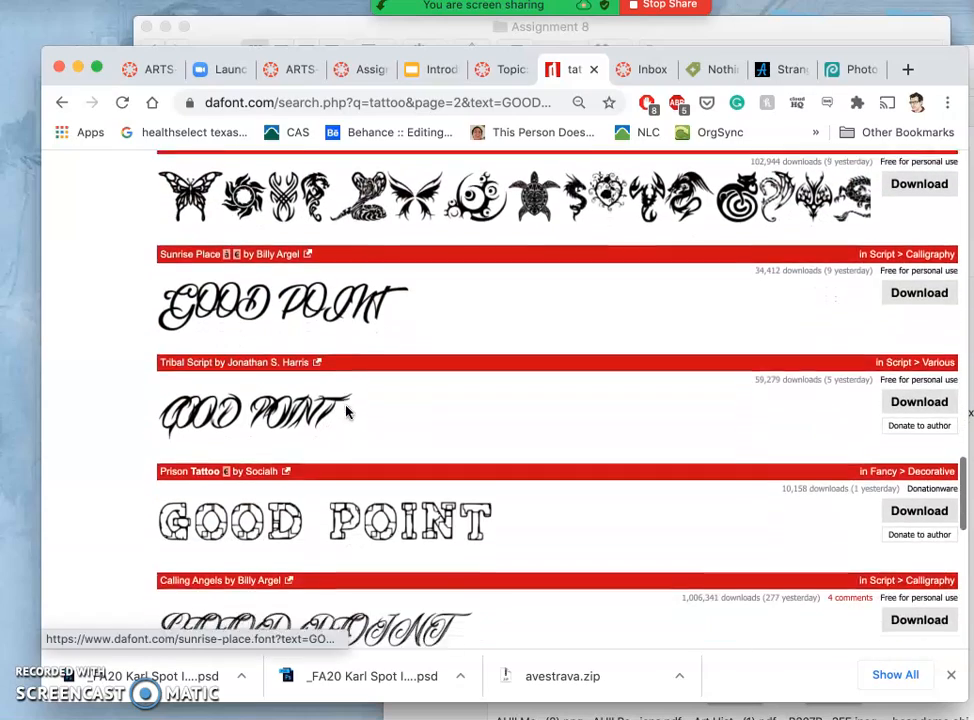
scroll(down, 3)
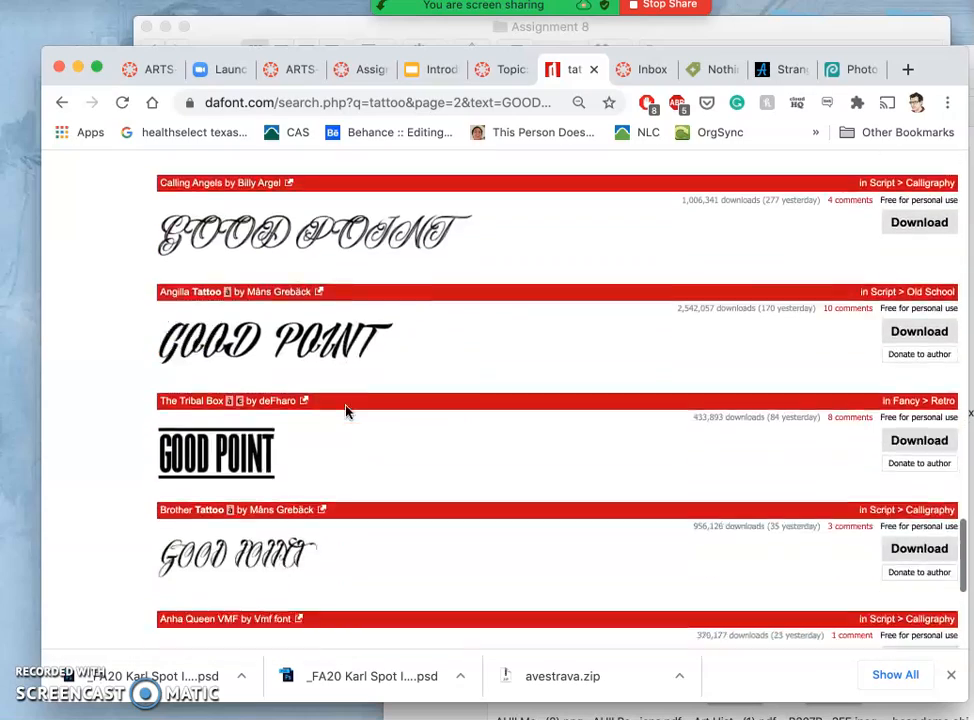
scroll(down, 3)
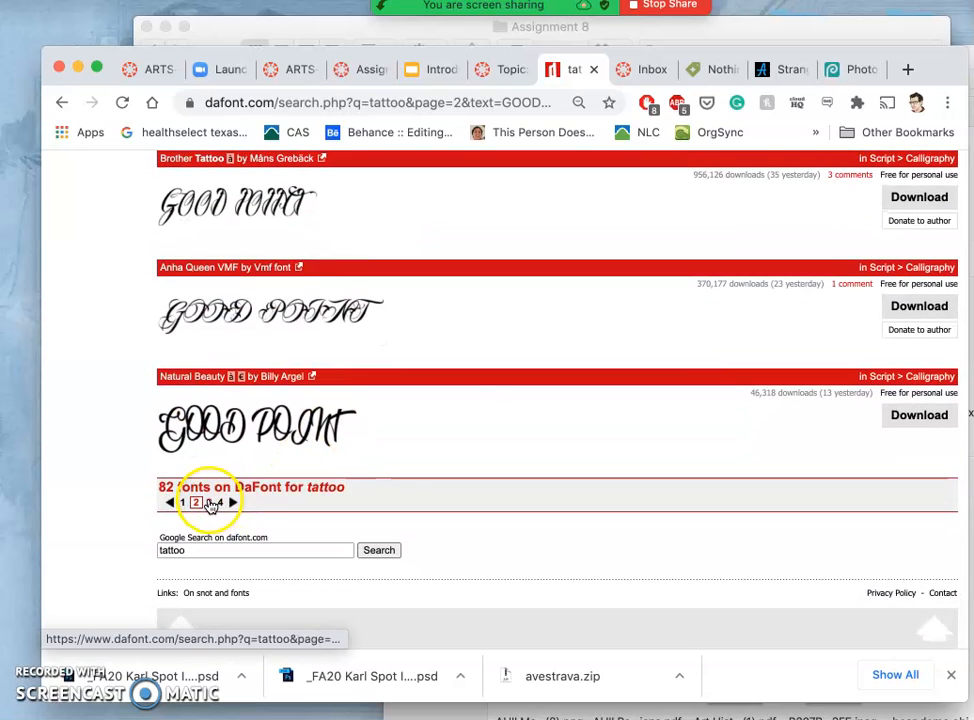
Go to page 3 of tattoo results and scroll through its GOOD POINT previews
click(232, 502)
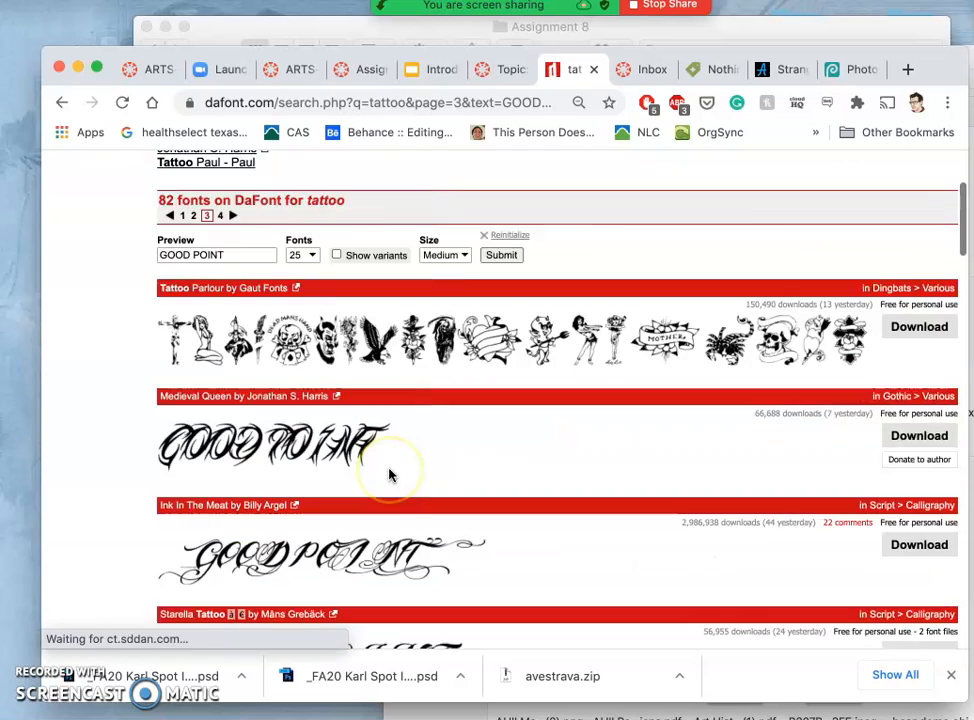
scroll(down, 3)
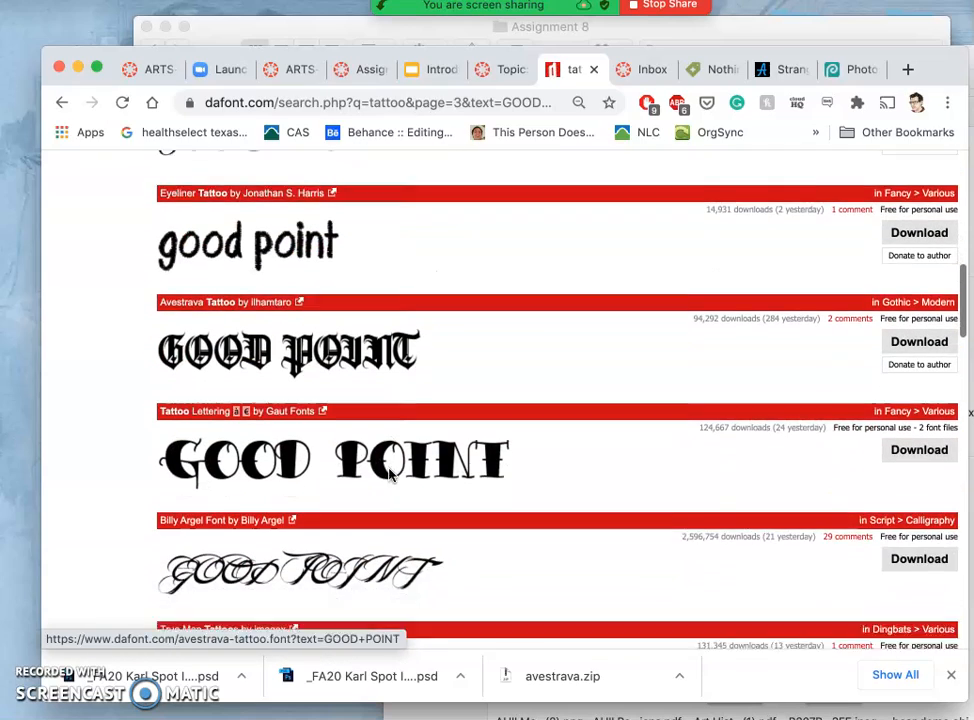
scroll(down, 3)
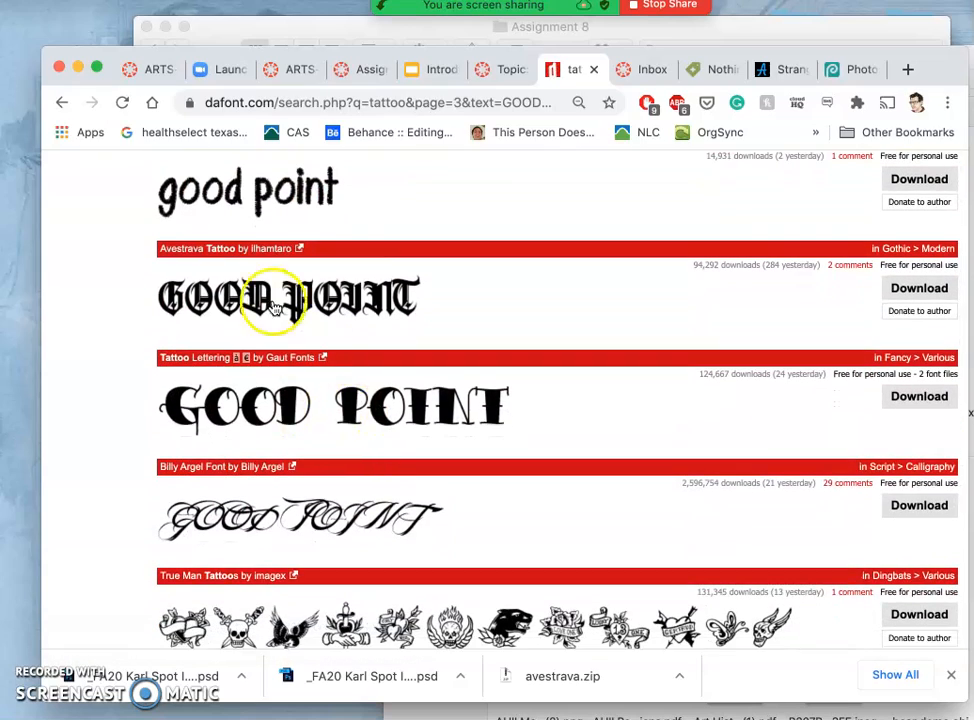
mouse_move(296, 324)
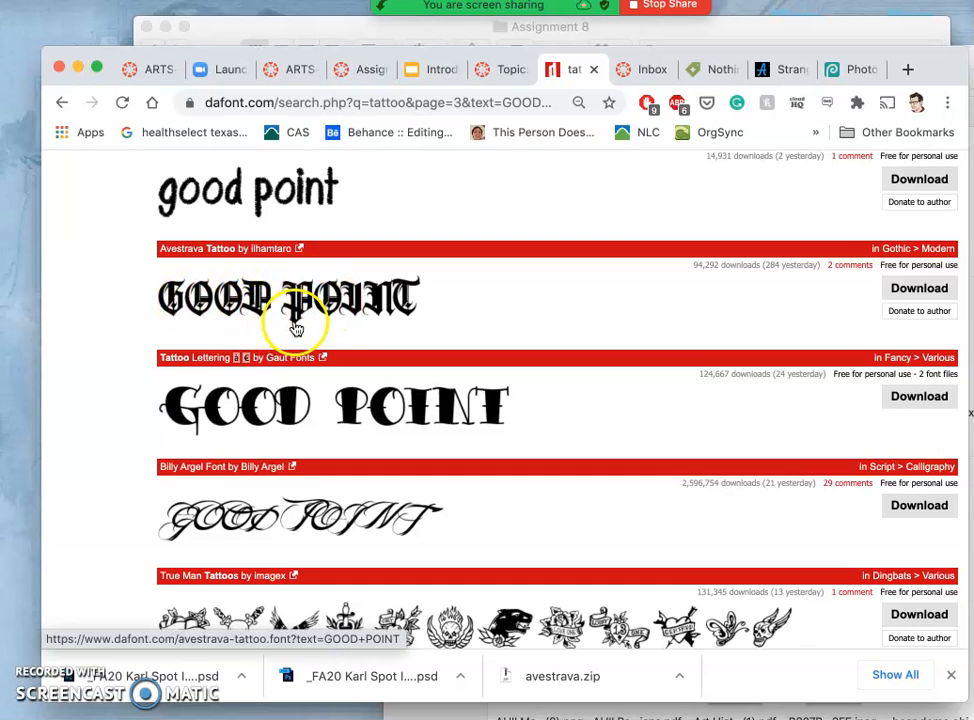
mouse_move(396, 318)
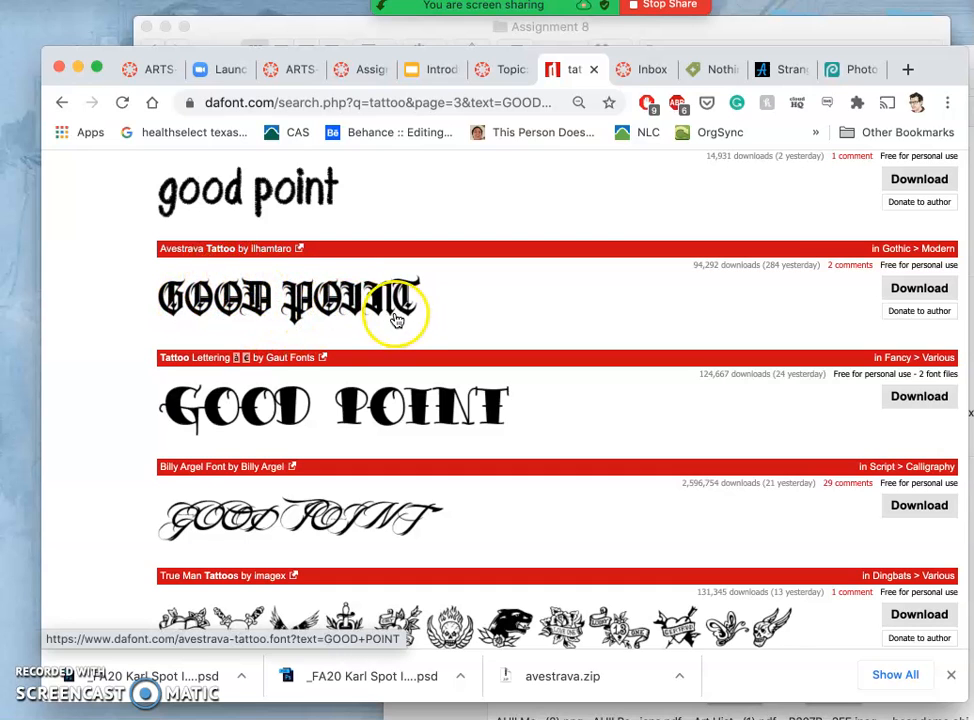
scroll(down, 3)
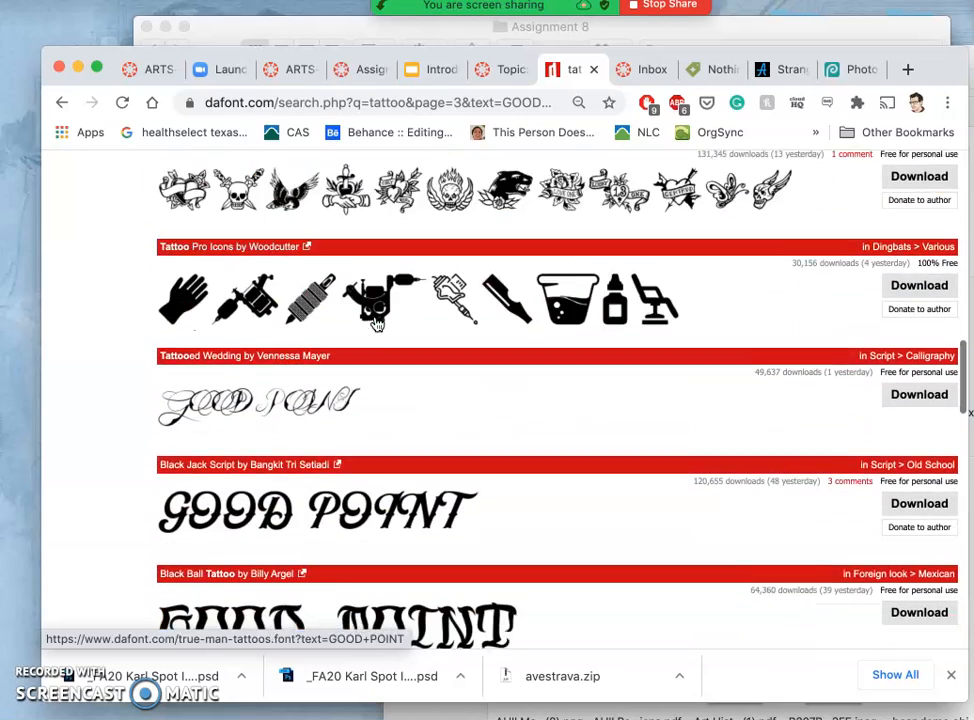
scroll(down, 3)
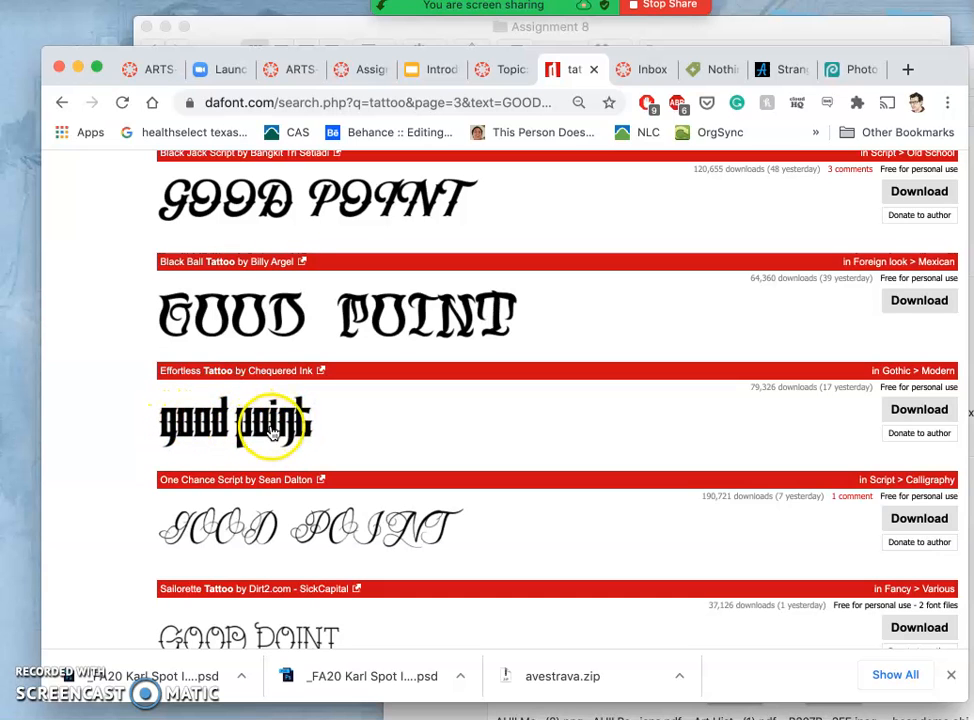
scroll(down, 3)
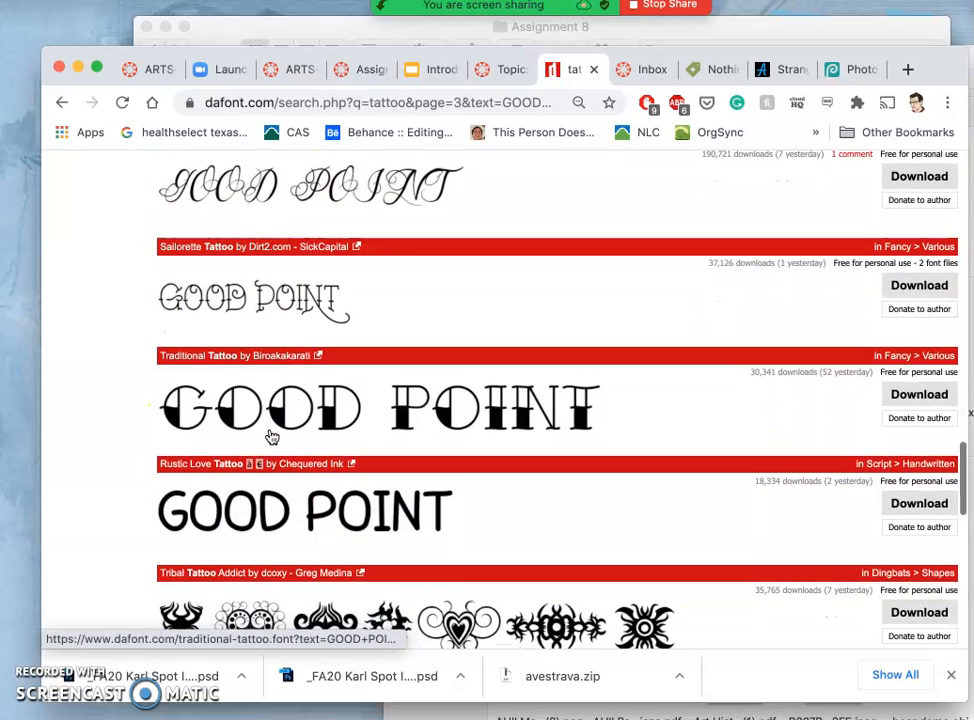
mouse_move(476, 400)
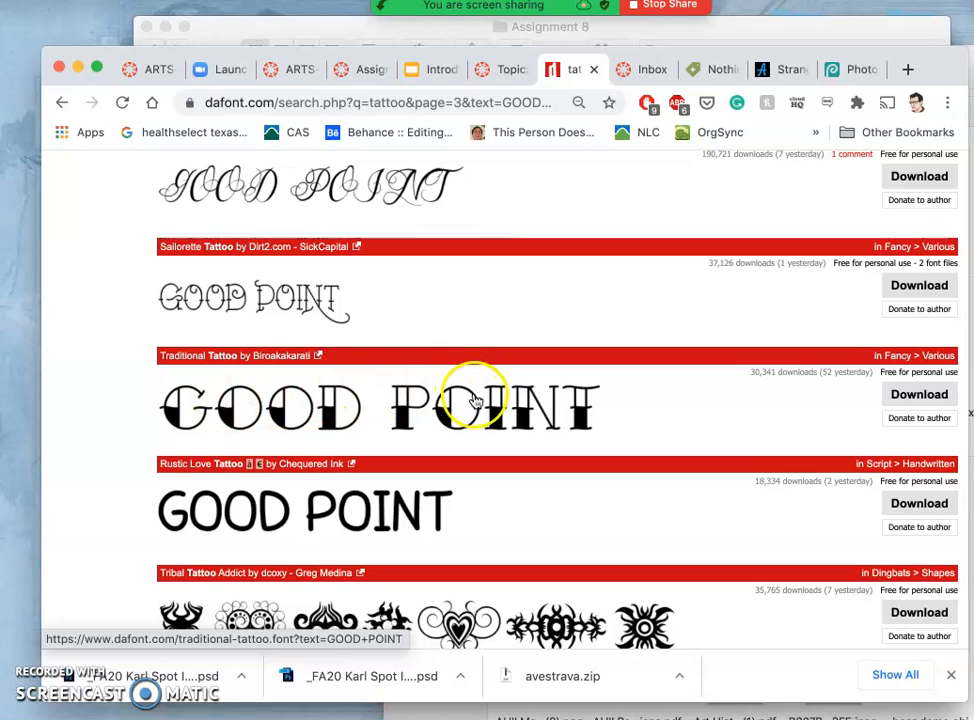
scroll(down, 3)
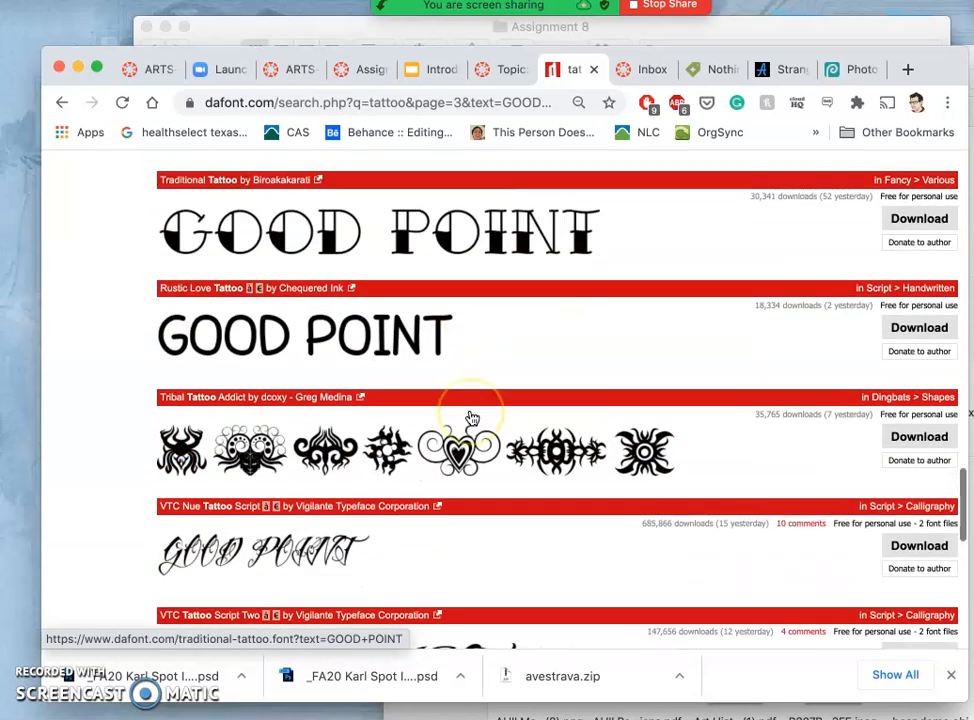
scroll(down, 3)
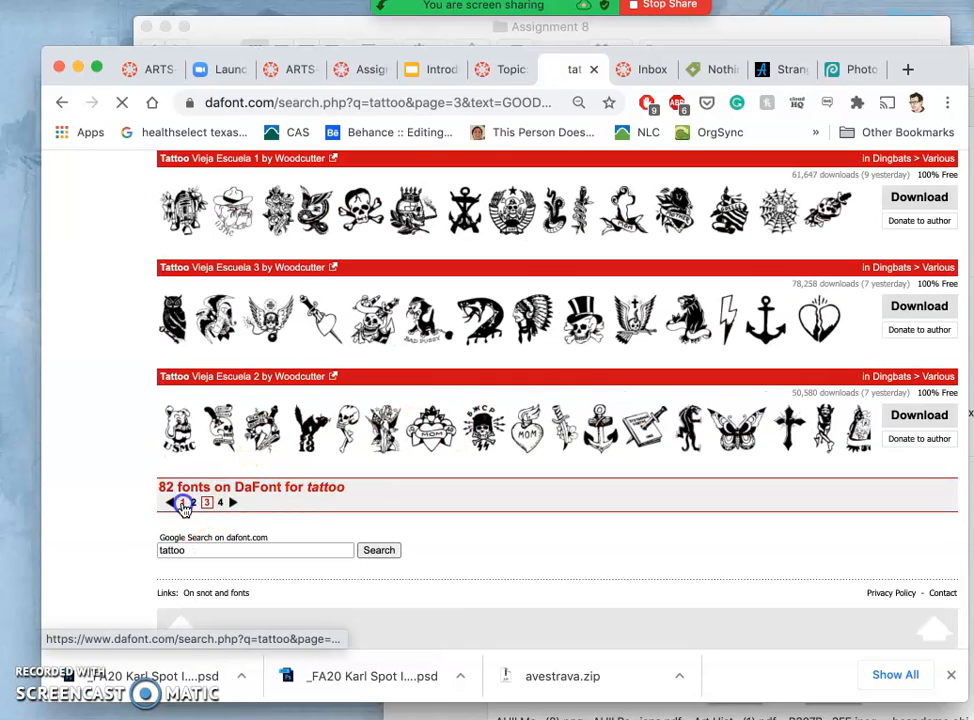
Go back to page 1 of tattoo results and scroll to its first previews
click(184, 502)
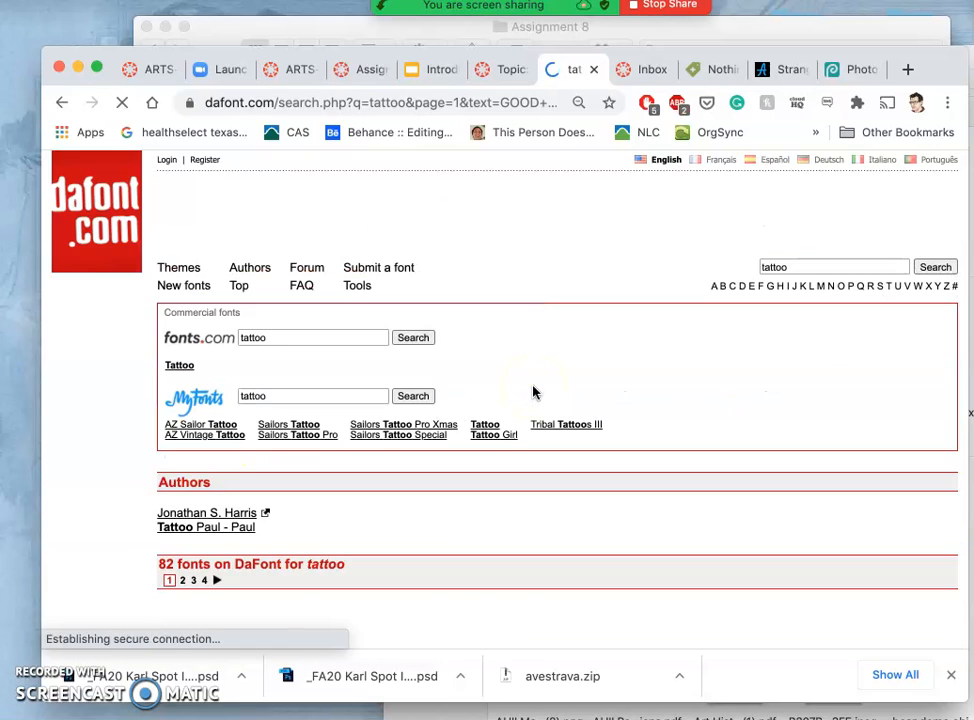
scroll(down, 3)
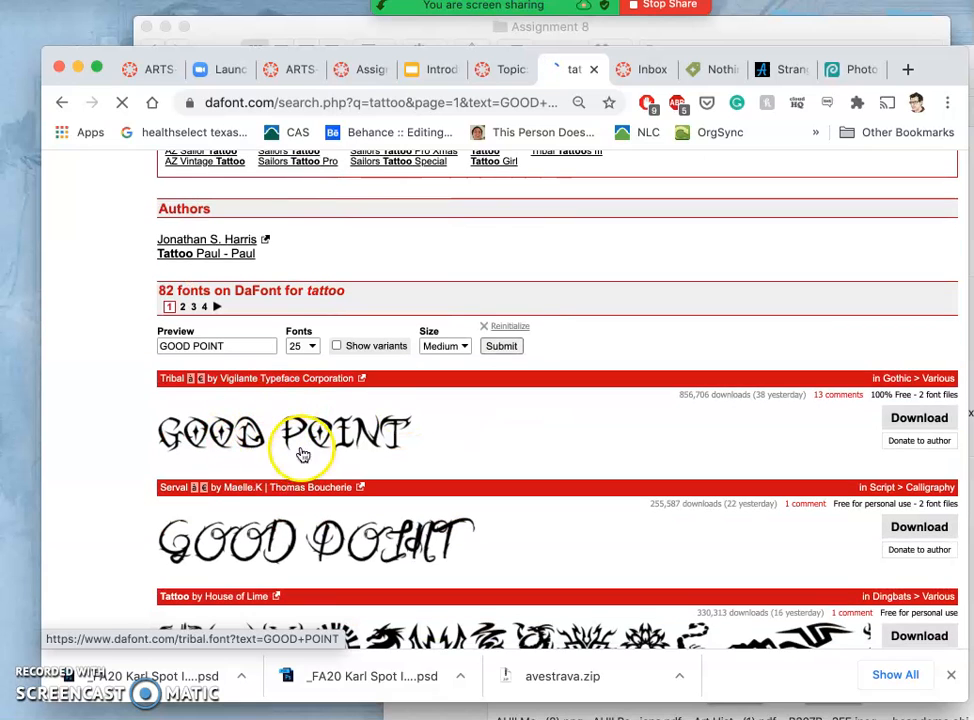
mouse_move(484, 432)
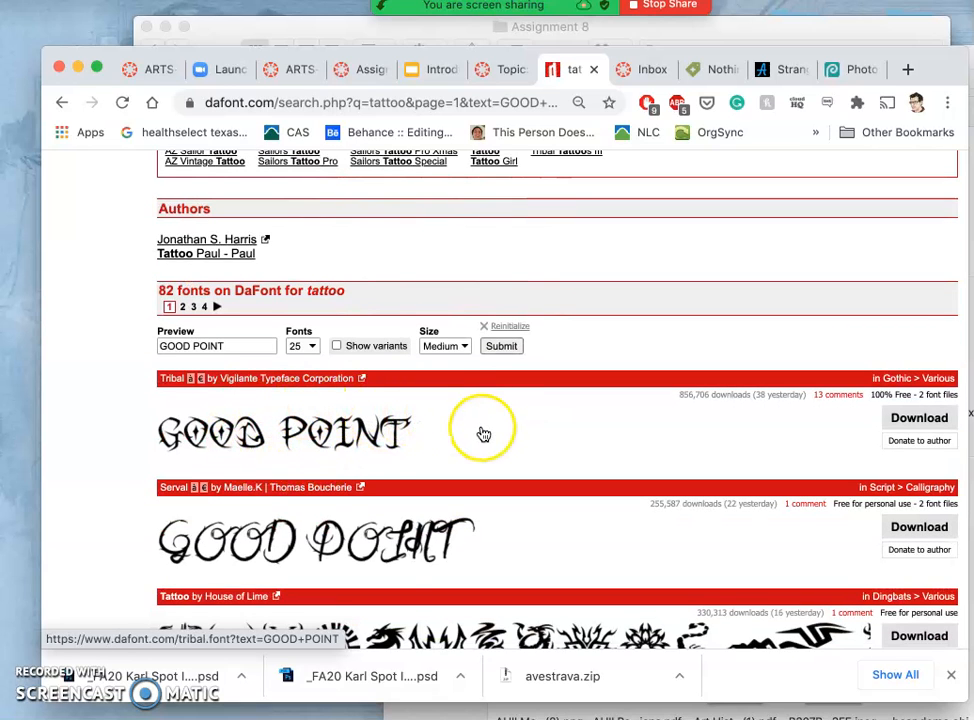
scroll(down, 3)
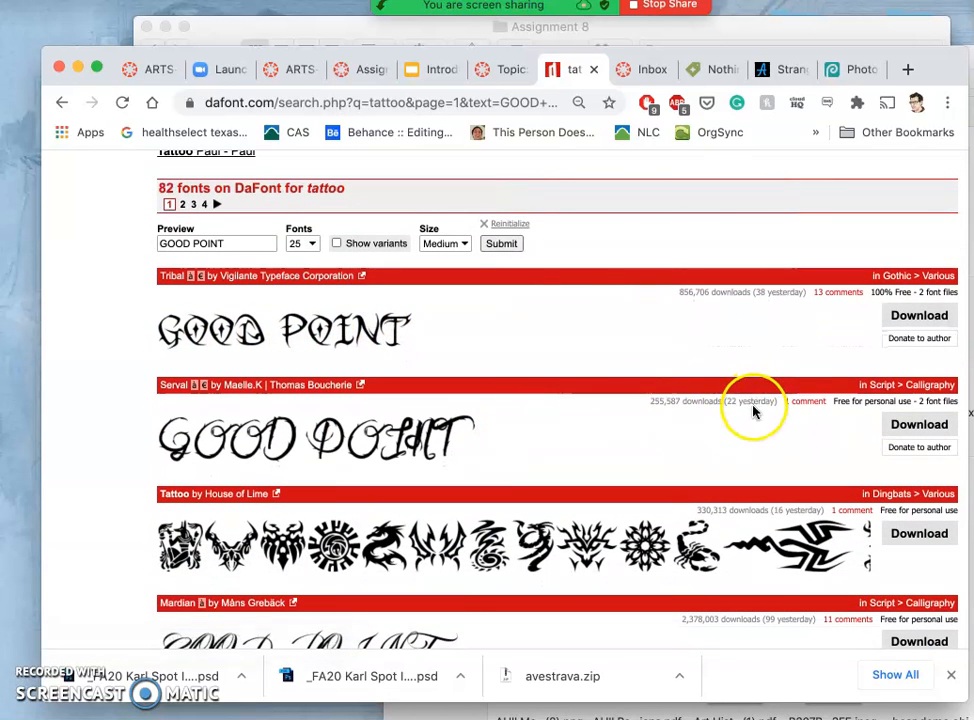